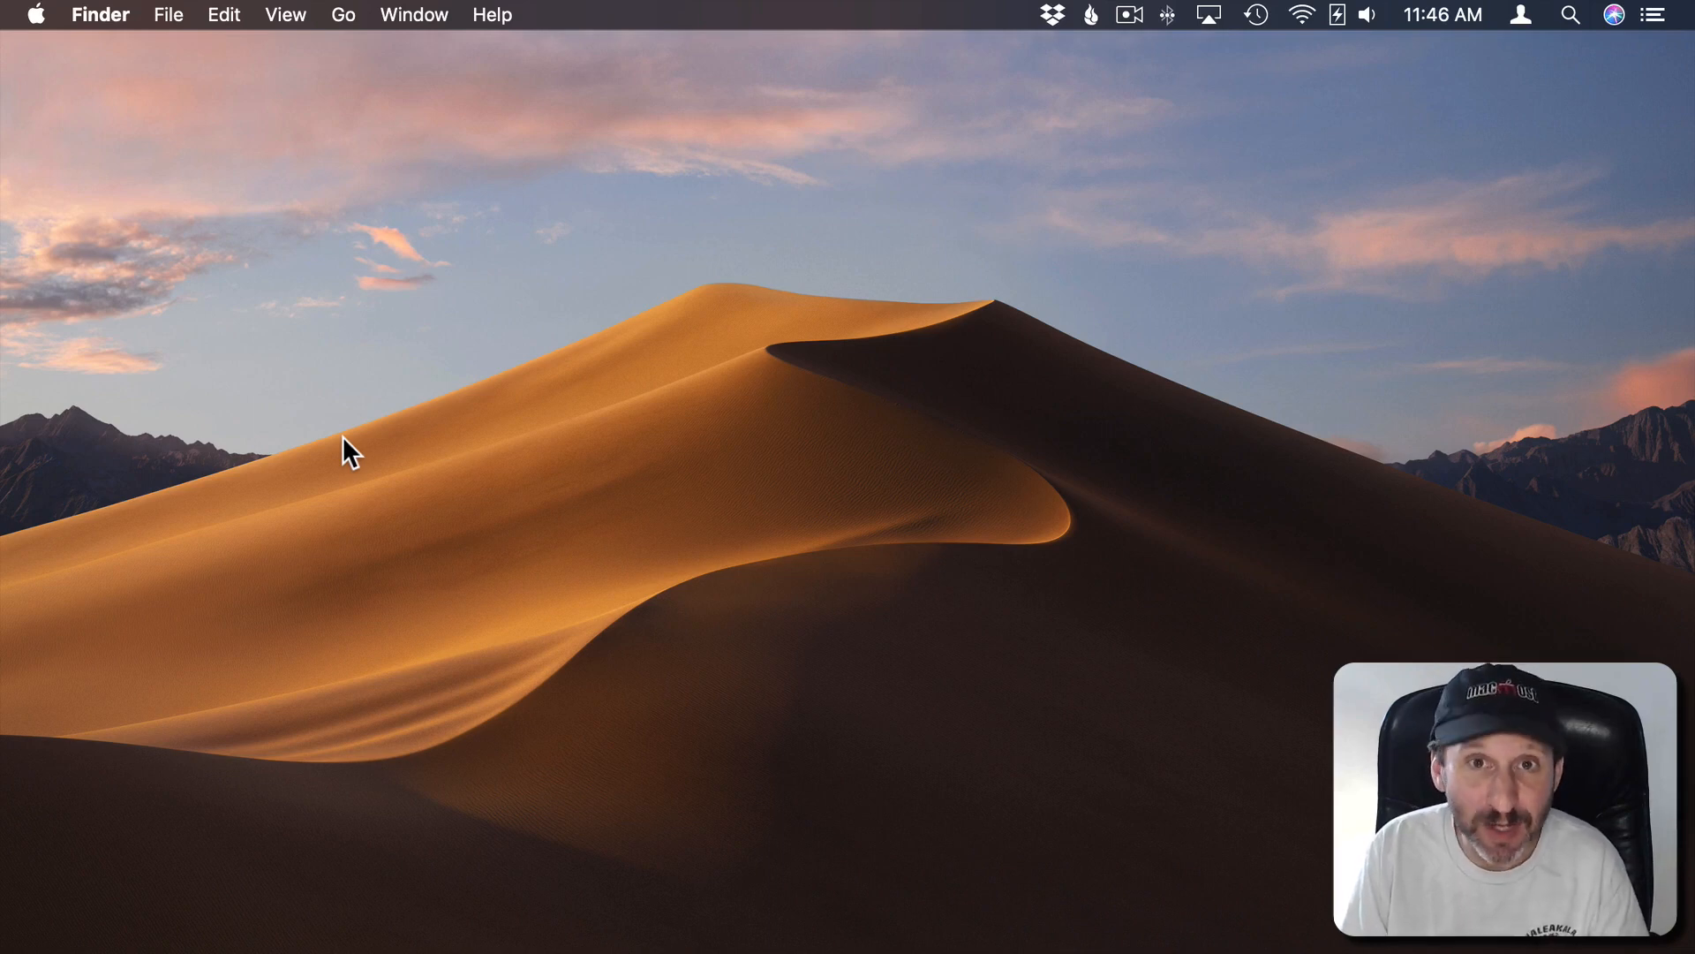
mouse_move(56, 30)
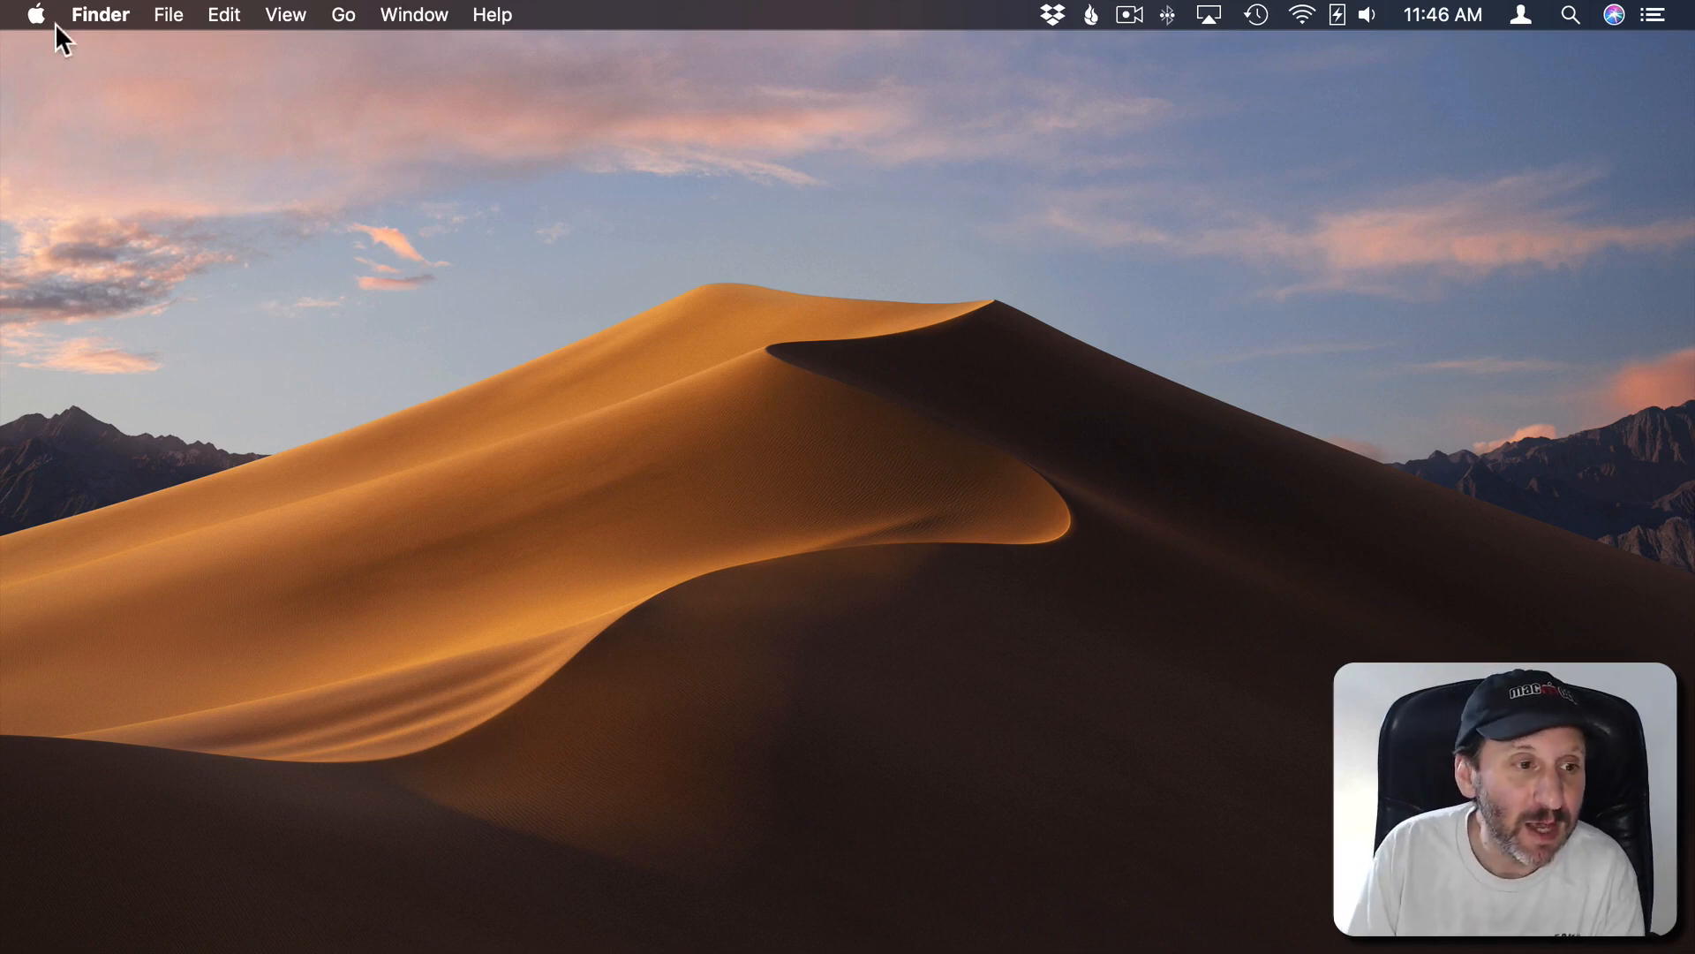
Step: Open Keyboard preferences' Input Sources tab, which lists only U.S
left_click(36, 14)
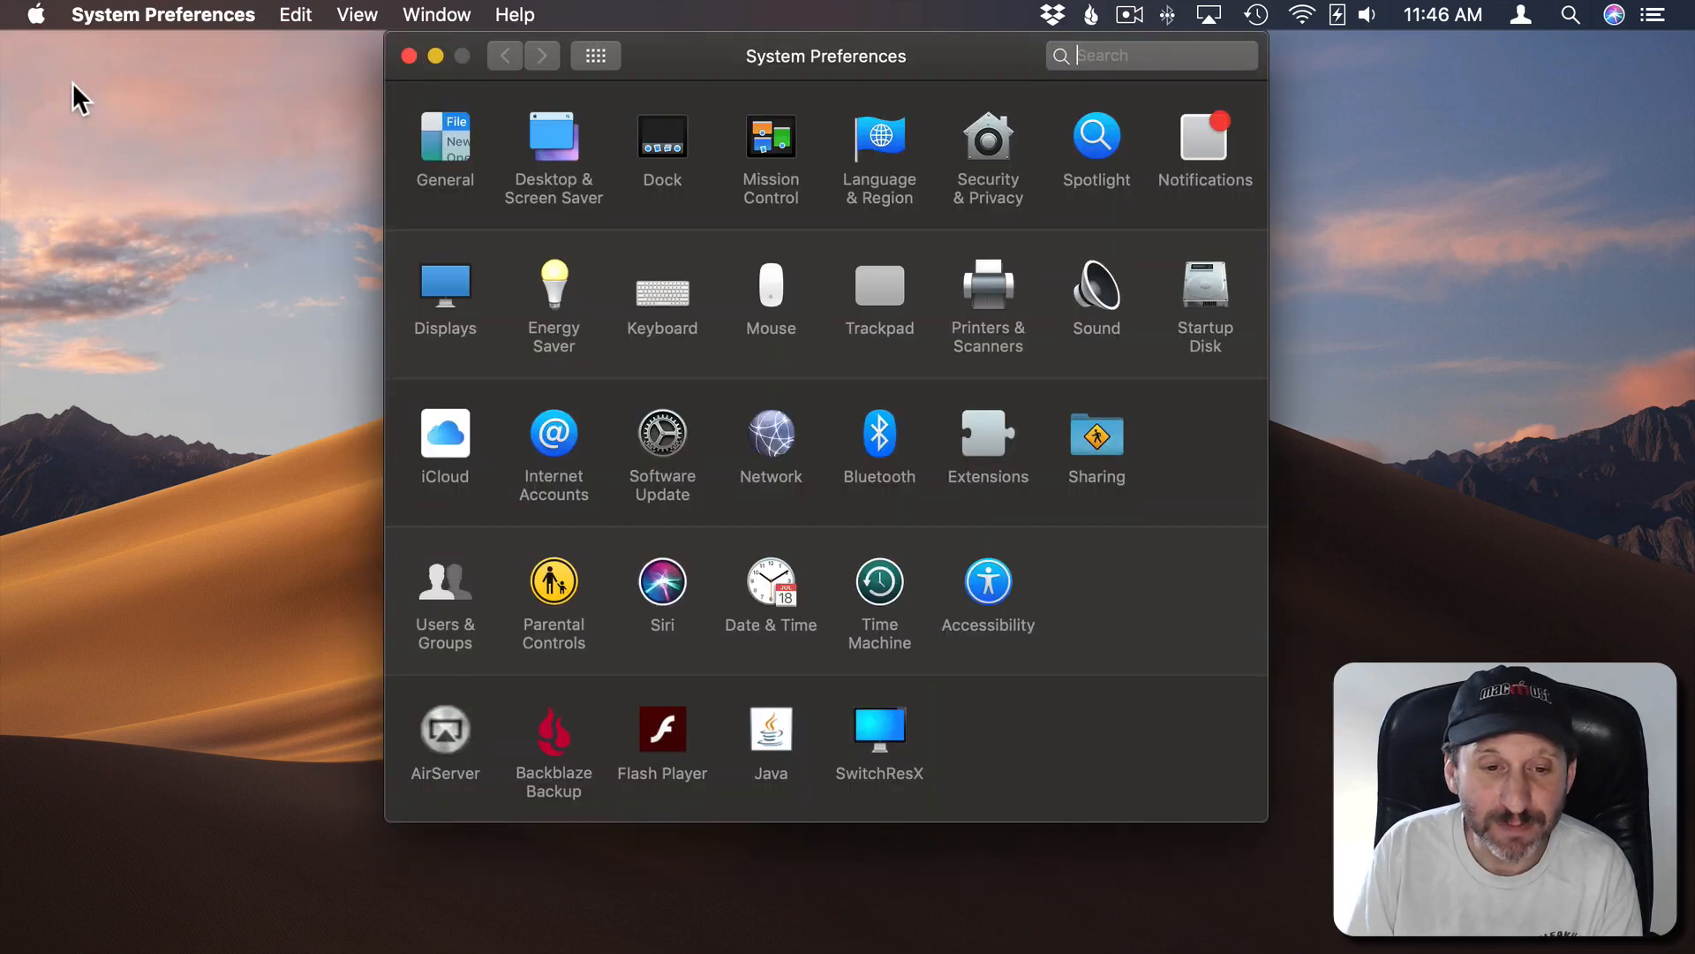
left_click(661, 285)
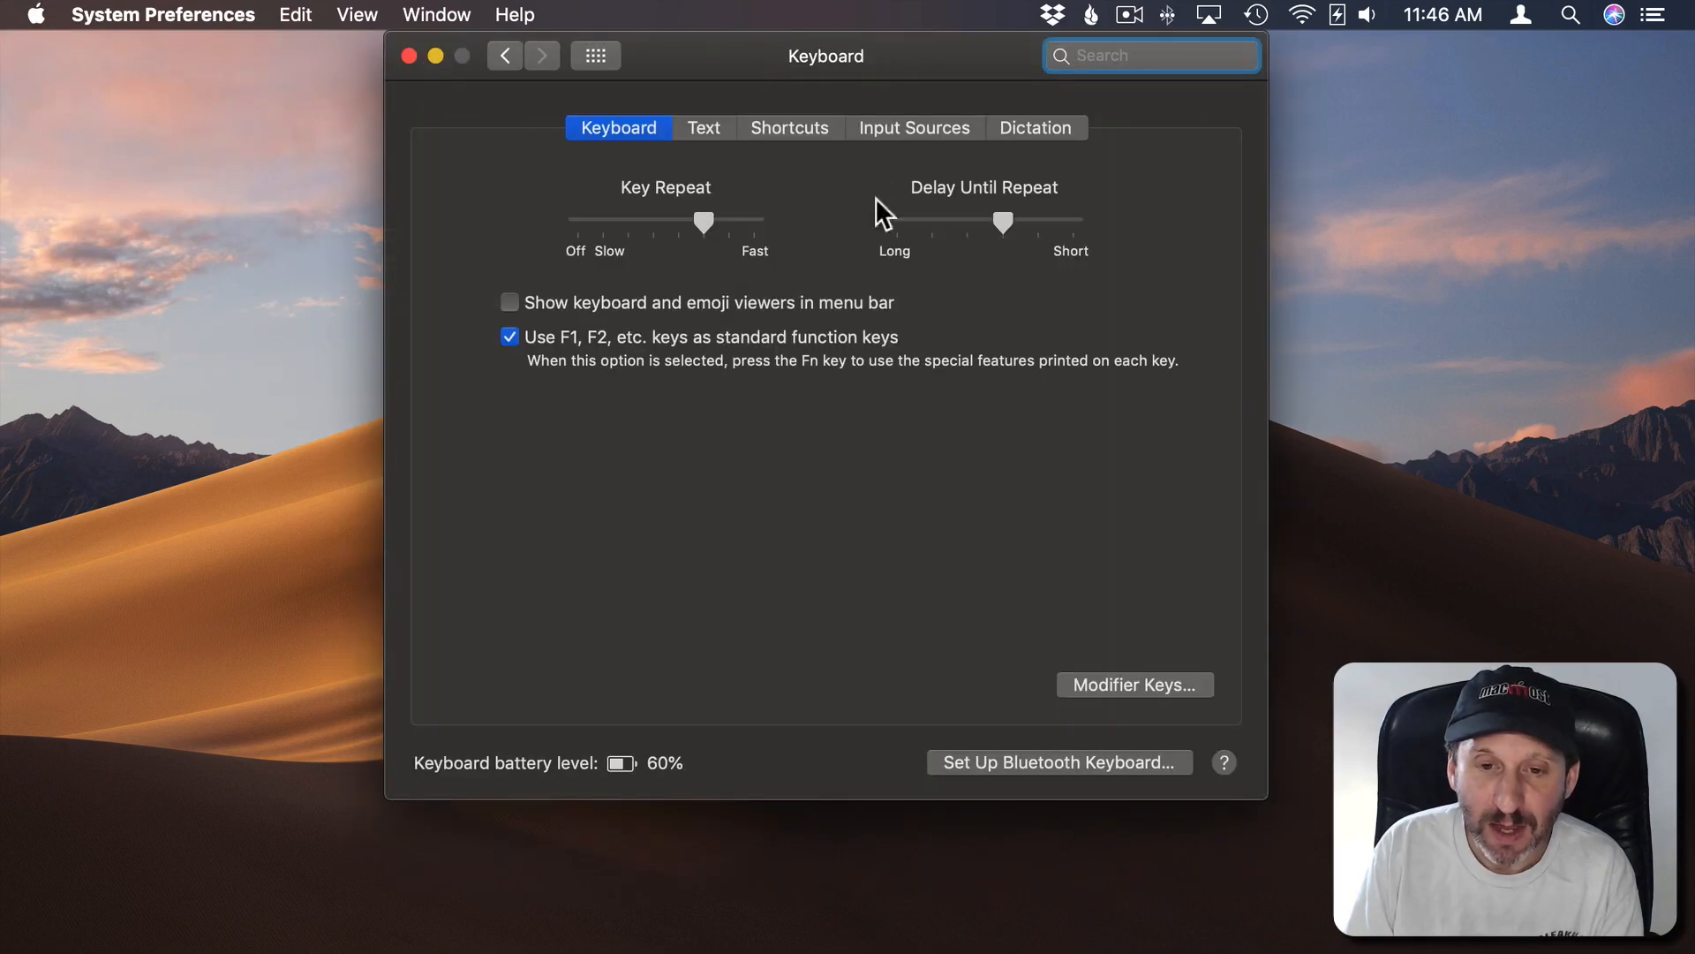
left_click(914, 128)
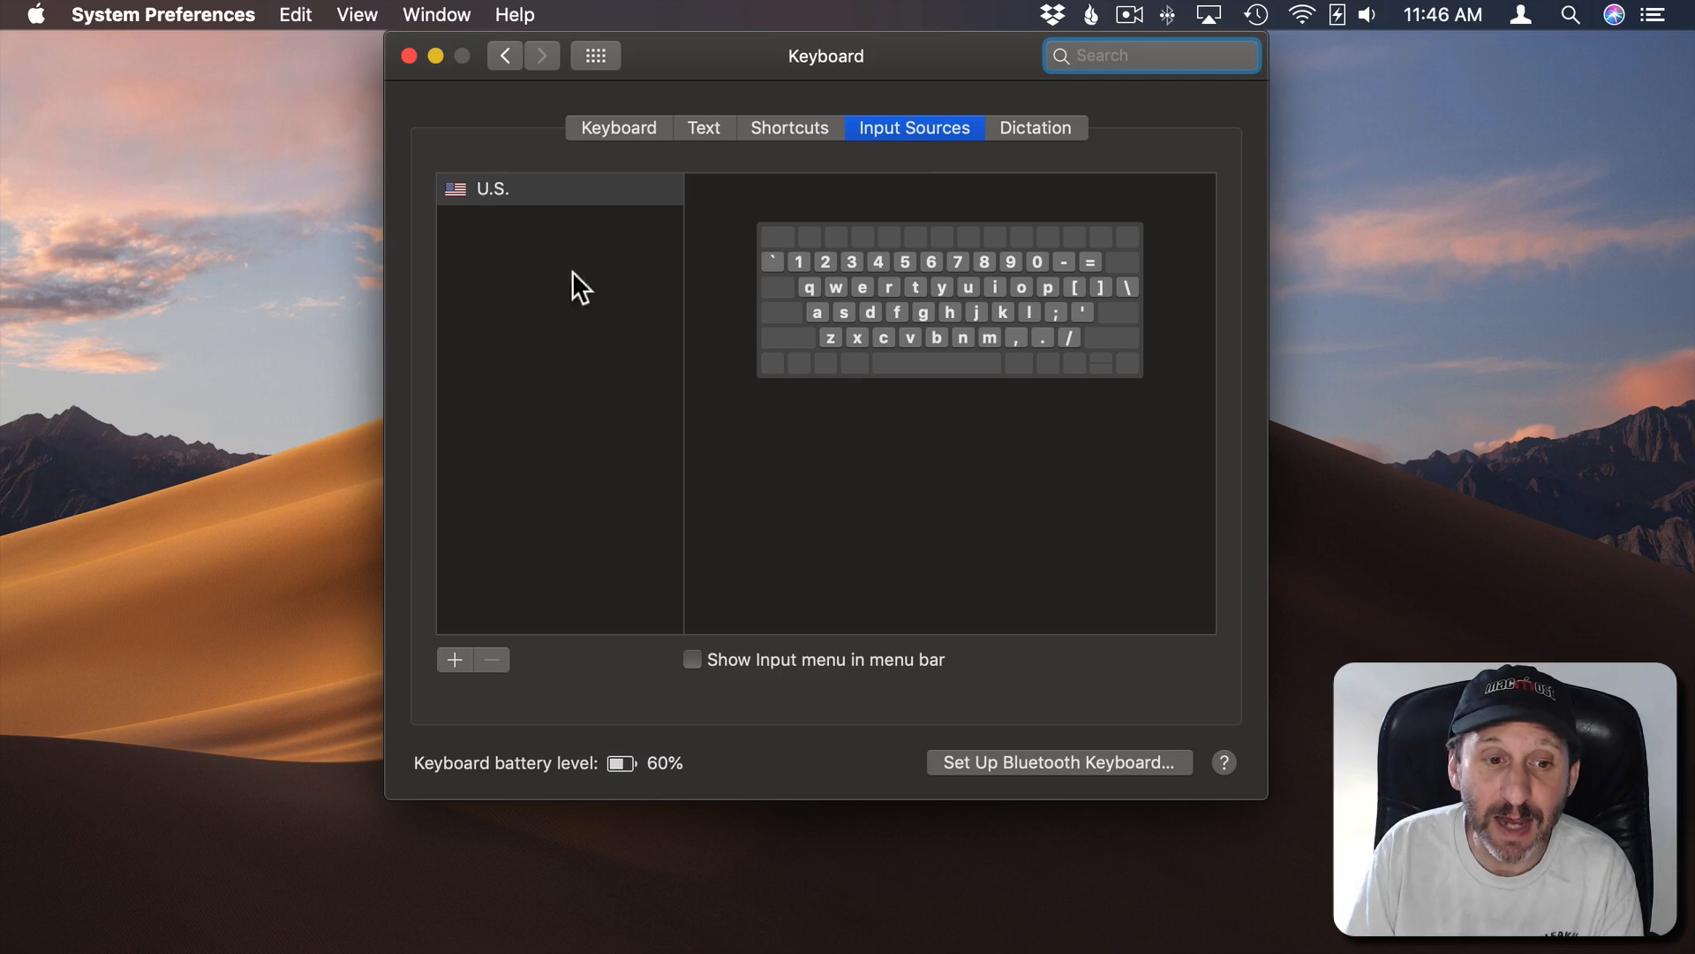
mouse_move(477, 627)
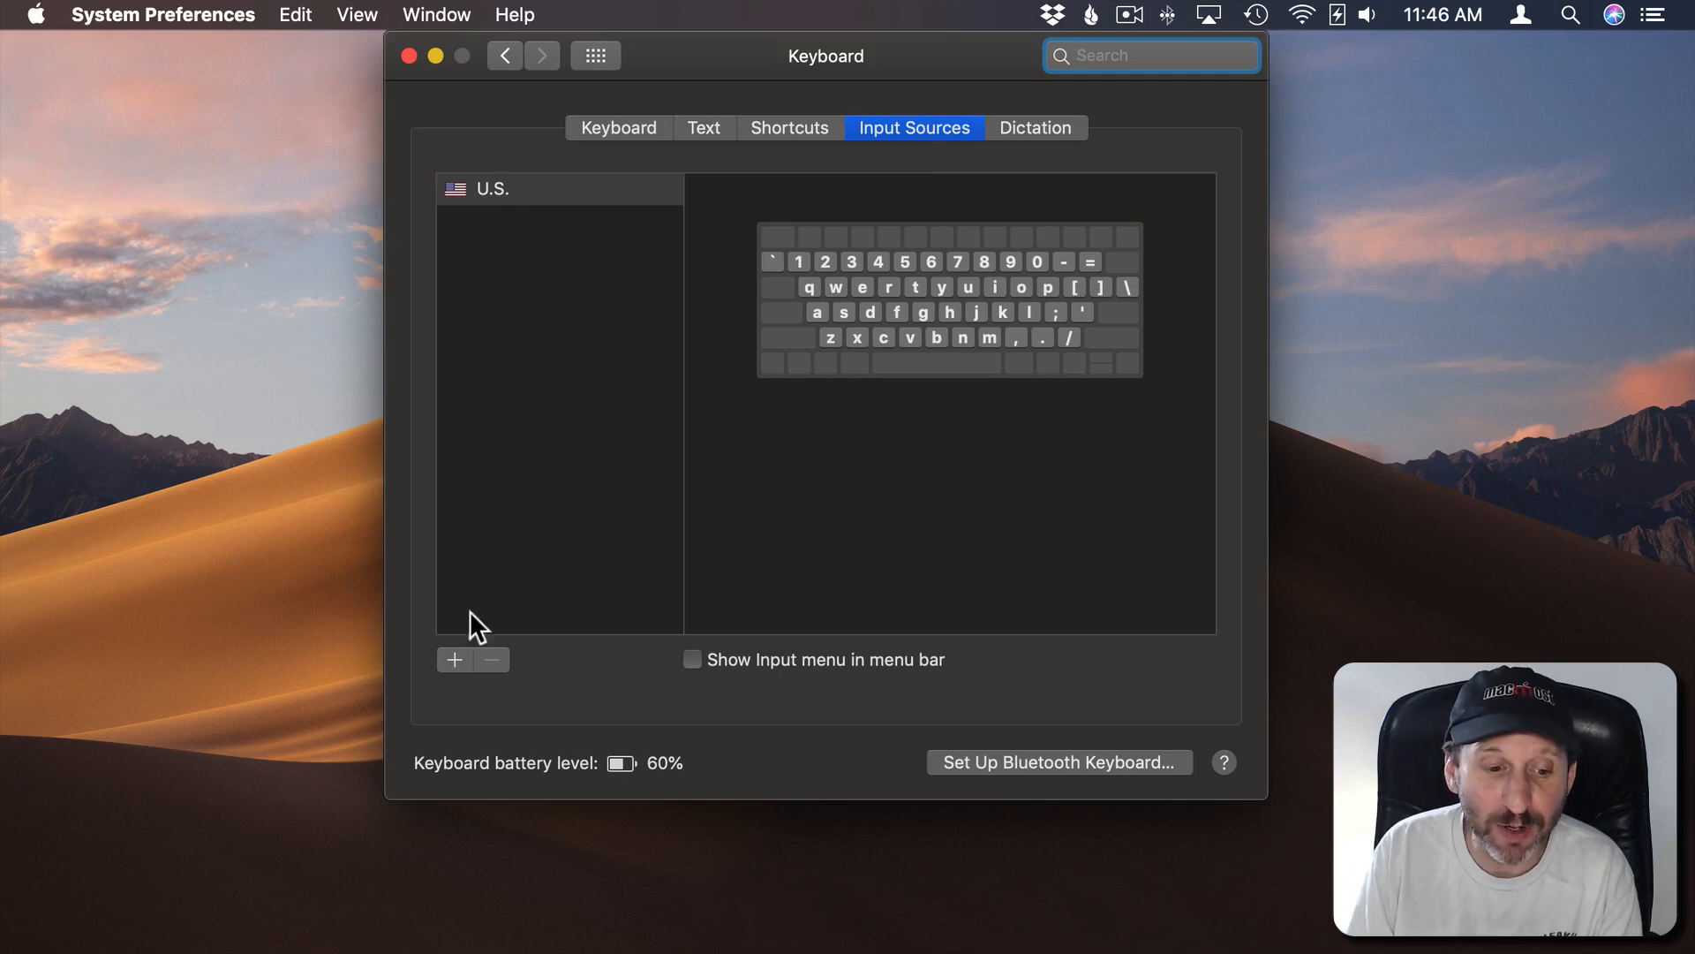
Step: Add the standard French keyboard layout as a second input source
left_click(453, 660)
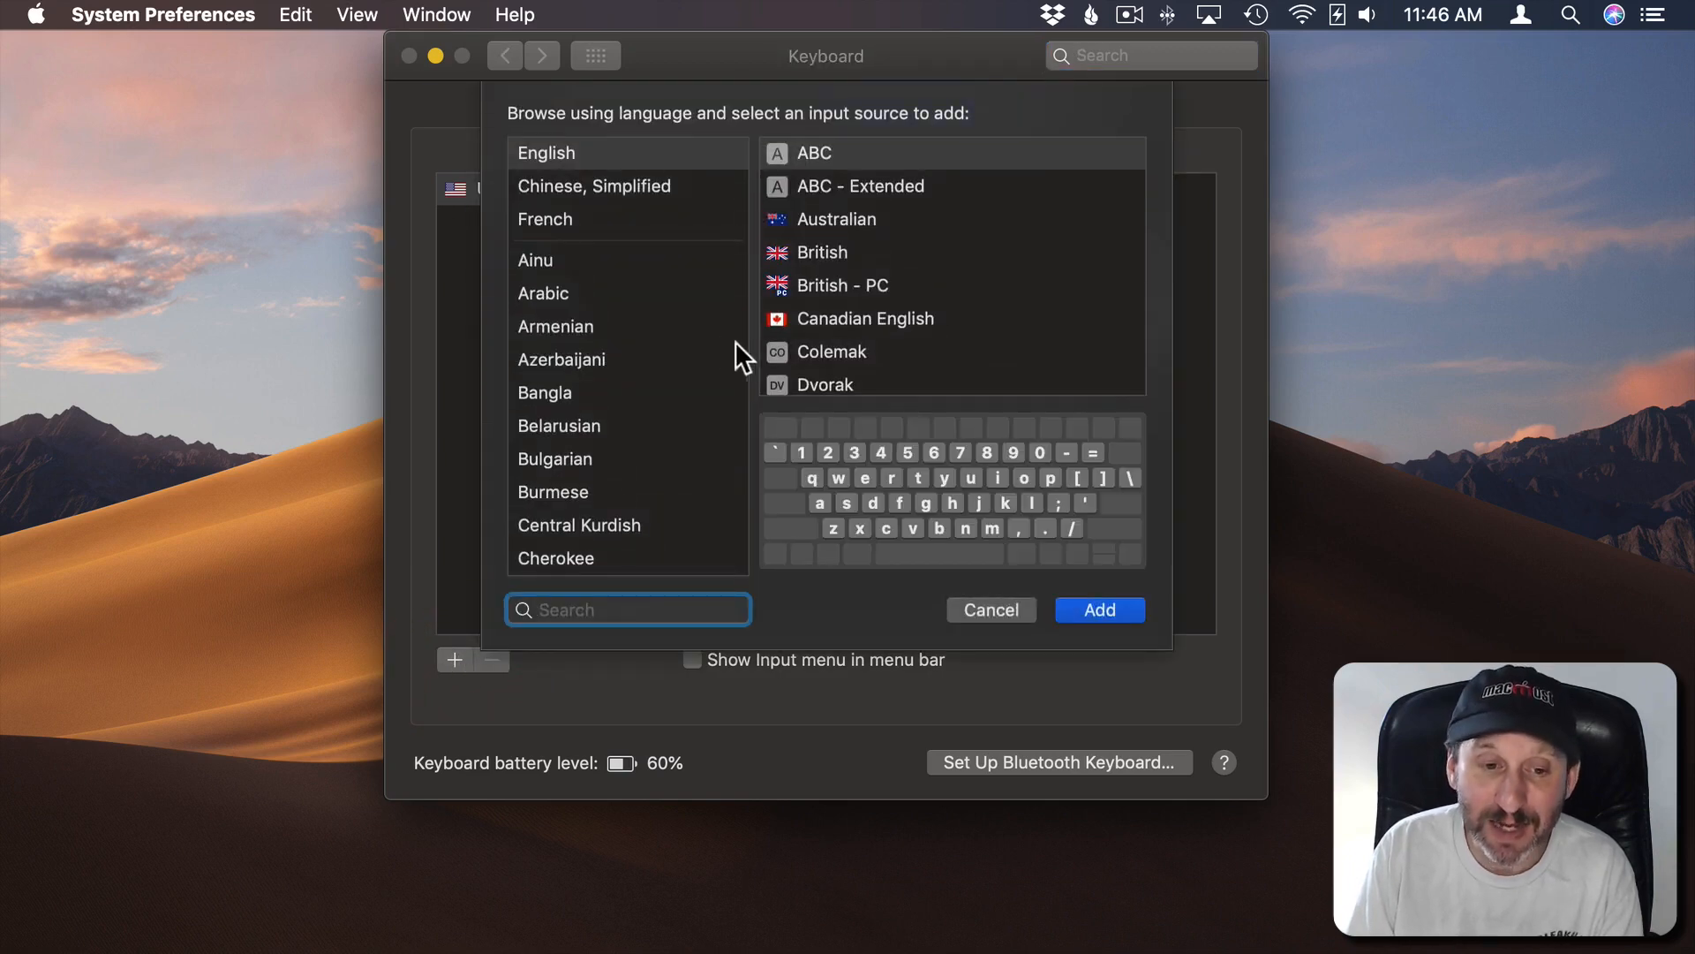
mouse_move(646, 502)
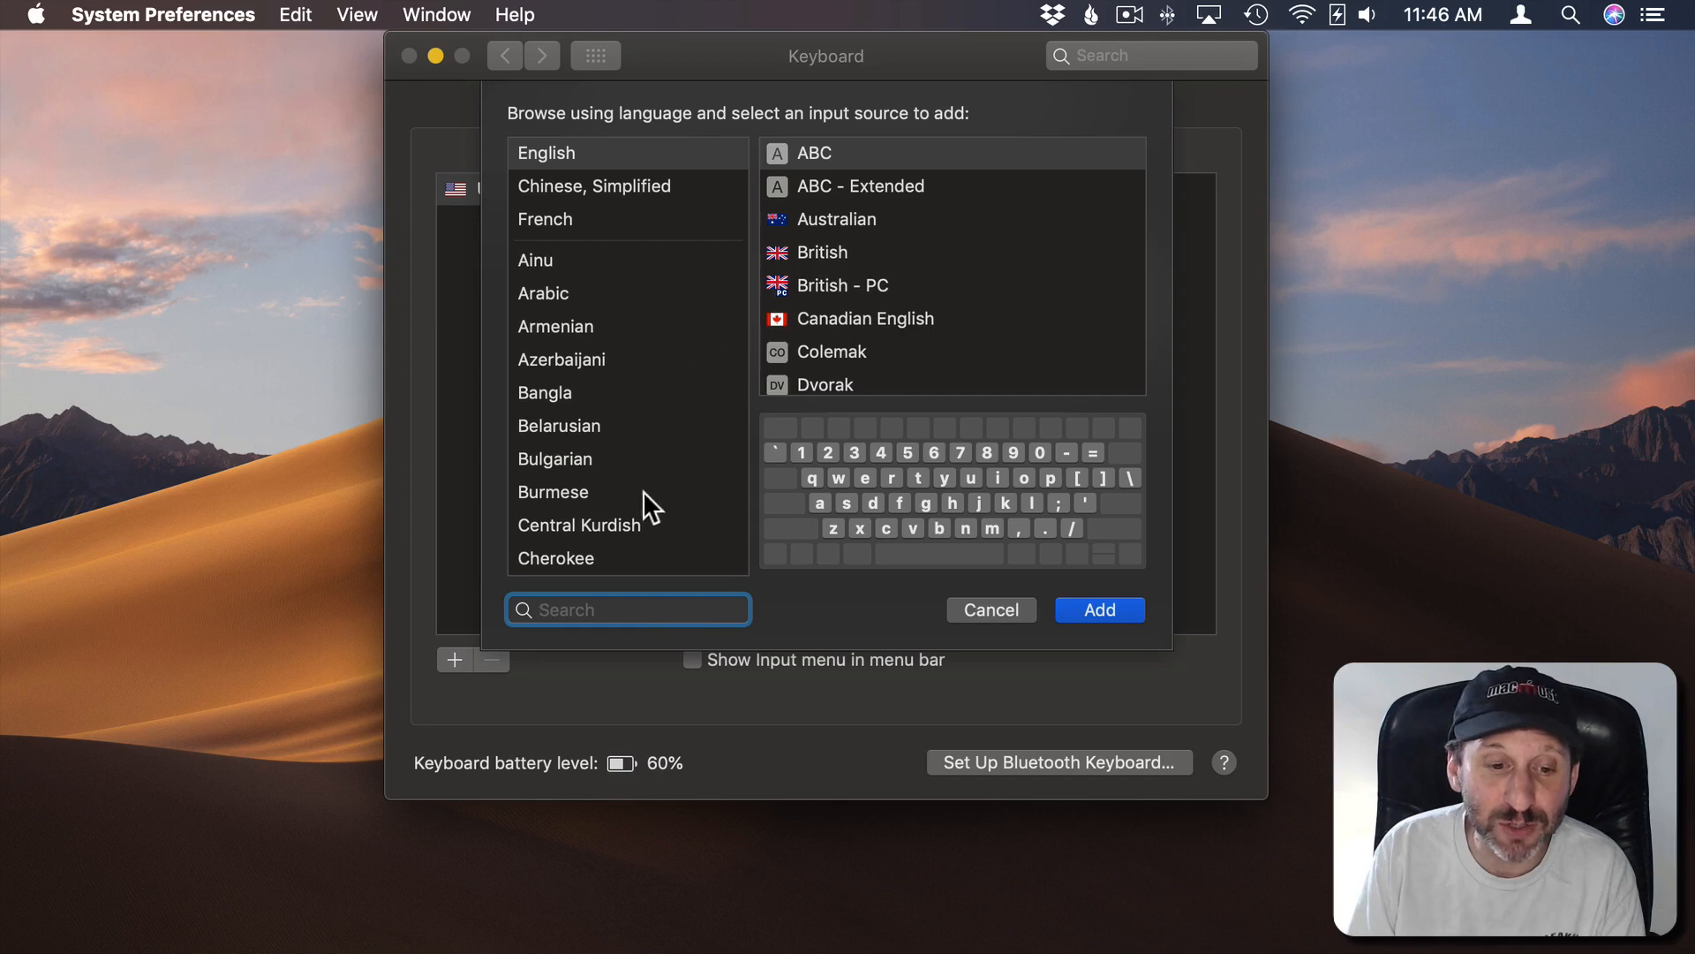
scroll("down", 3)
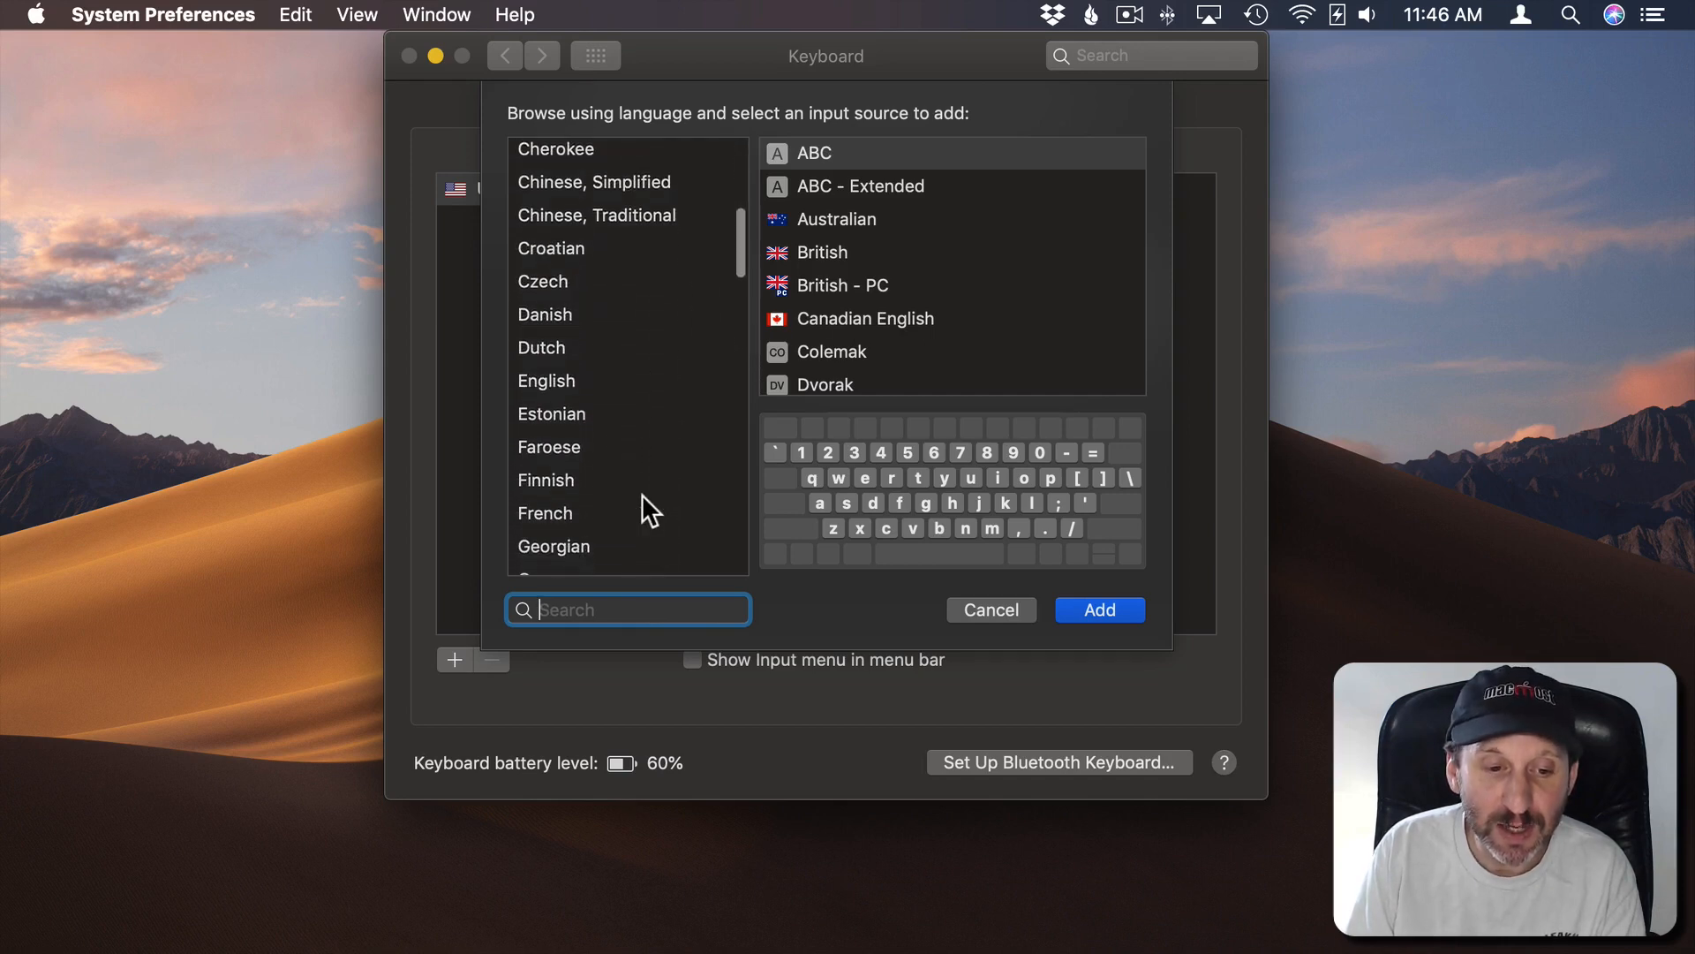
left_click(546, 513)
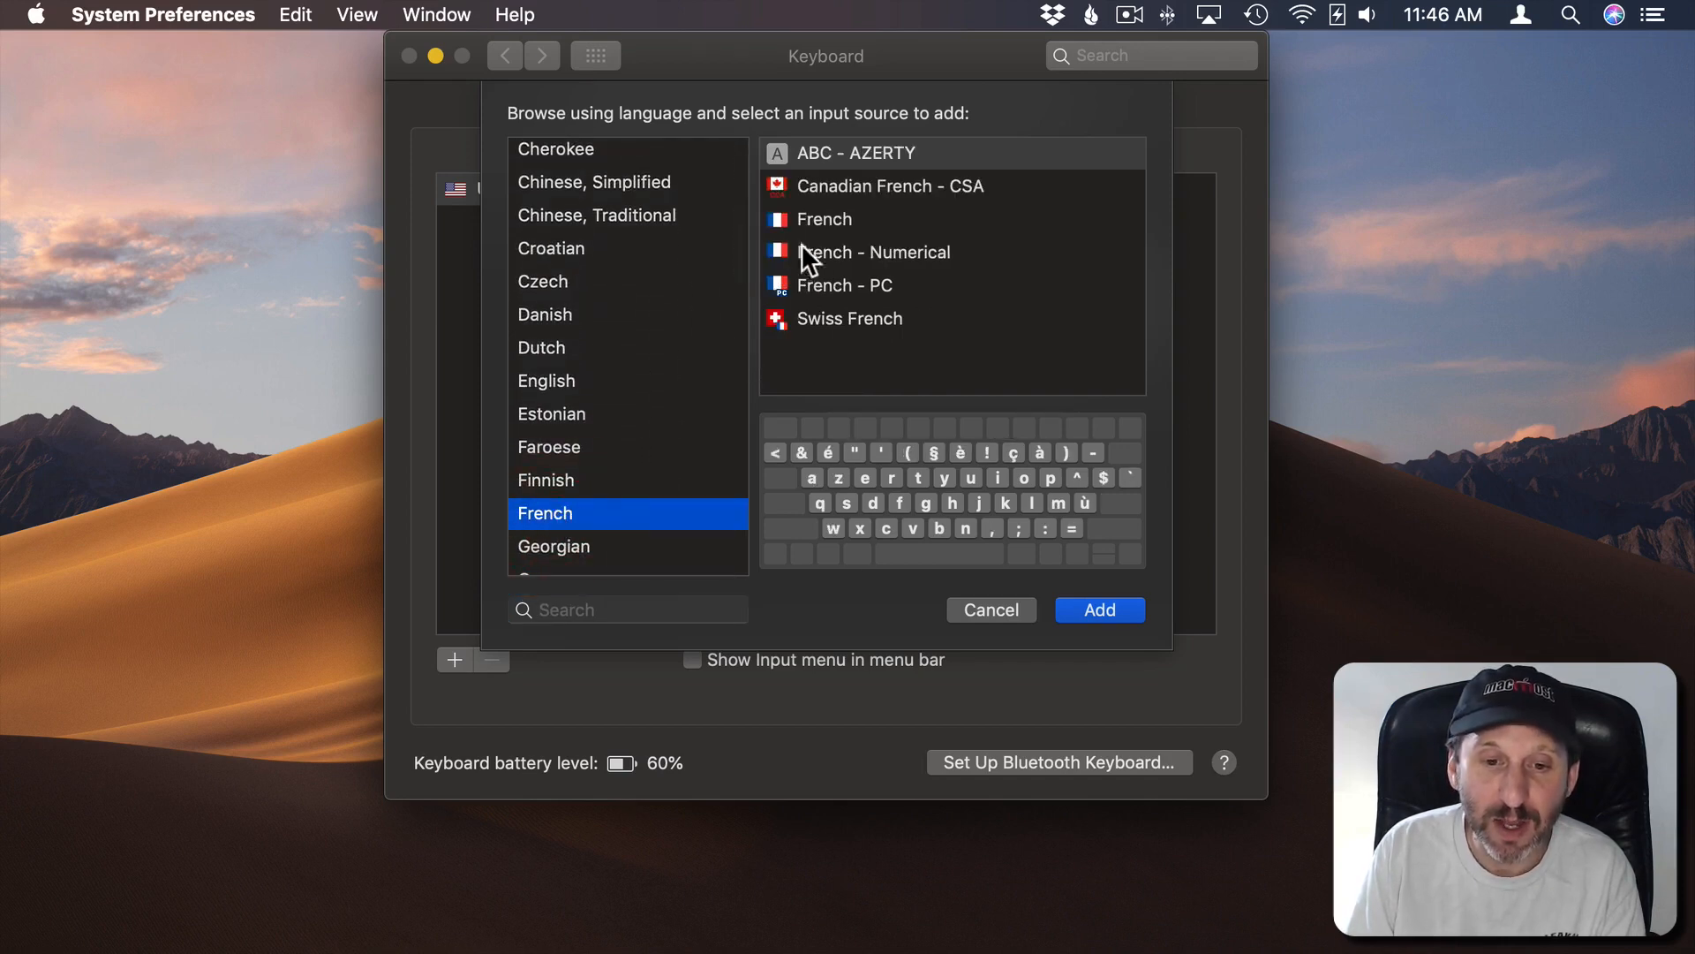
left_click(823, 219)
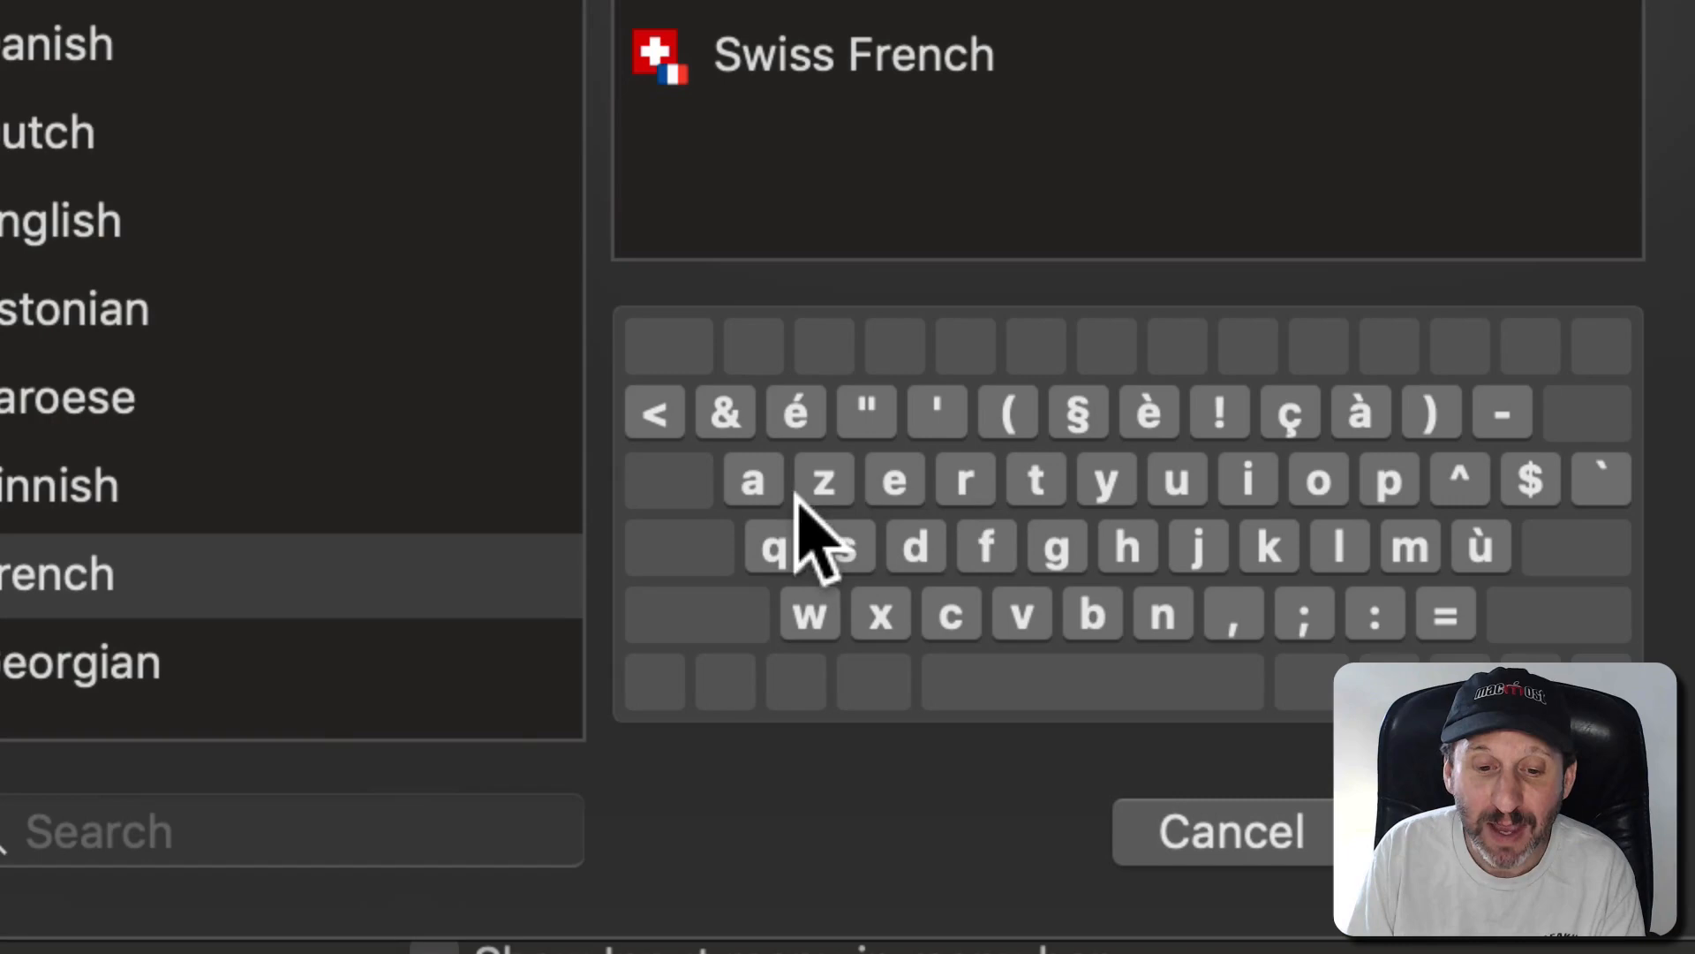
mouse_move(854, 519)
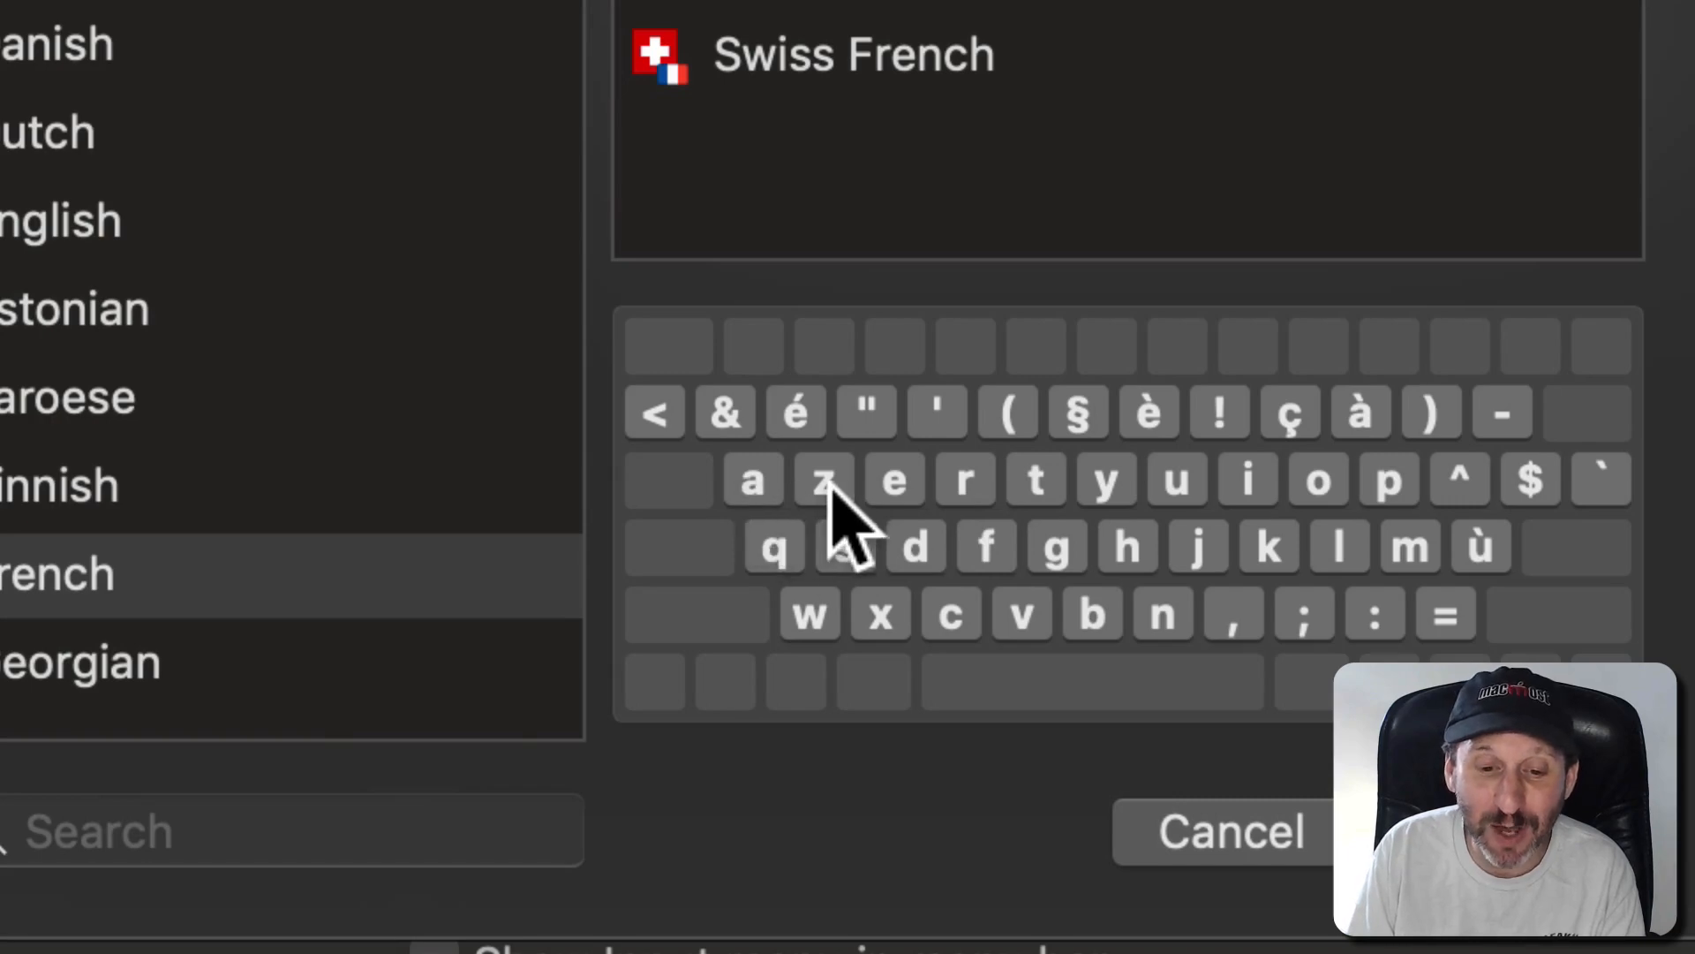
mouse_move(768, 519)
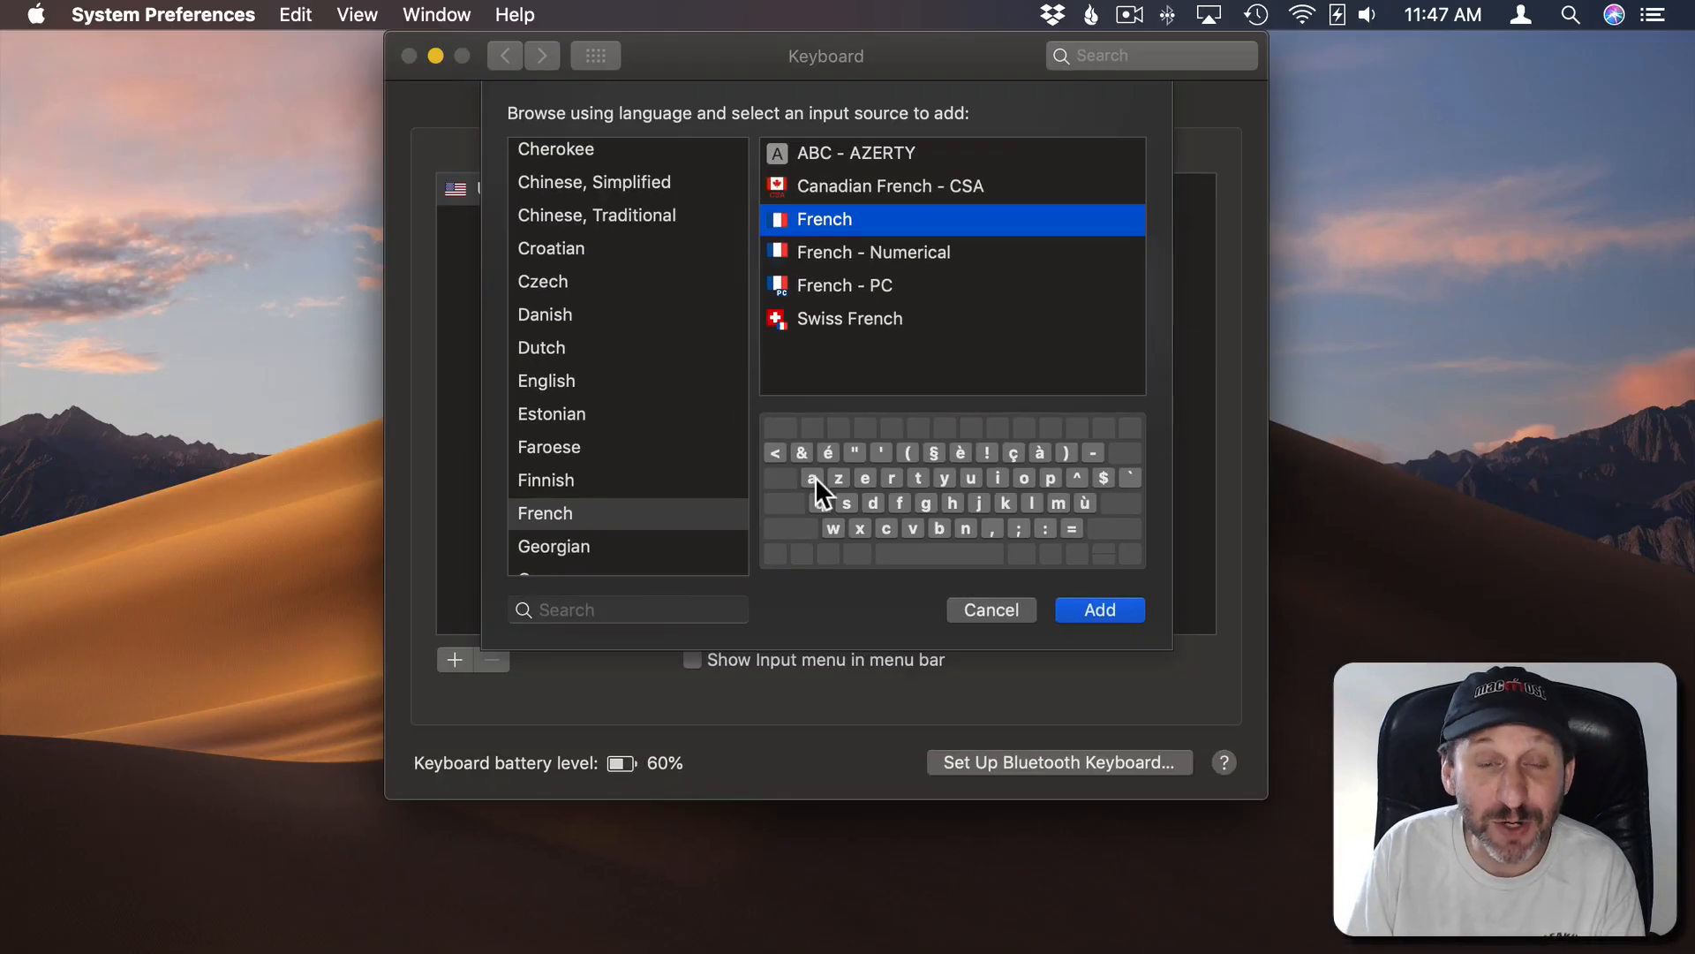
mouse_move(1021, 588)
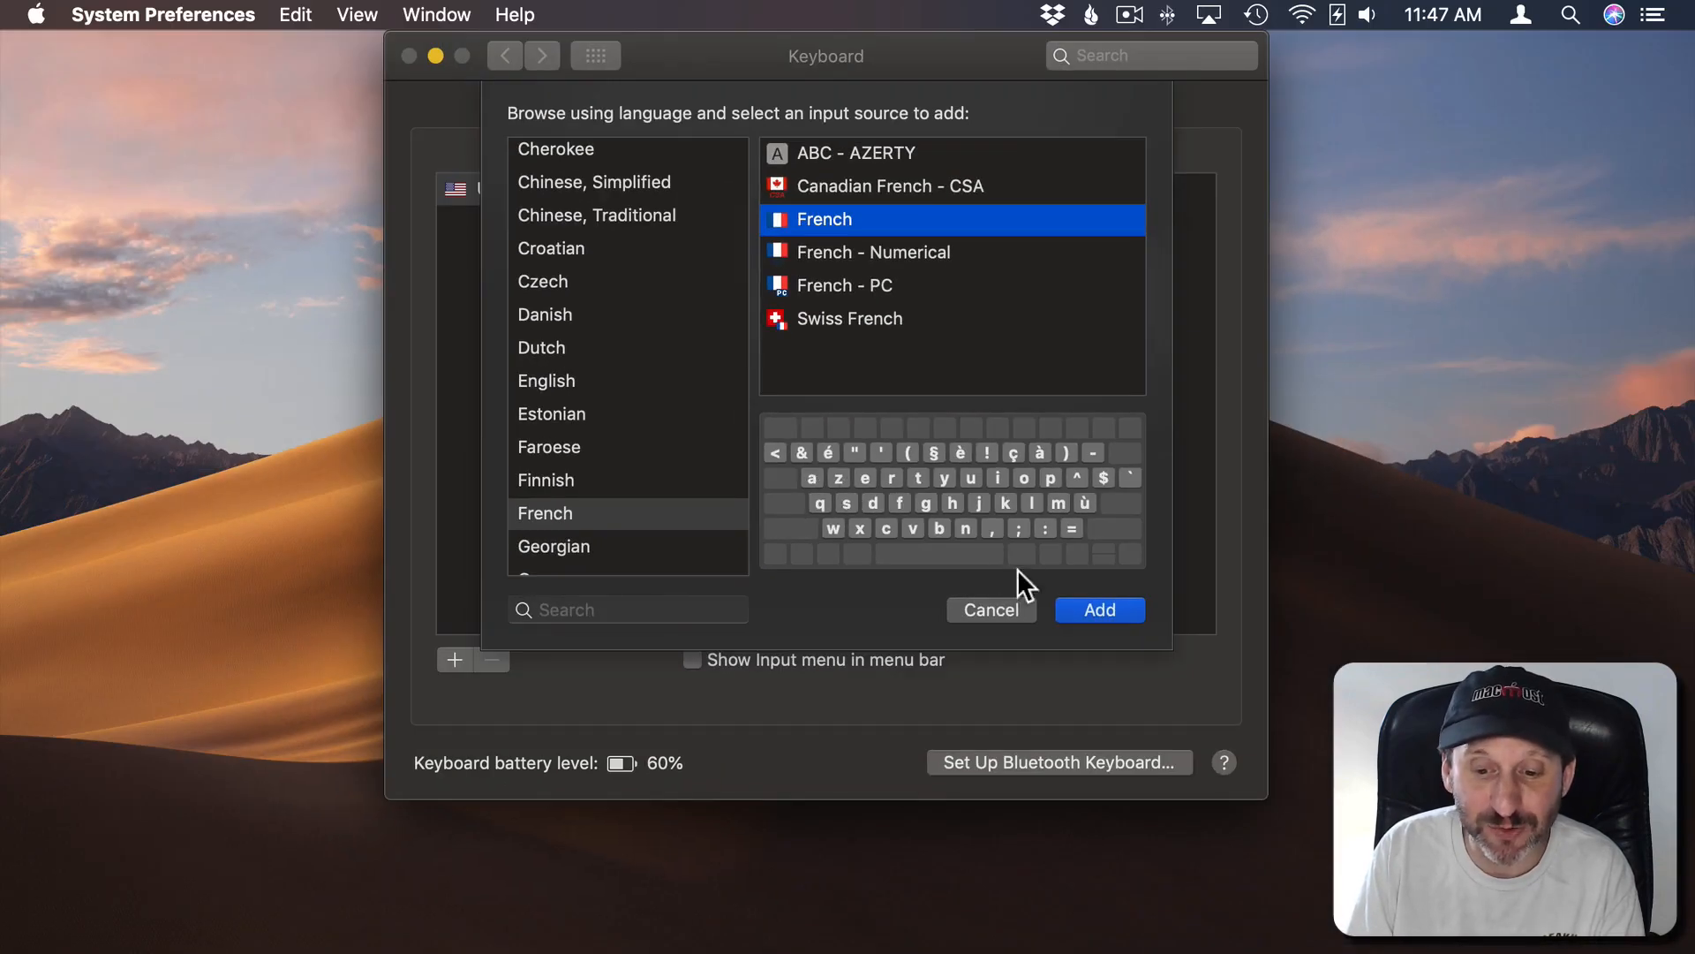
left_click(1098, 610)
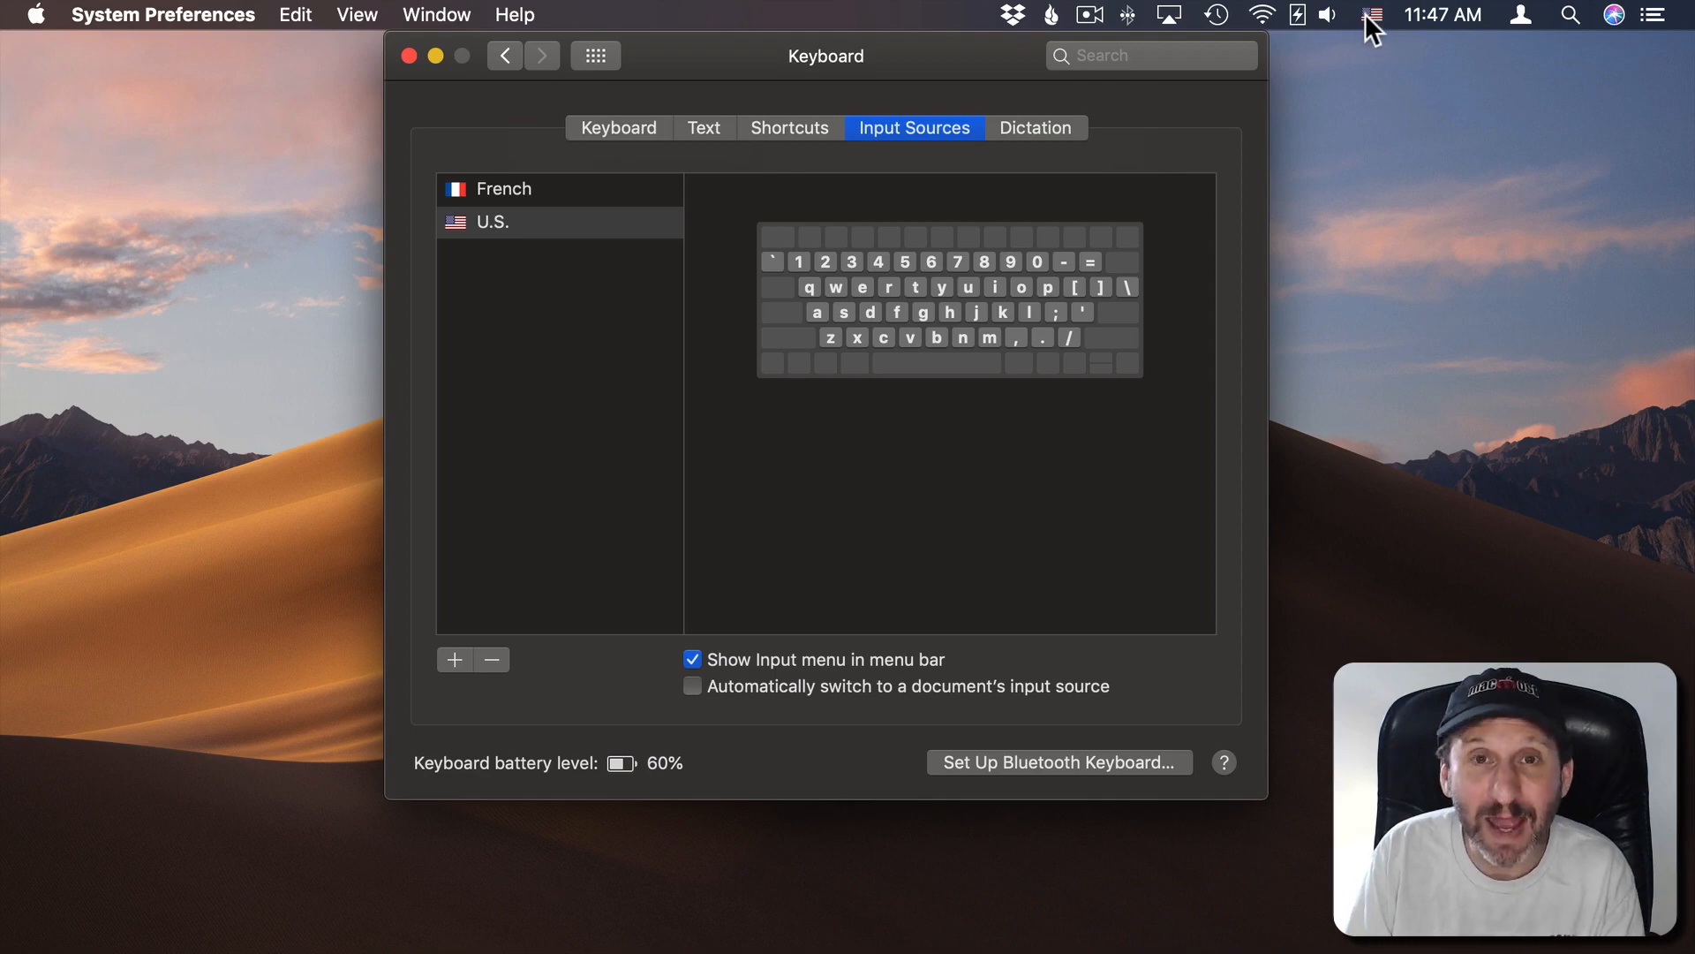
Step: Open the menu bar Input menu listing French and U.S., with U.S. checked
left_click(1373, 14)
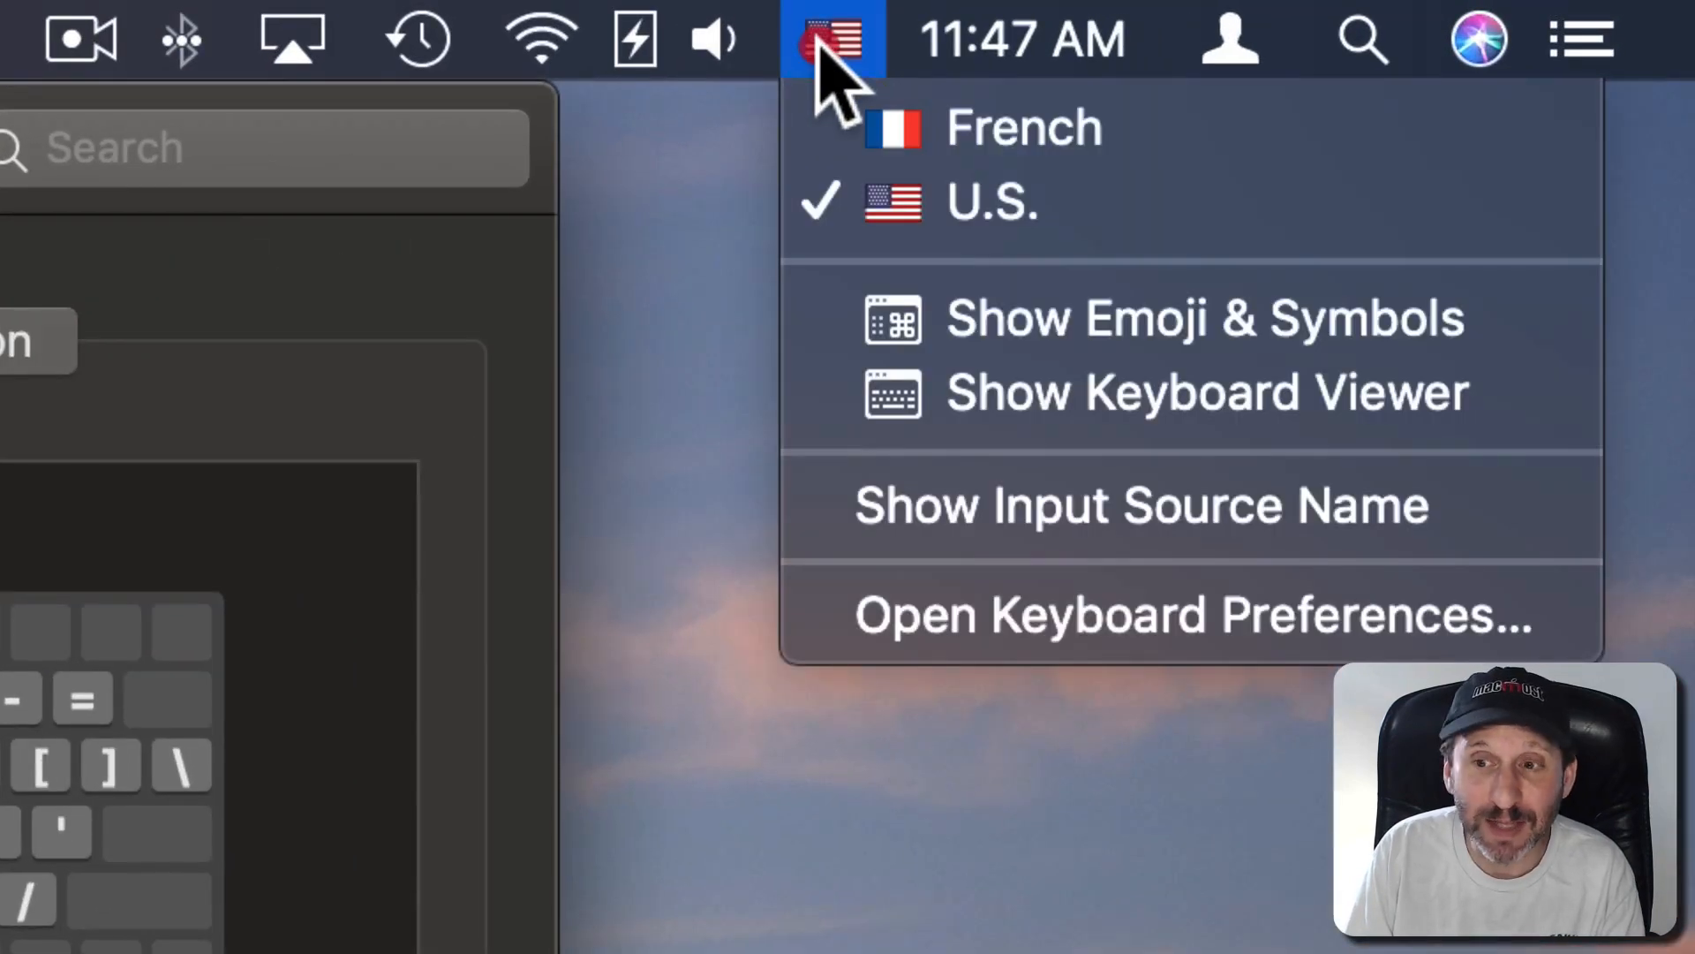
mouse_move(866, 76)
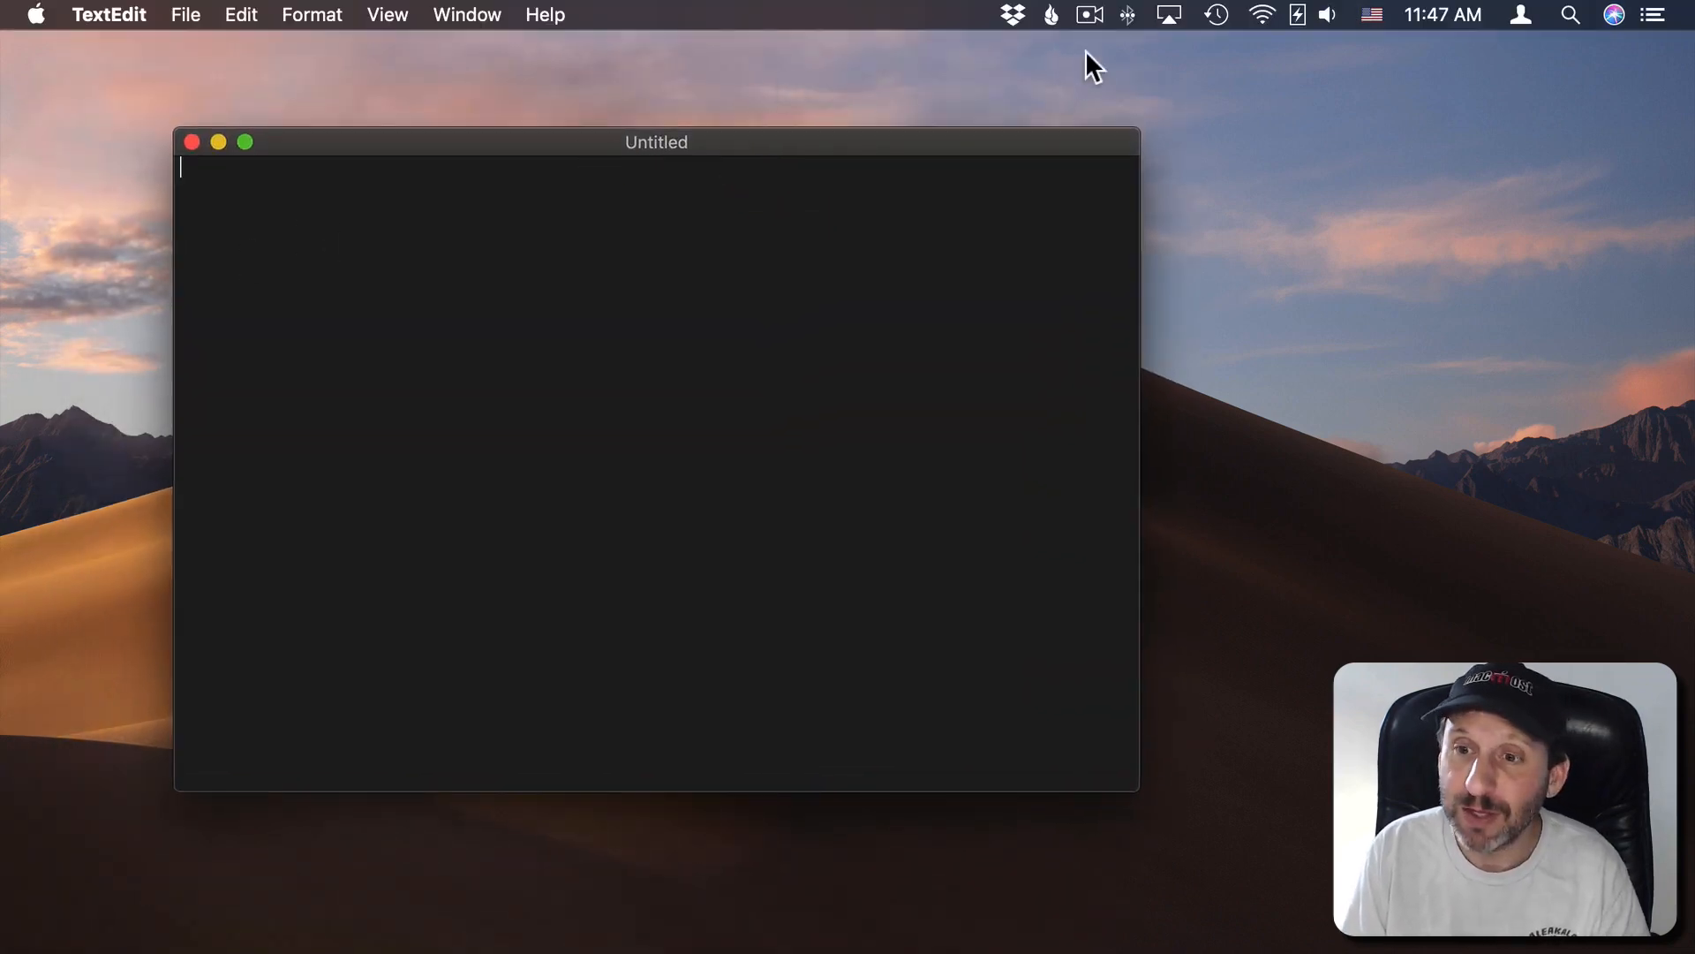
mouse_move(896, 363)
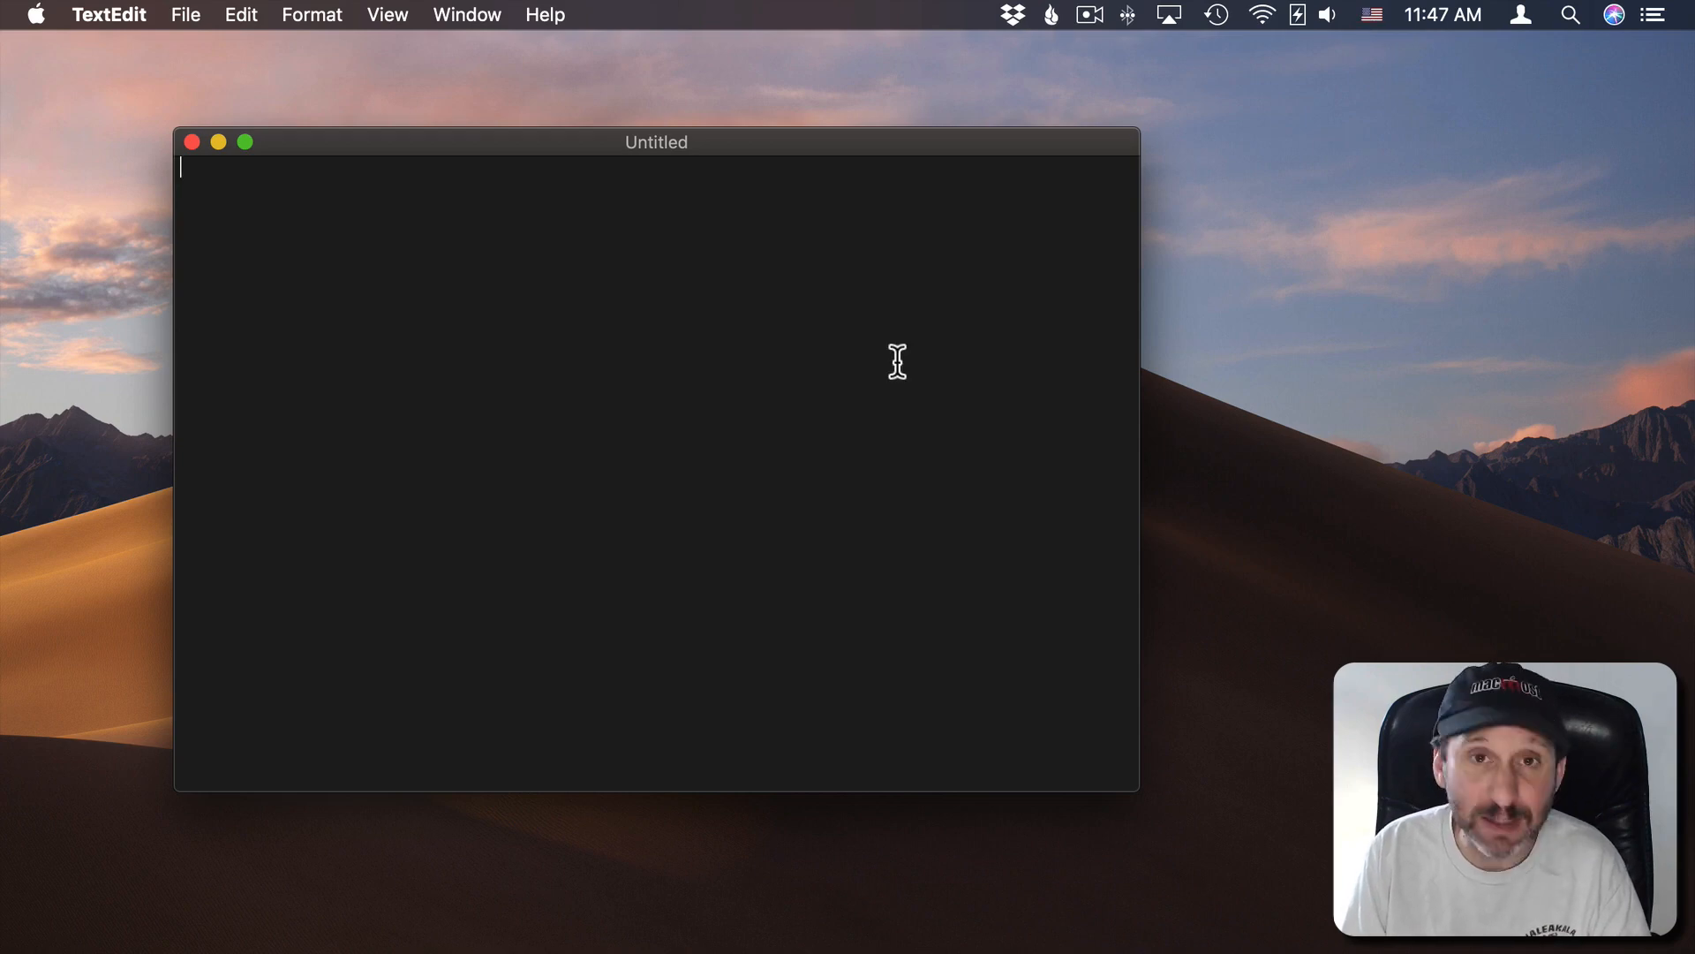
Step: Type 'qwerty' on the first line and 'azerty' on the second under French input
type("qwerty")
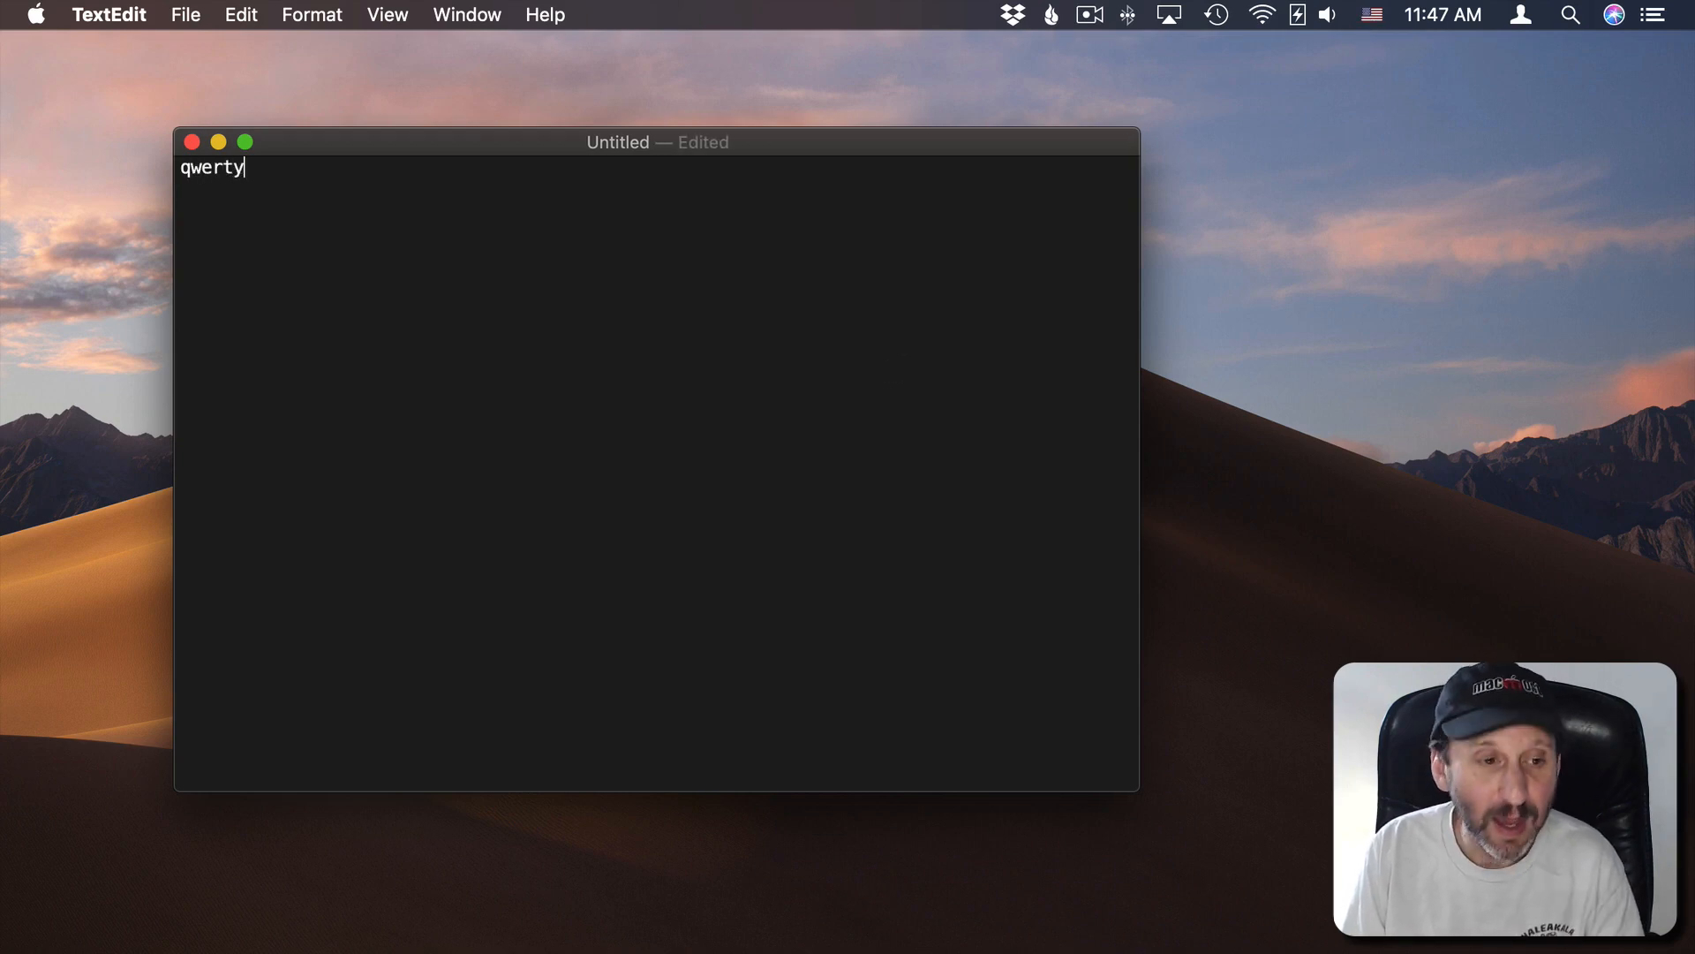
key("return")
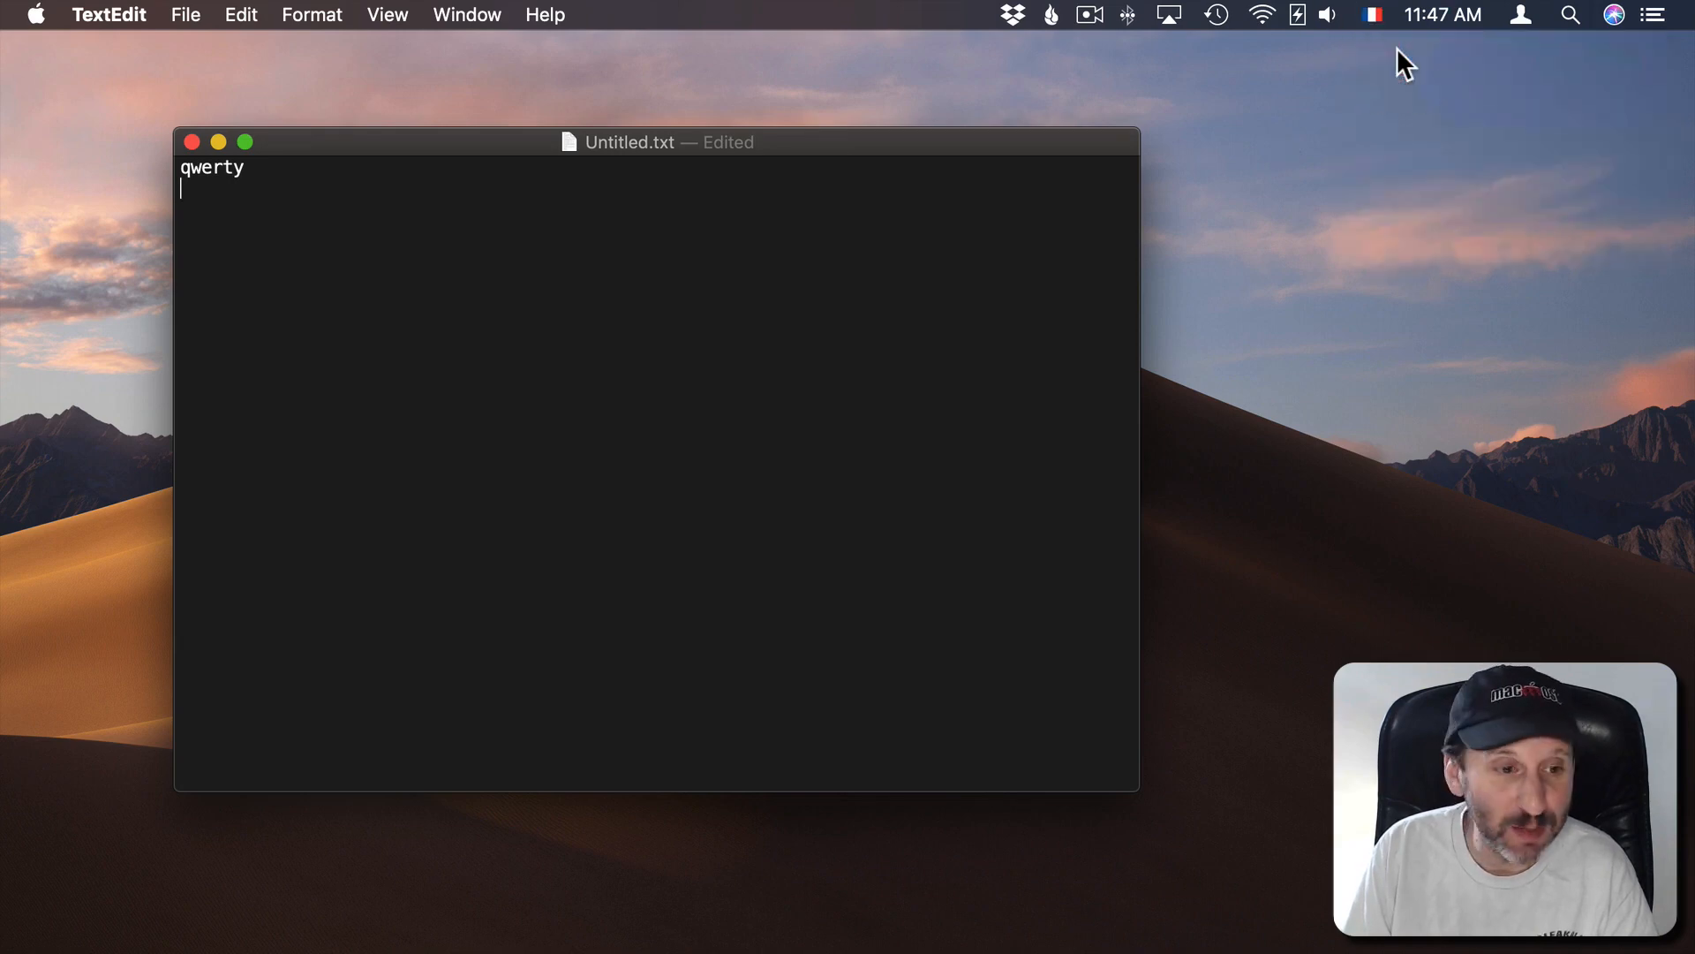
mouse_move(244, 223)
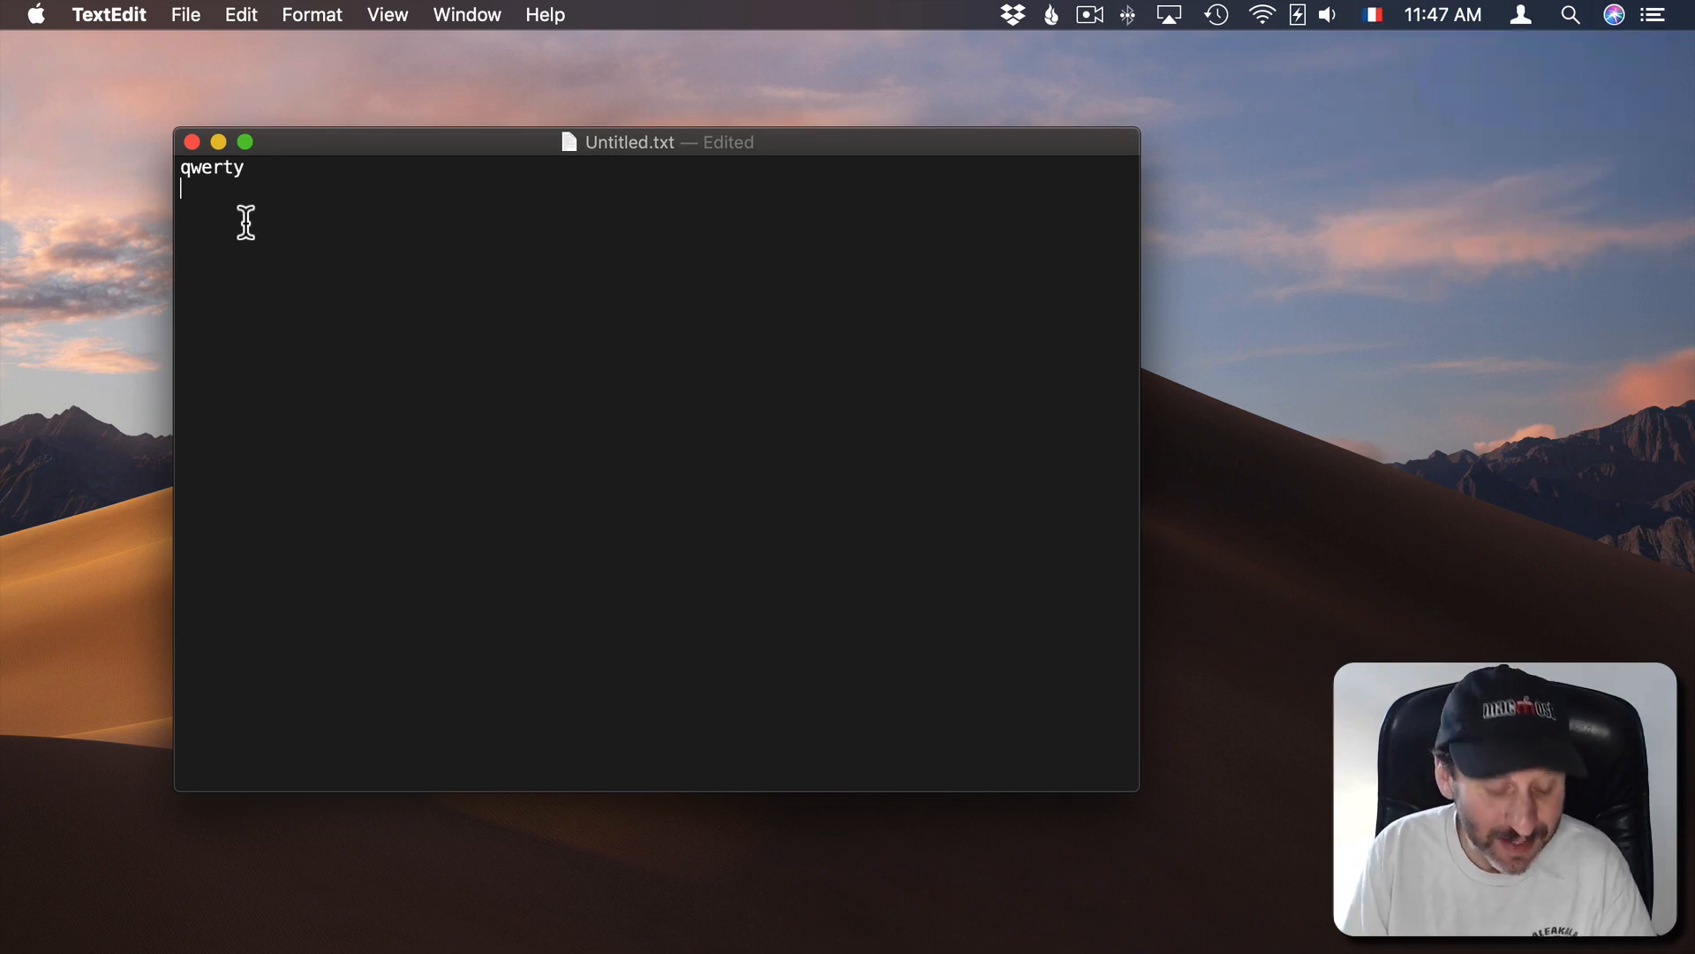
type("azert")
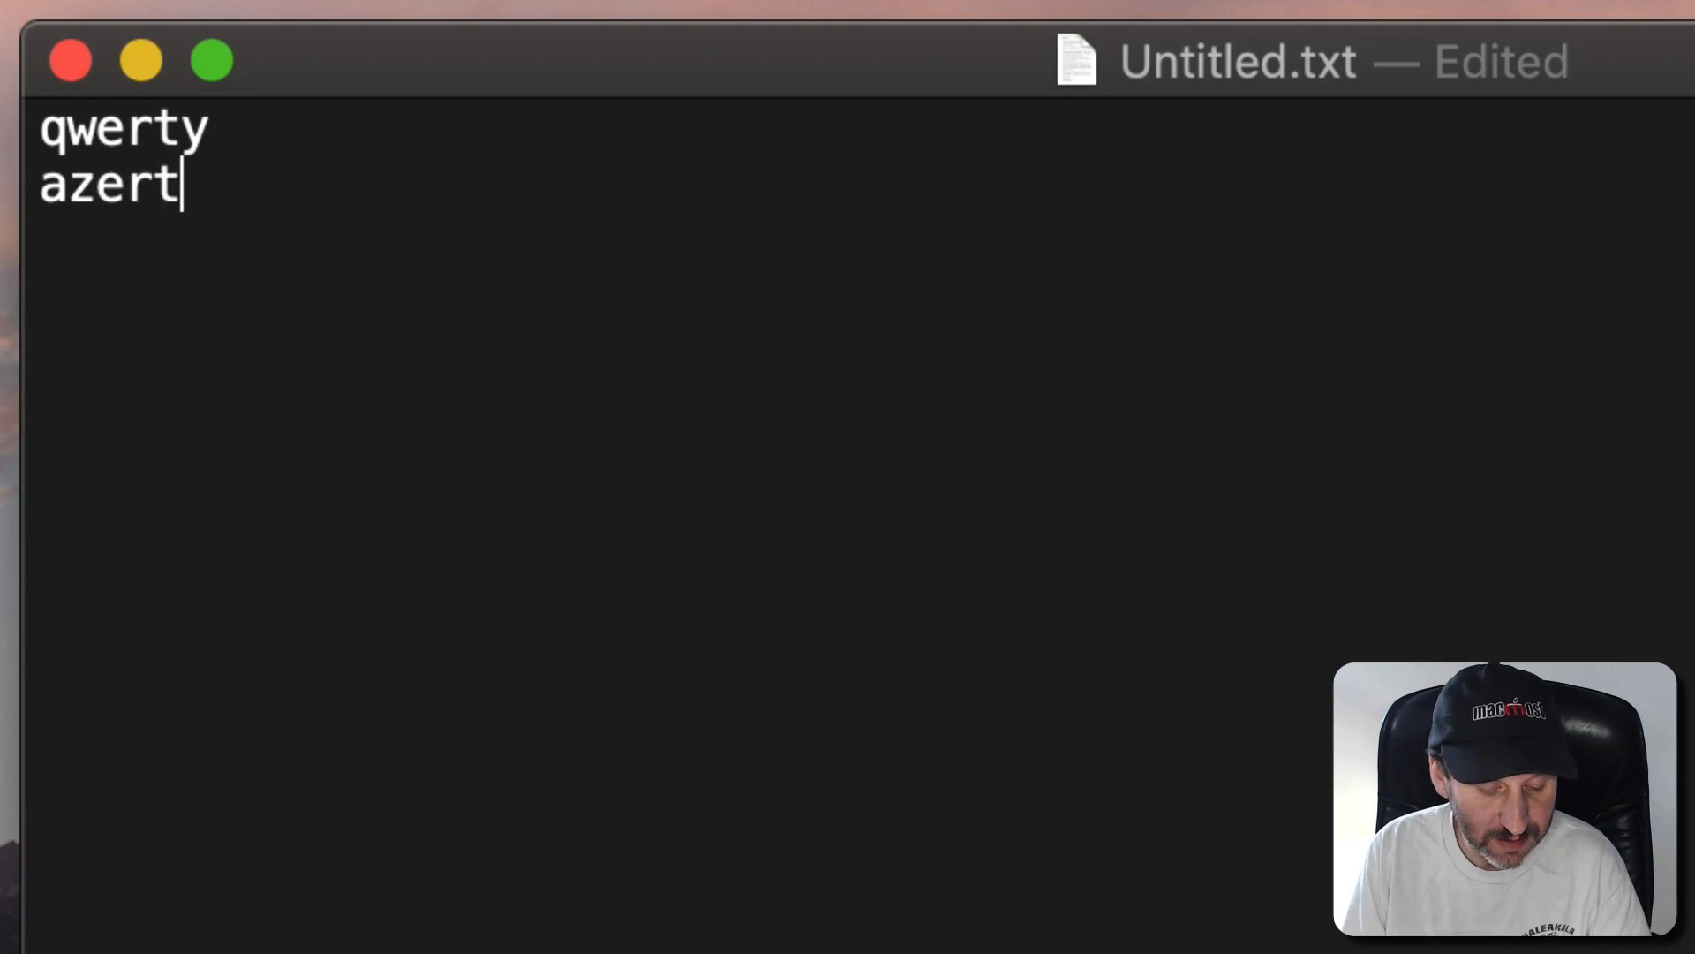
type("y")
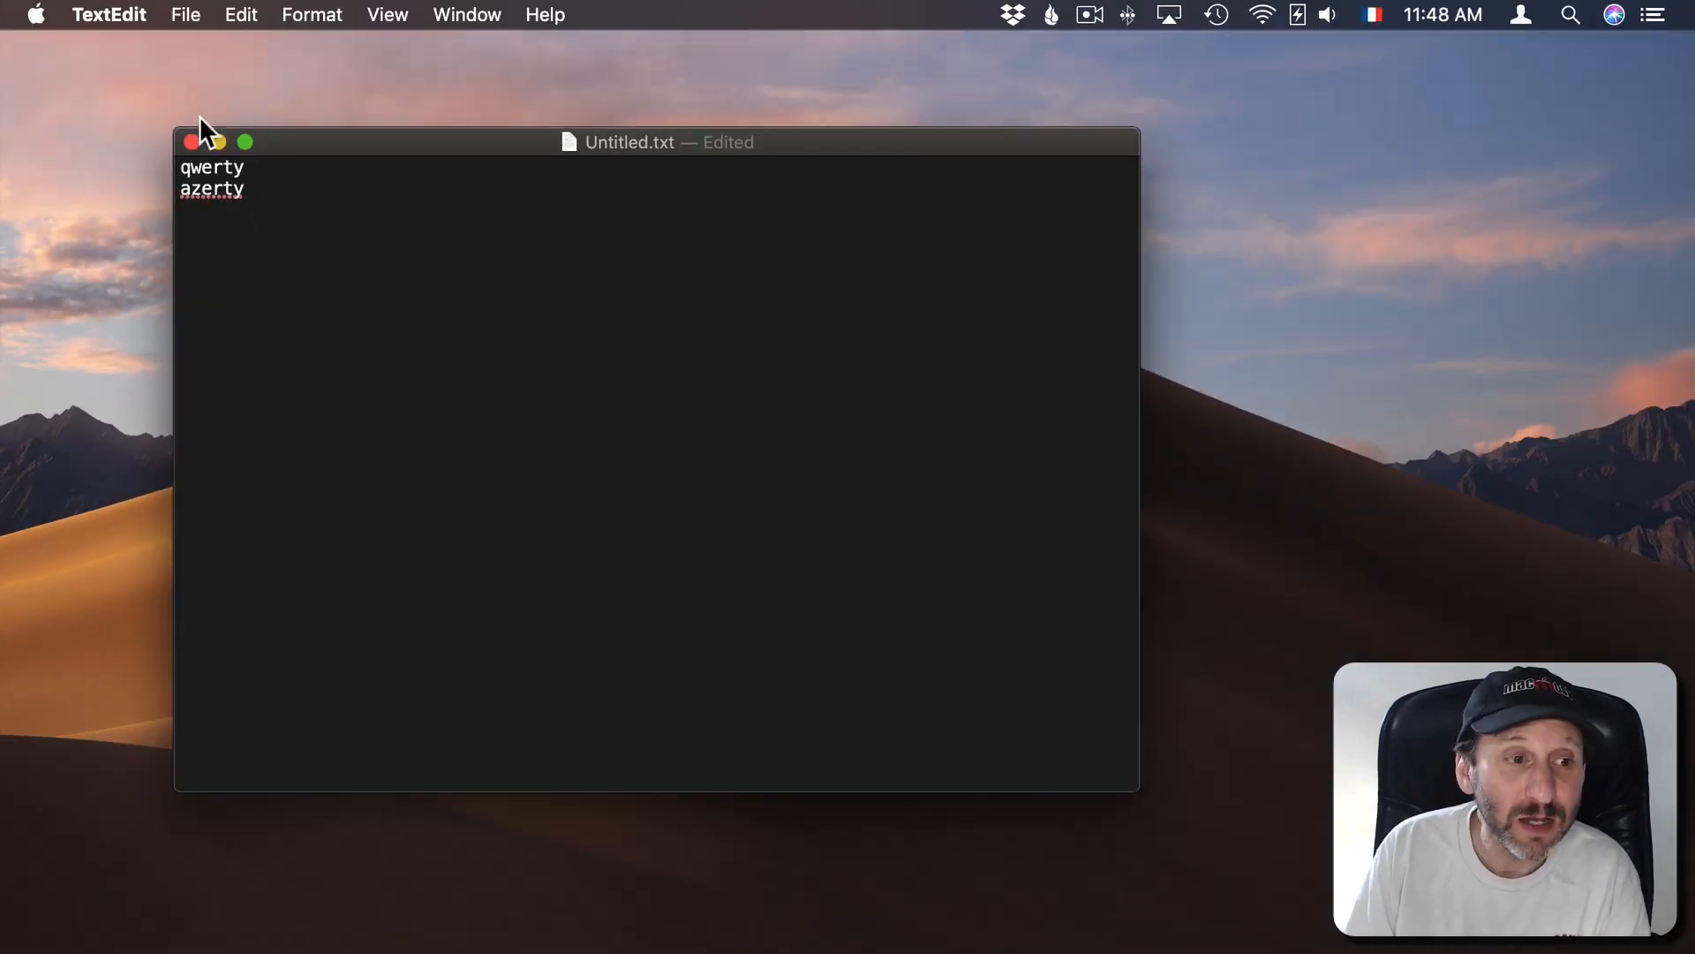
Step: Return to Keyboard Input Sources, now listing French and U.S. with the AZERTY preview
left_click(33, 14)
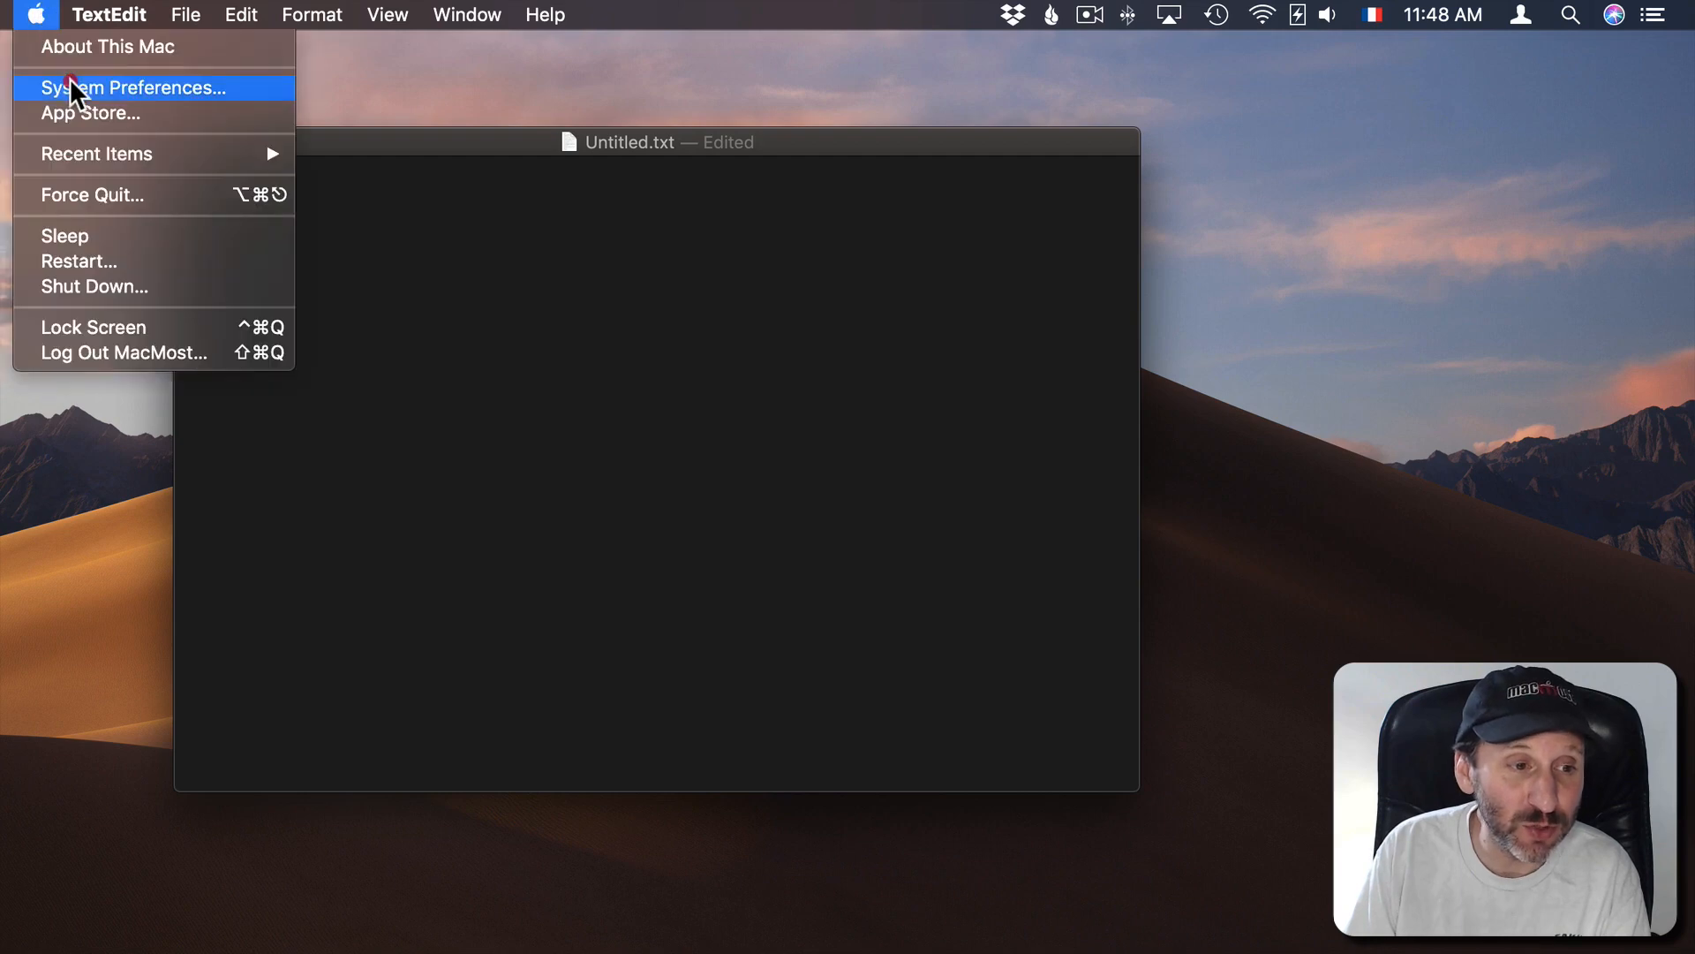
left_click(130, 88)
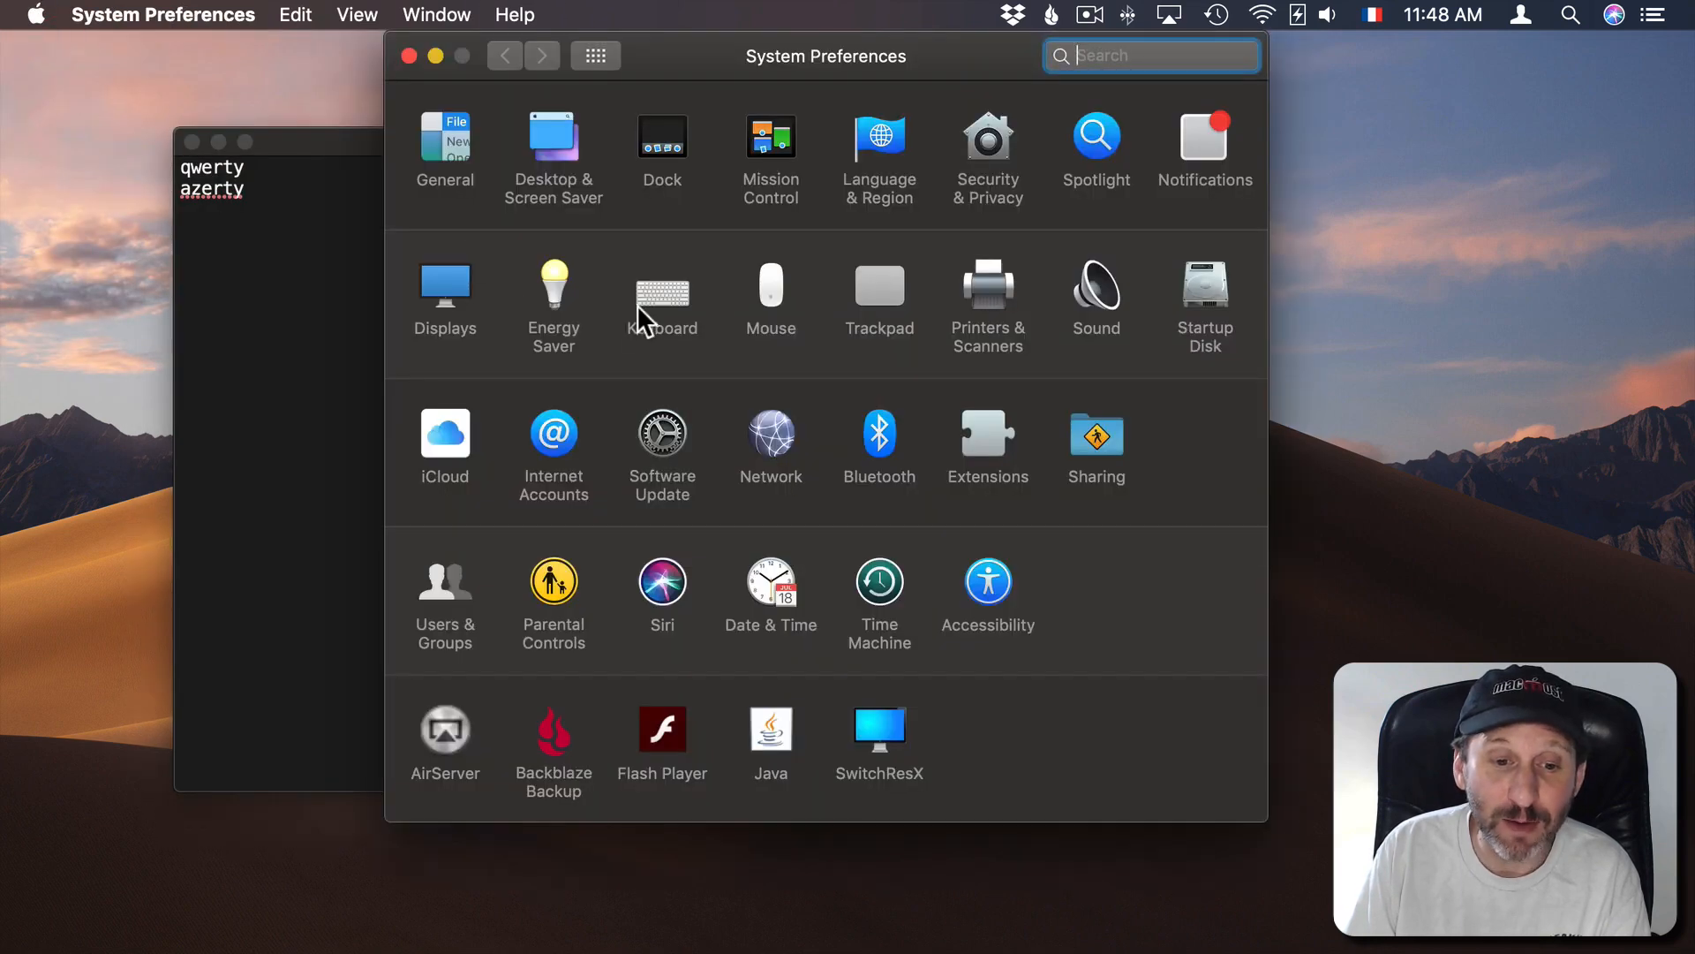
left_click(661, 286)
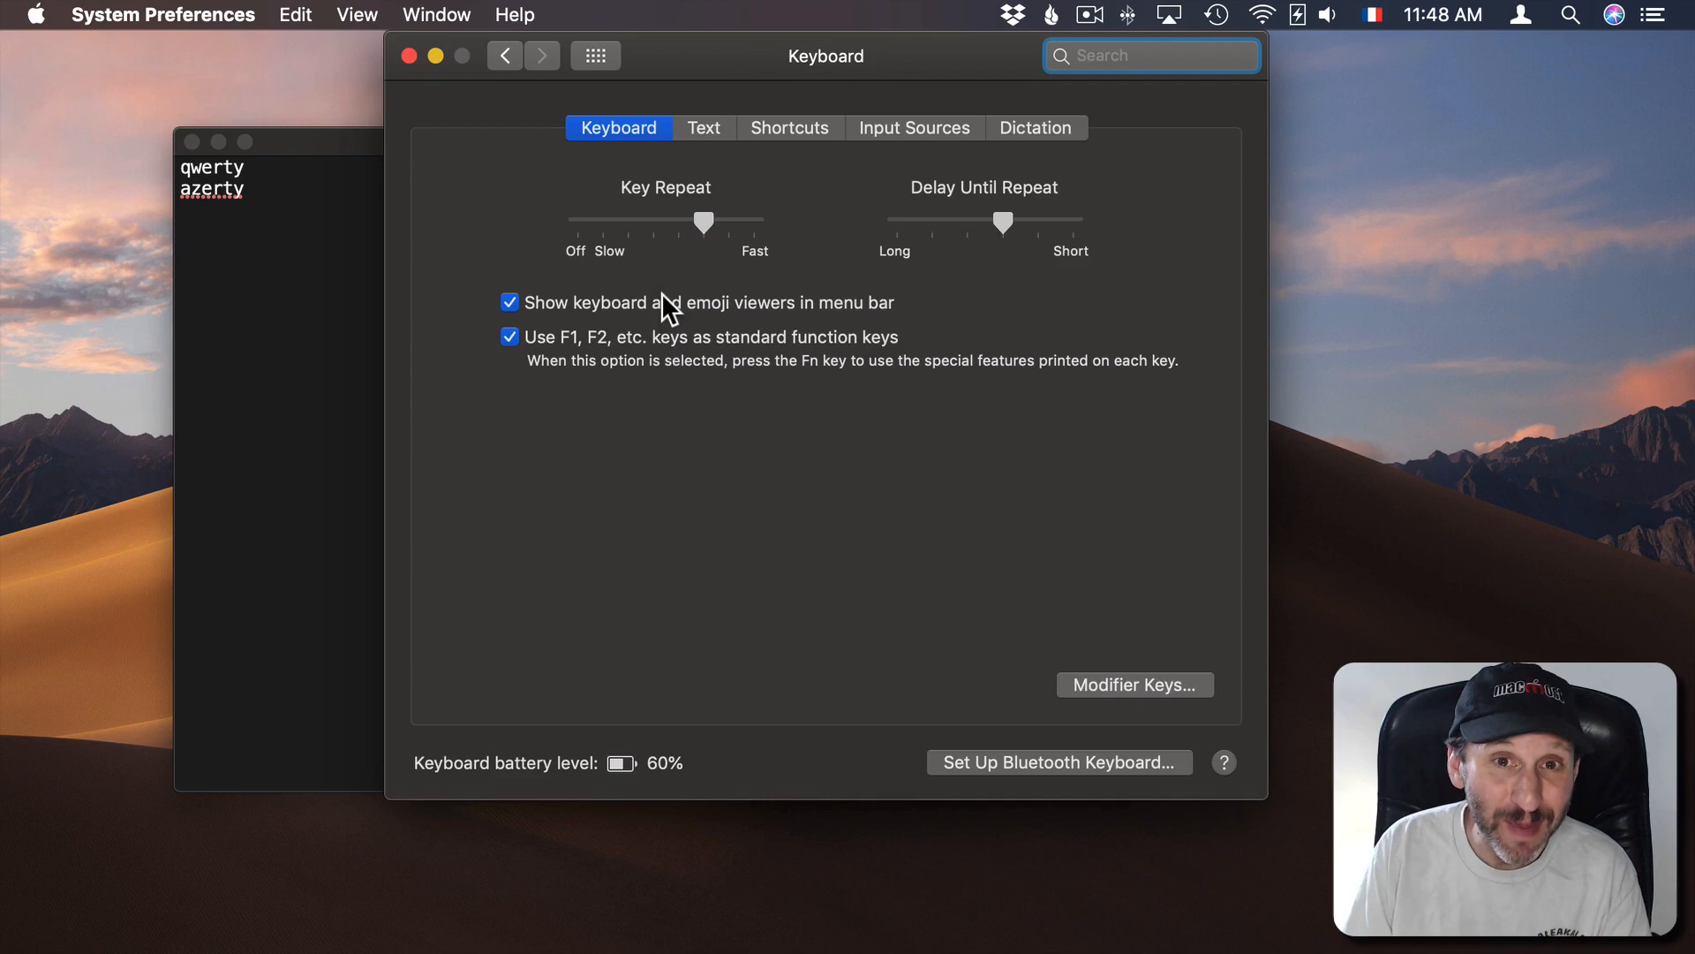
left_click(914, 128)
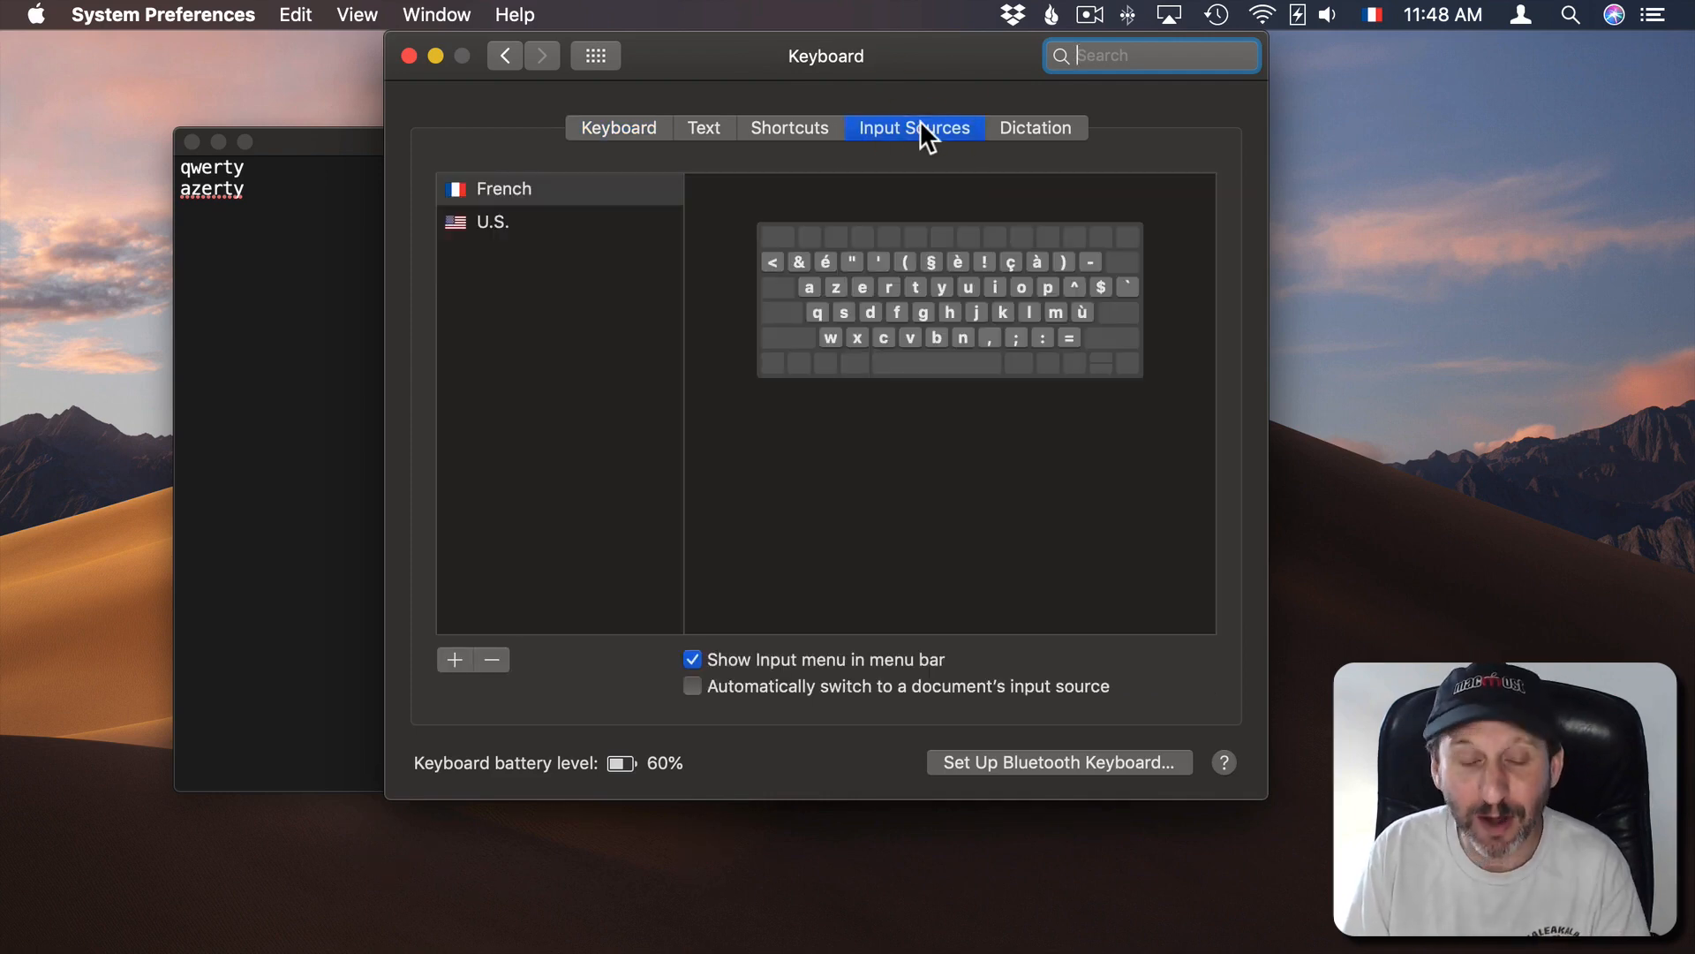
mouse_move(876, 370)
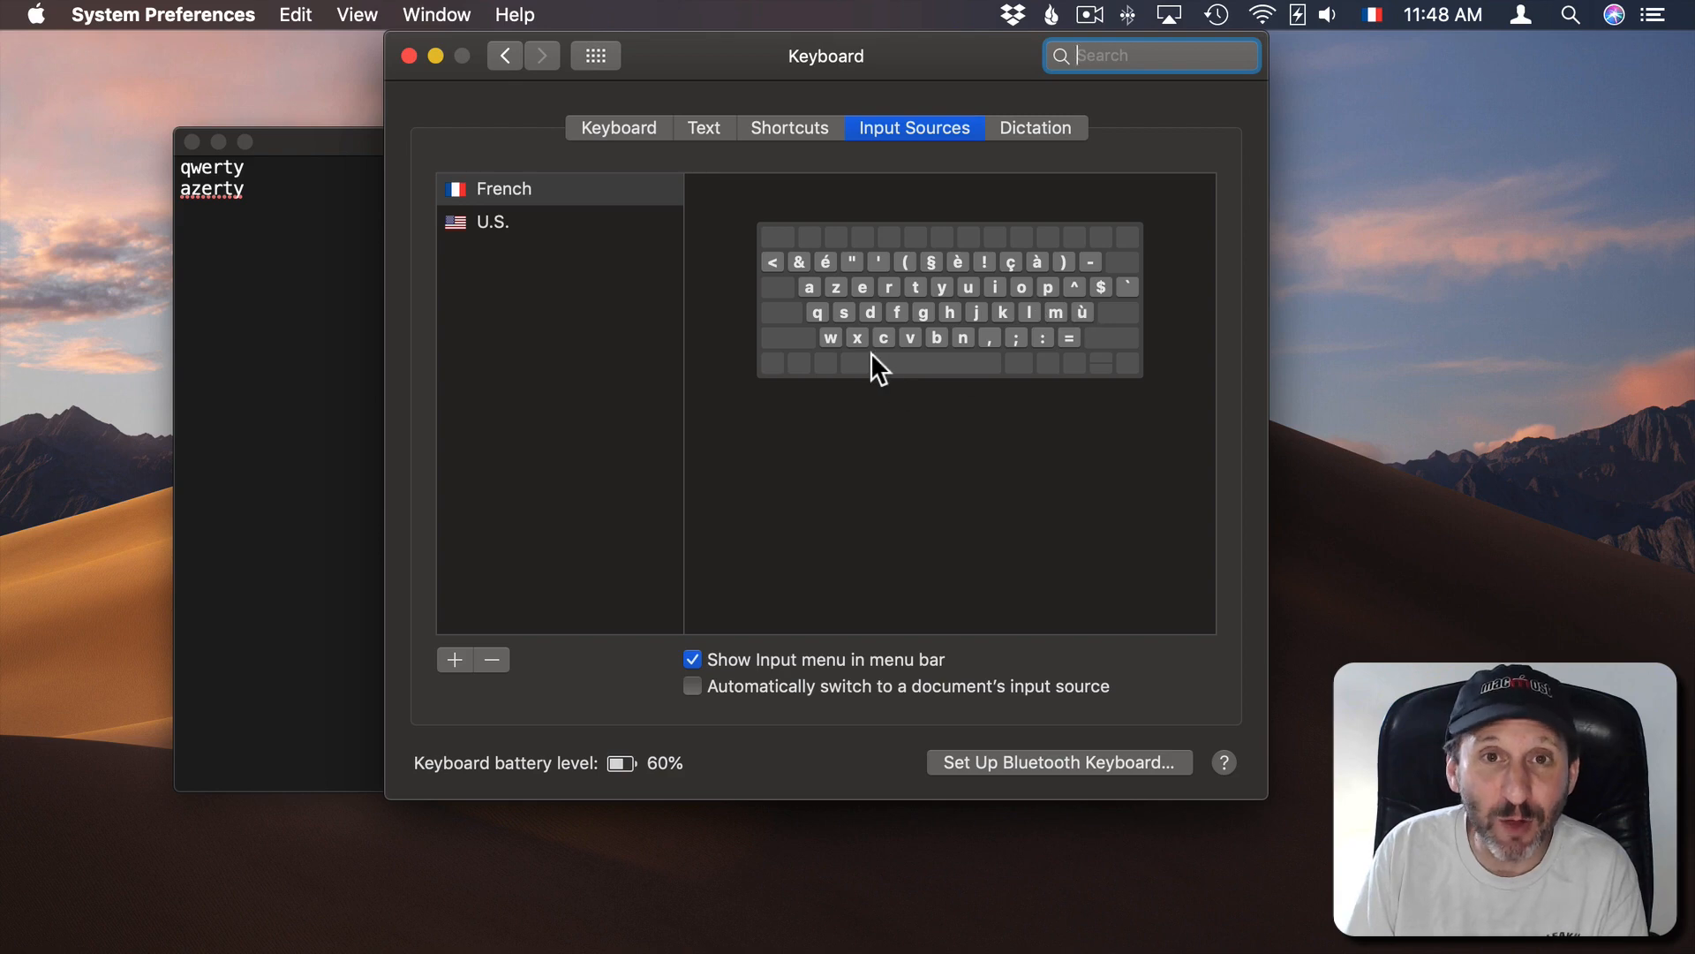
mouse_move(842, 304)
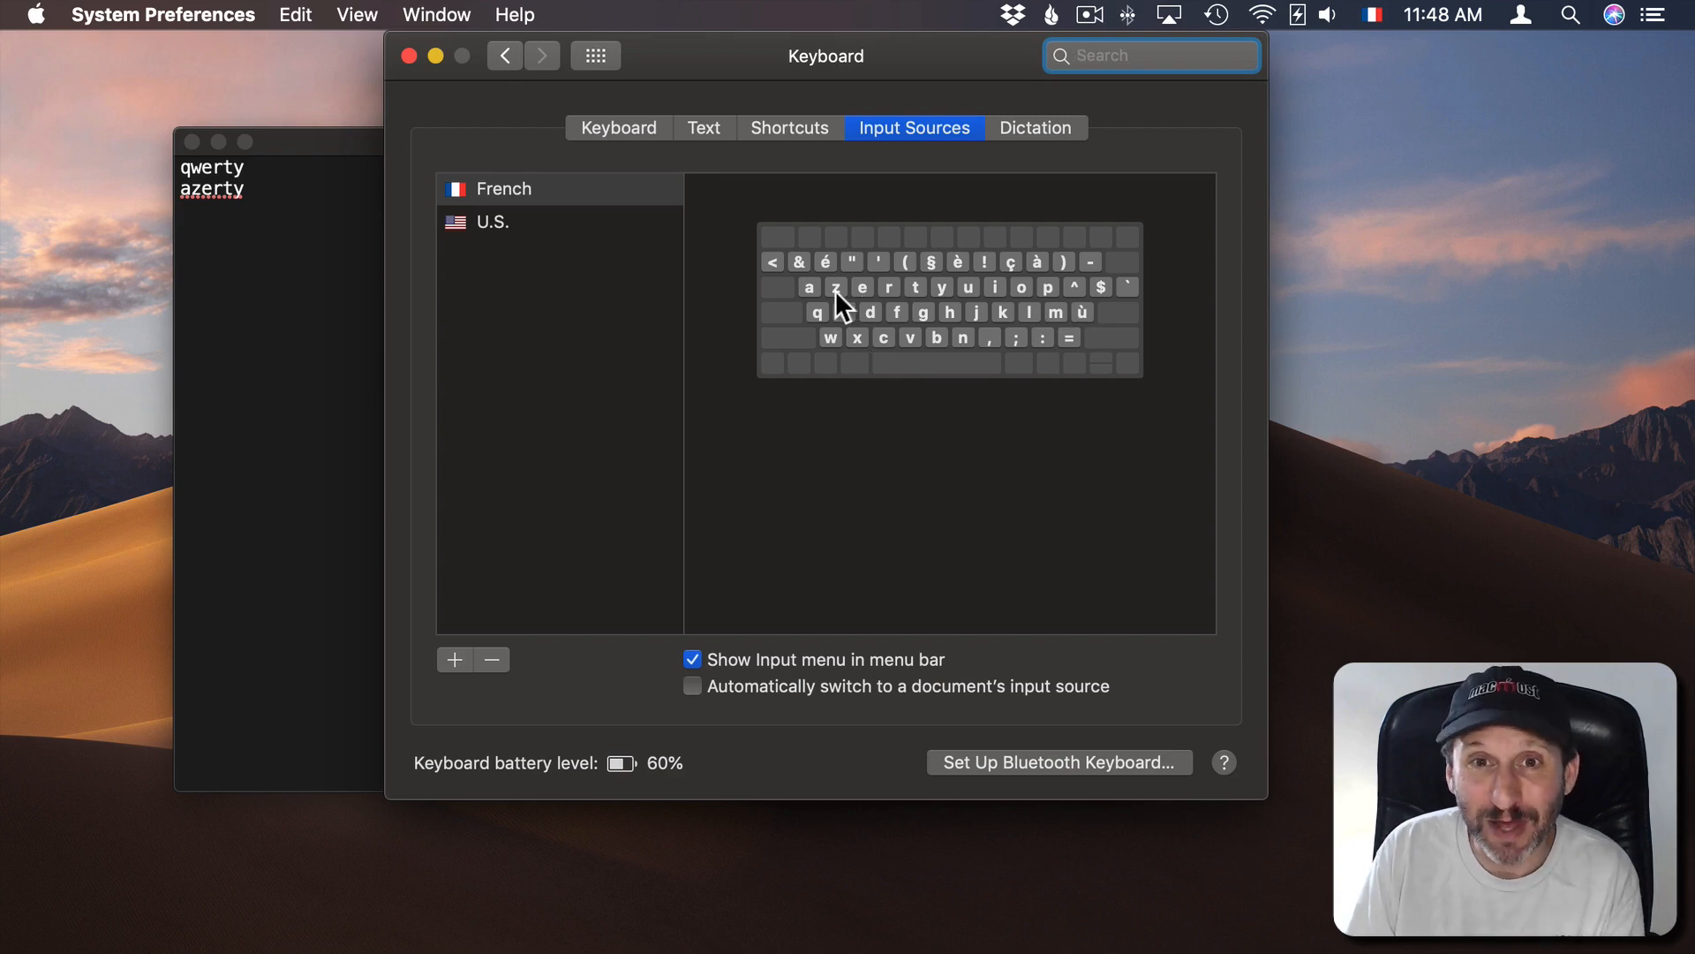
mouse_move(615, 211)
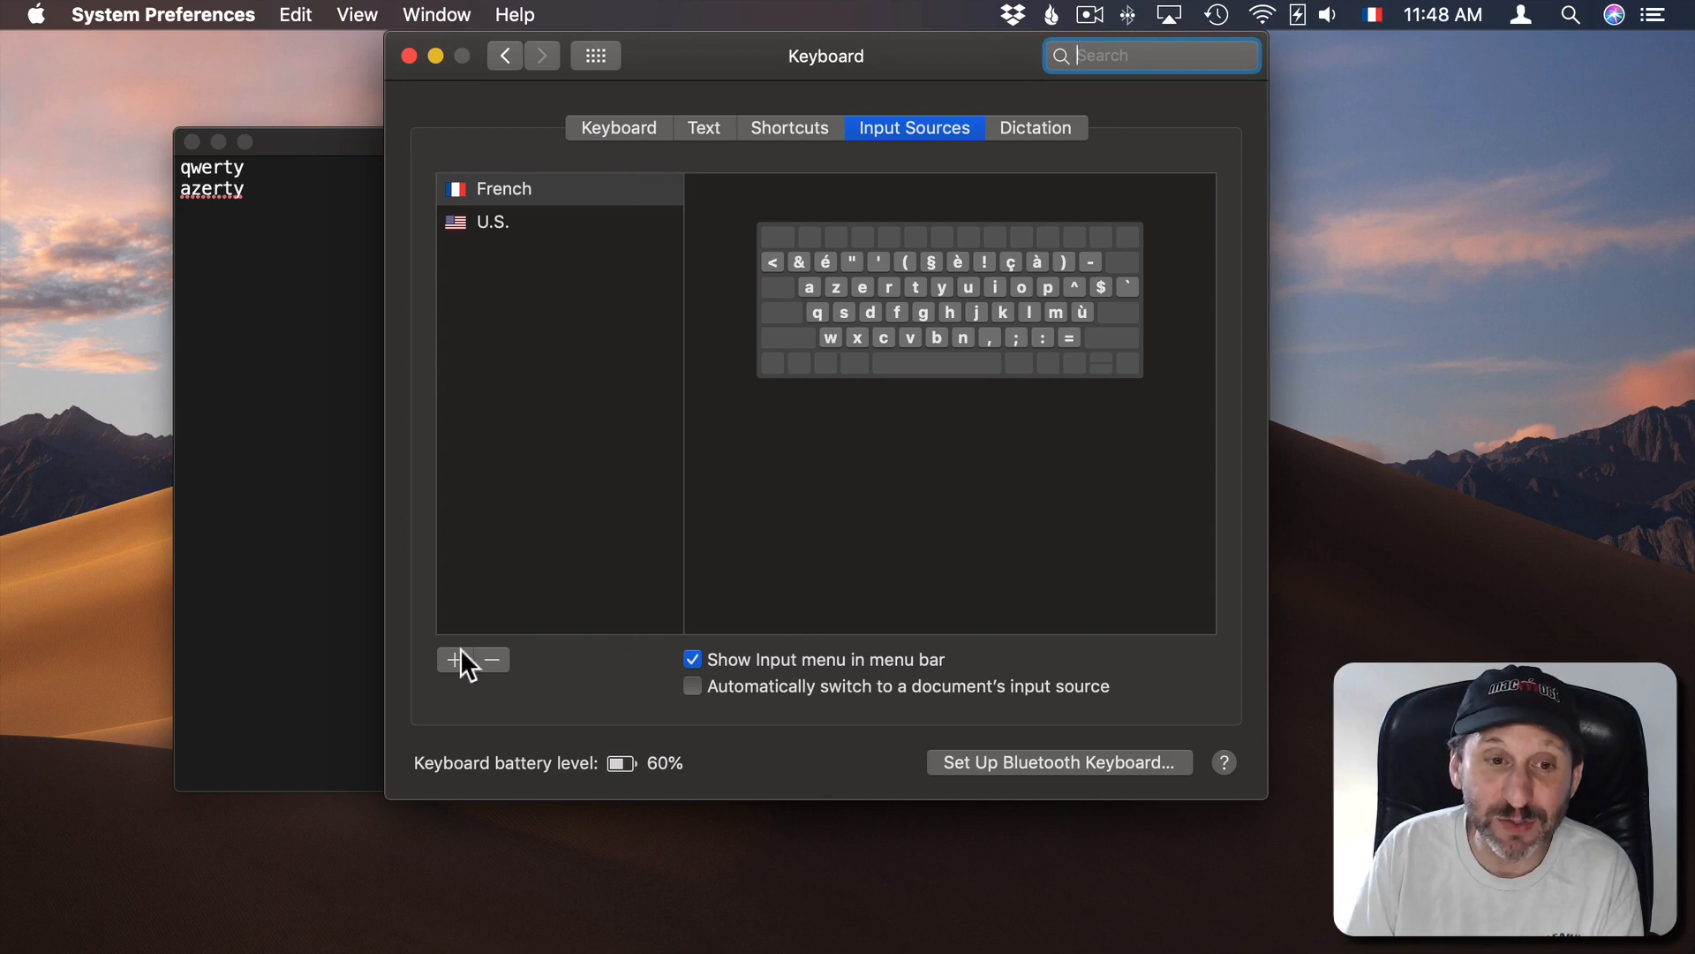
Step: Add Pinyin - Simplified as an input source
left_click(453, 659)
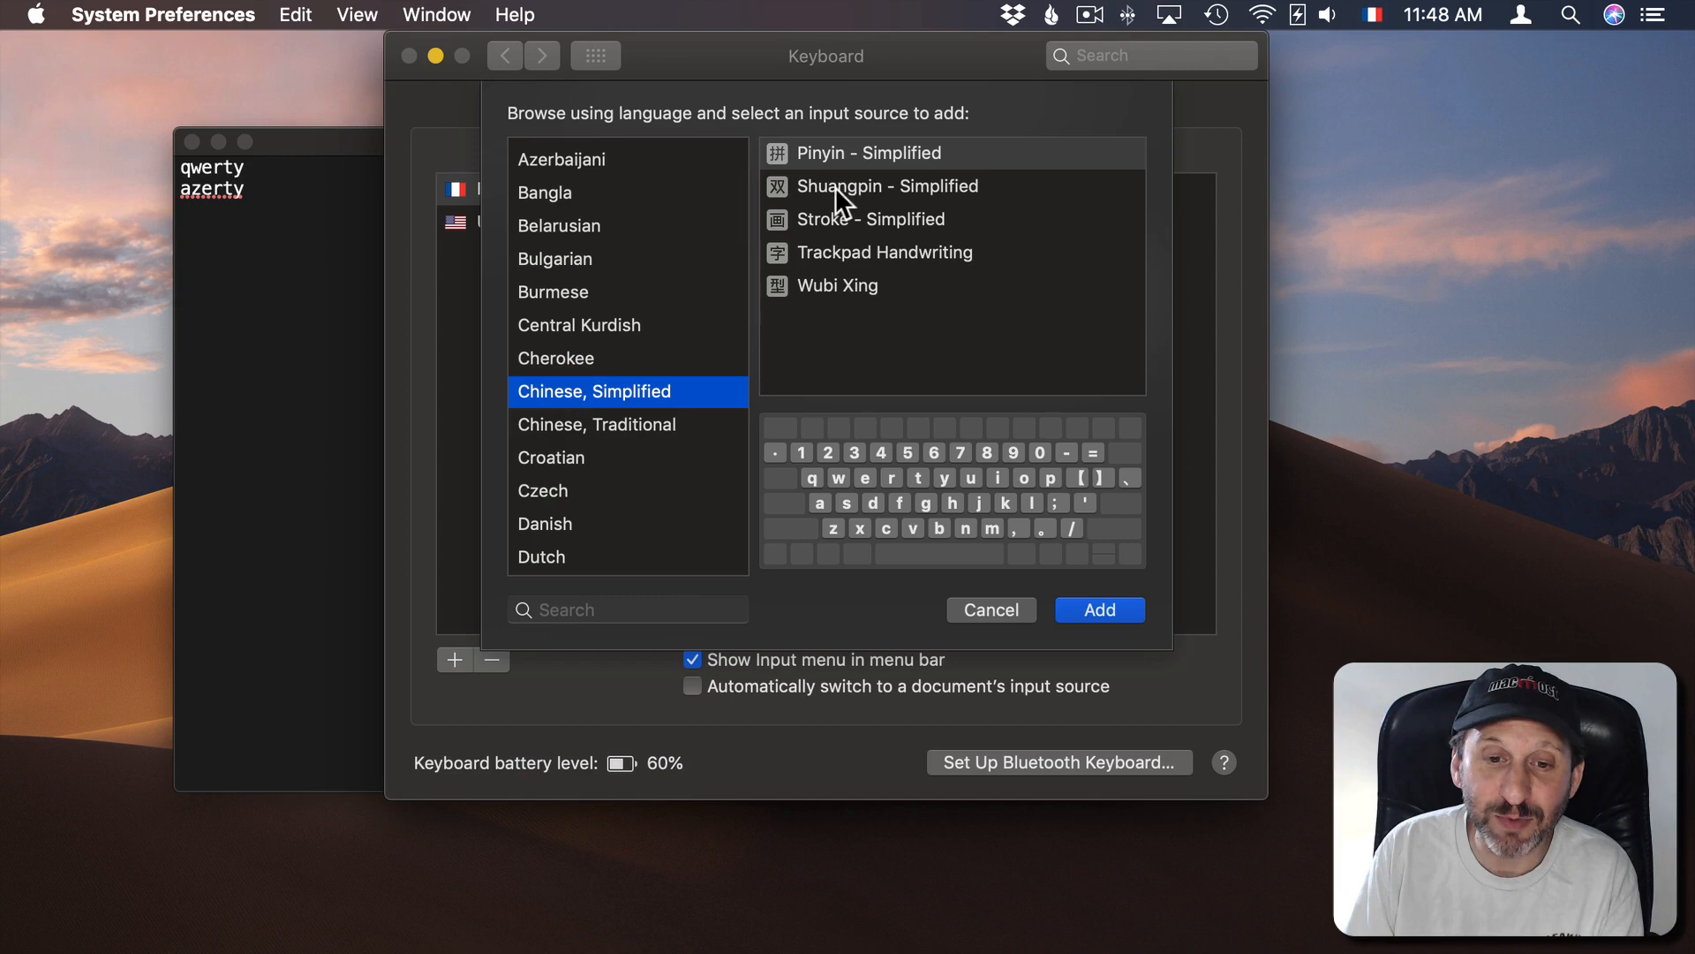
left_click(865, 153)
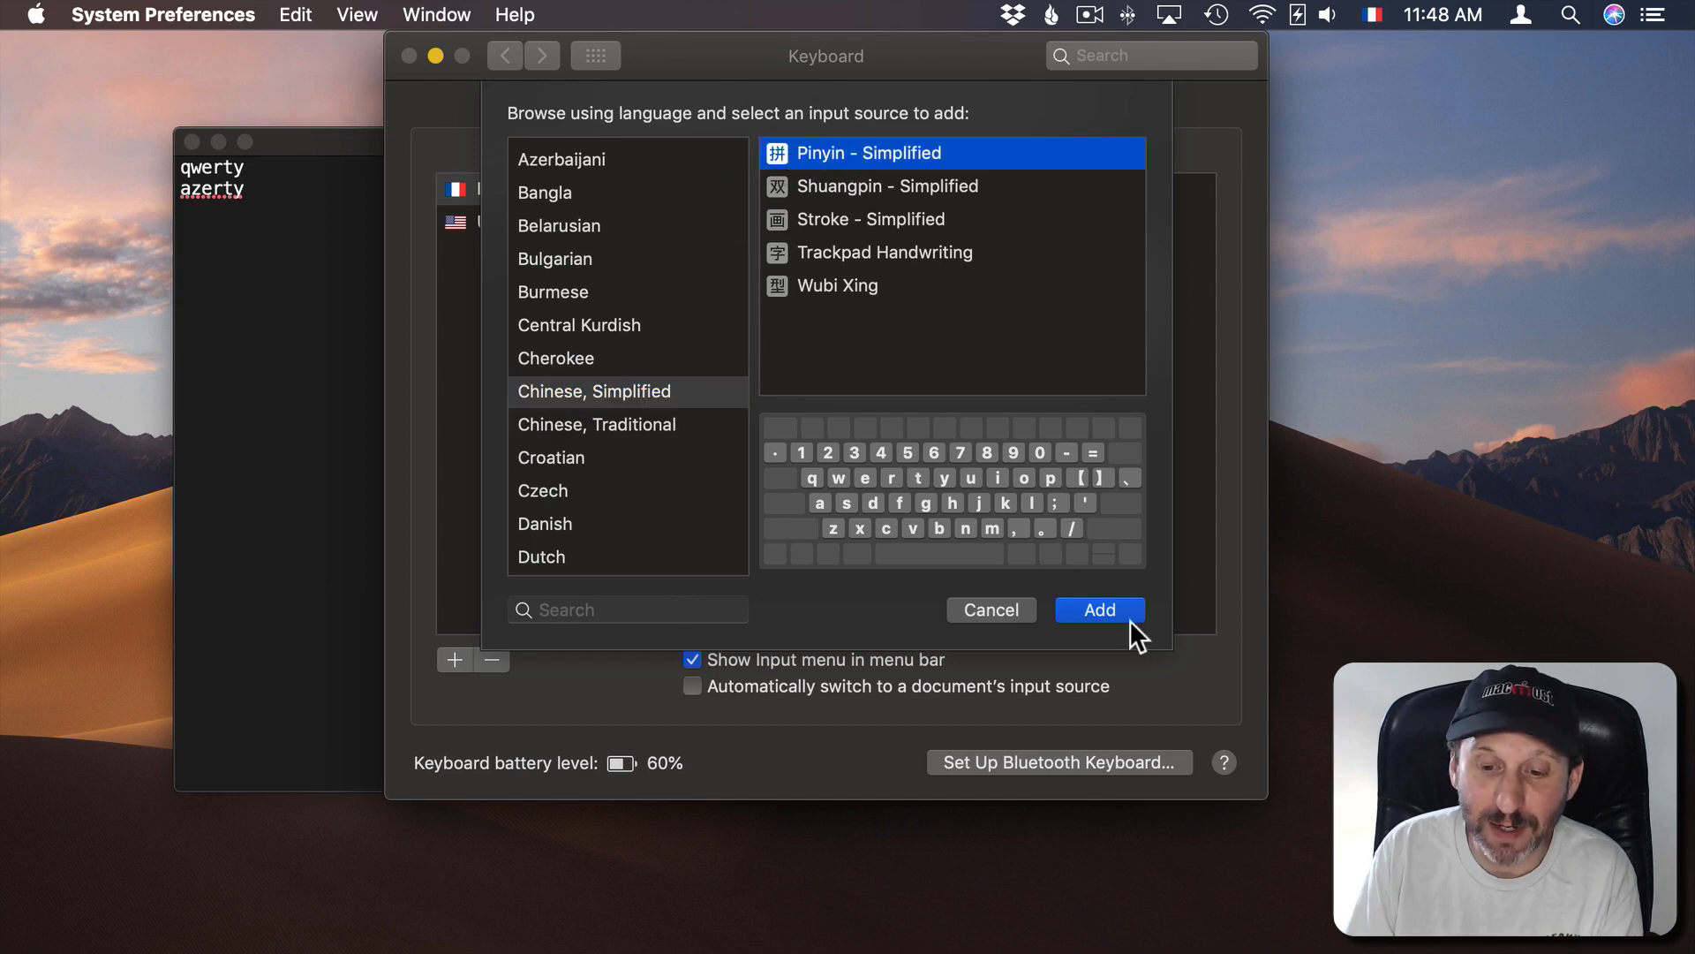
left_click(1098, 610)
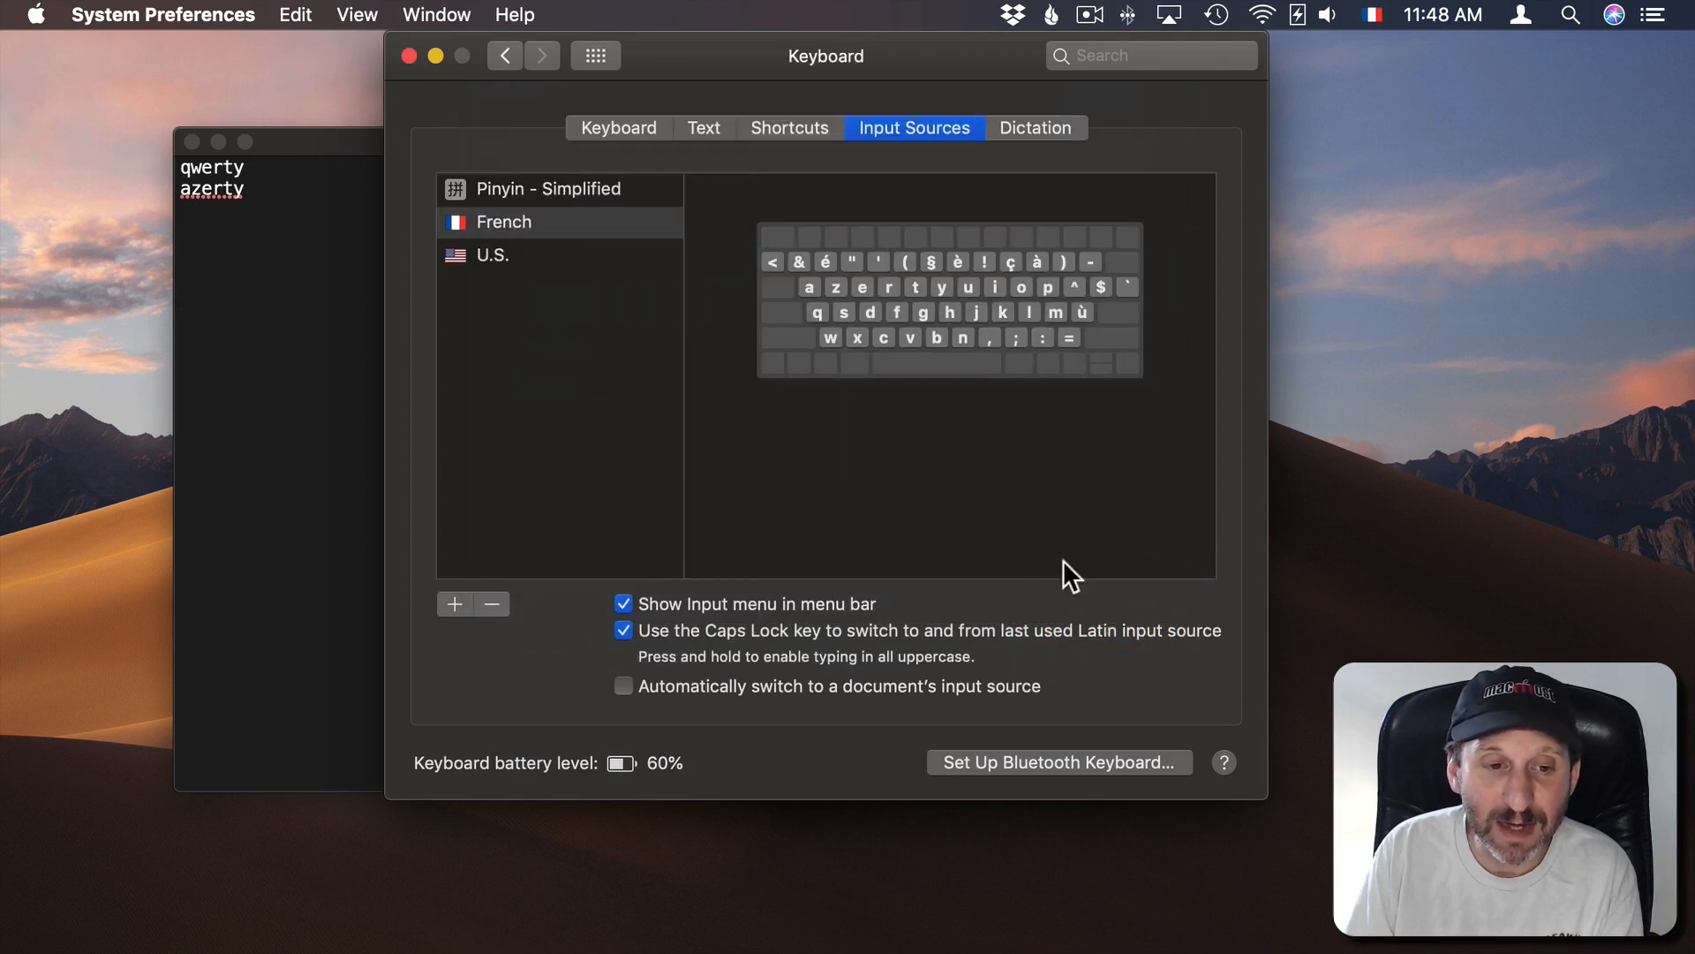
Step: Select Pinyin - Simplified in the list and scroll through its options
left_click(551, 189)
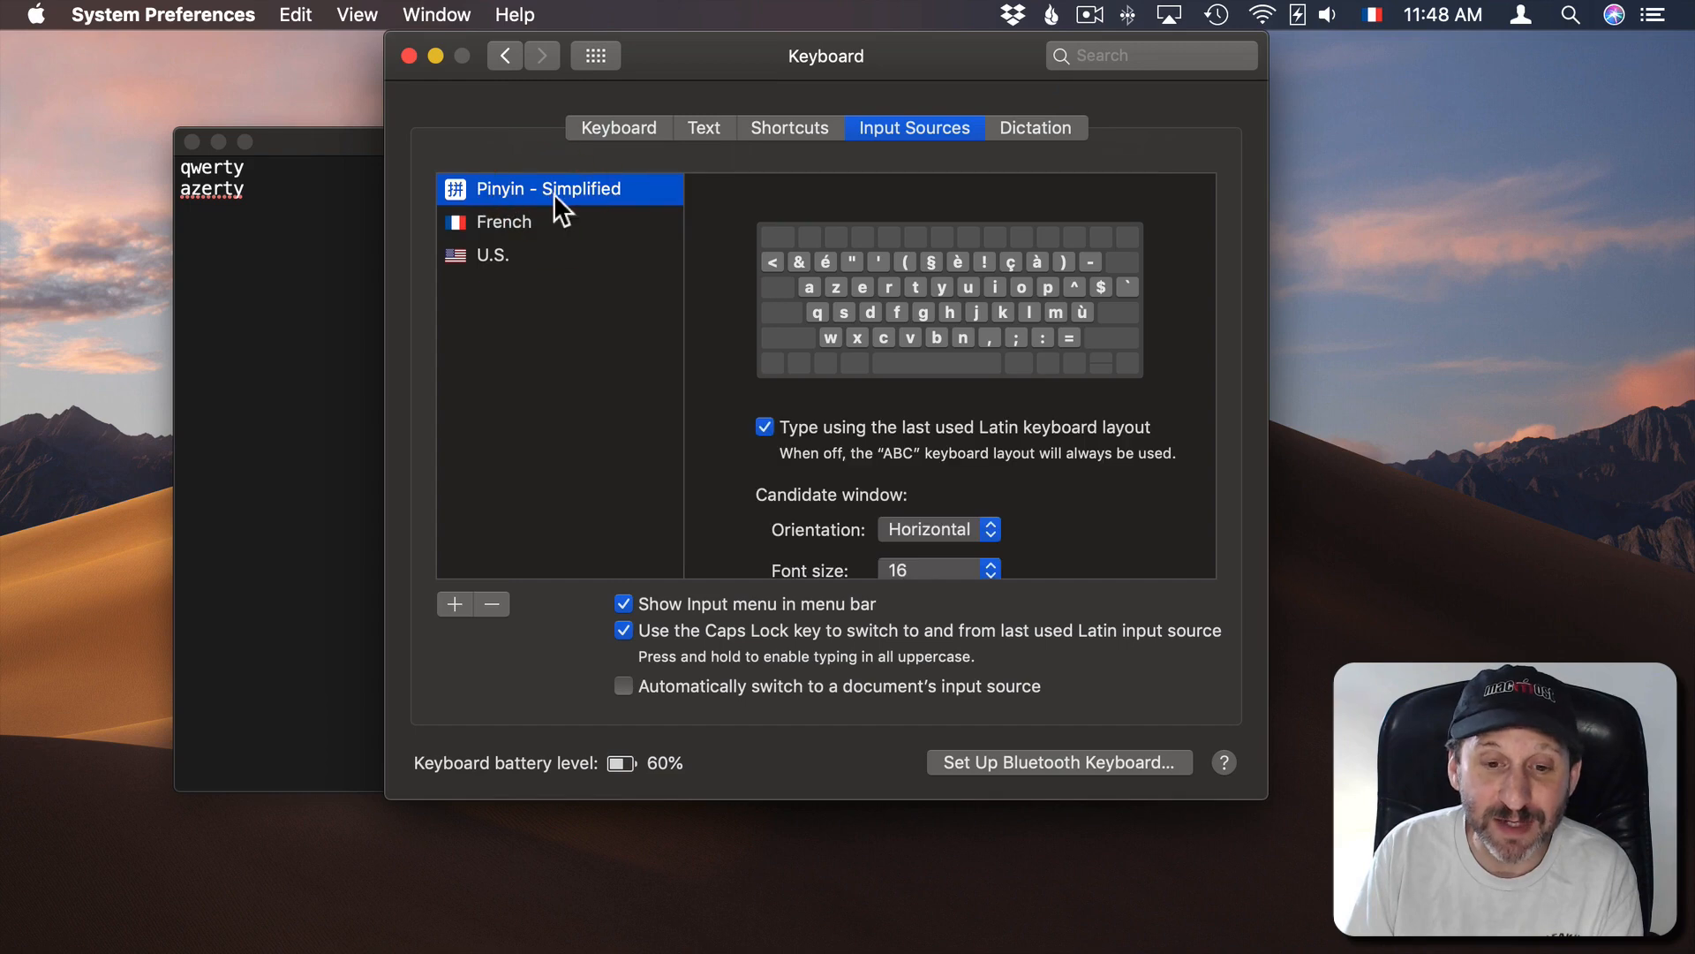
scroll("down", 3)
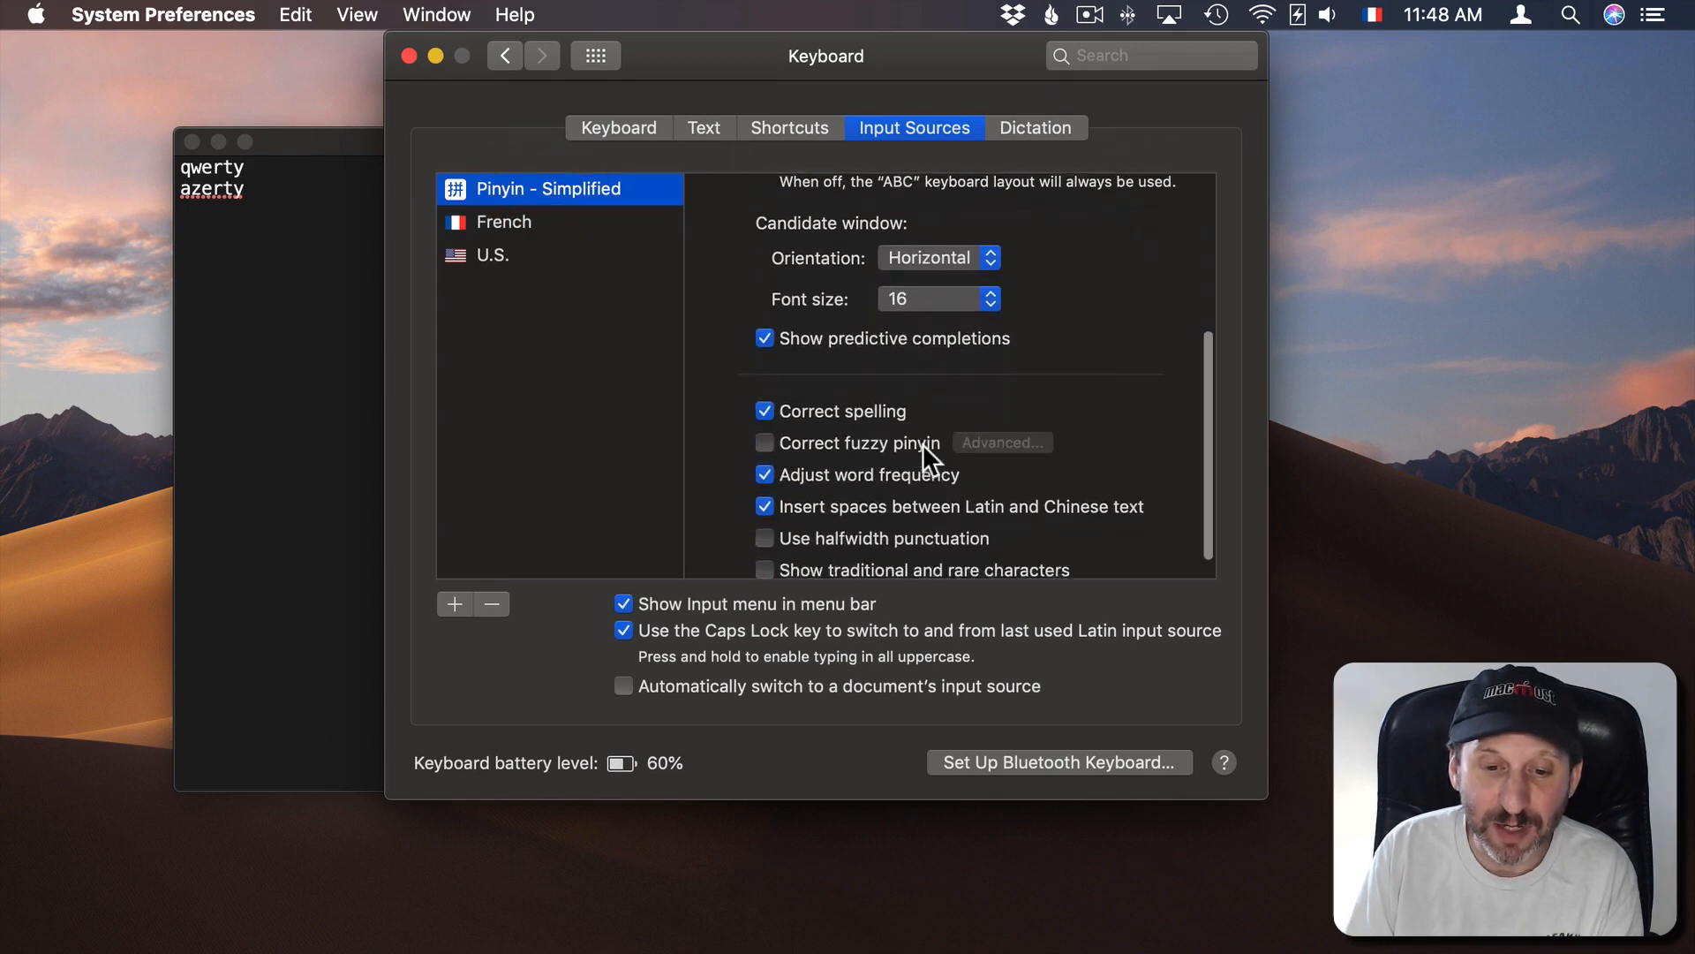
scroll("up", 3)
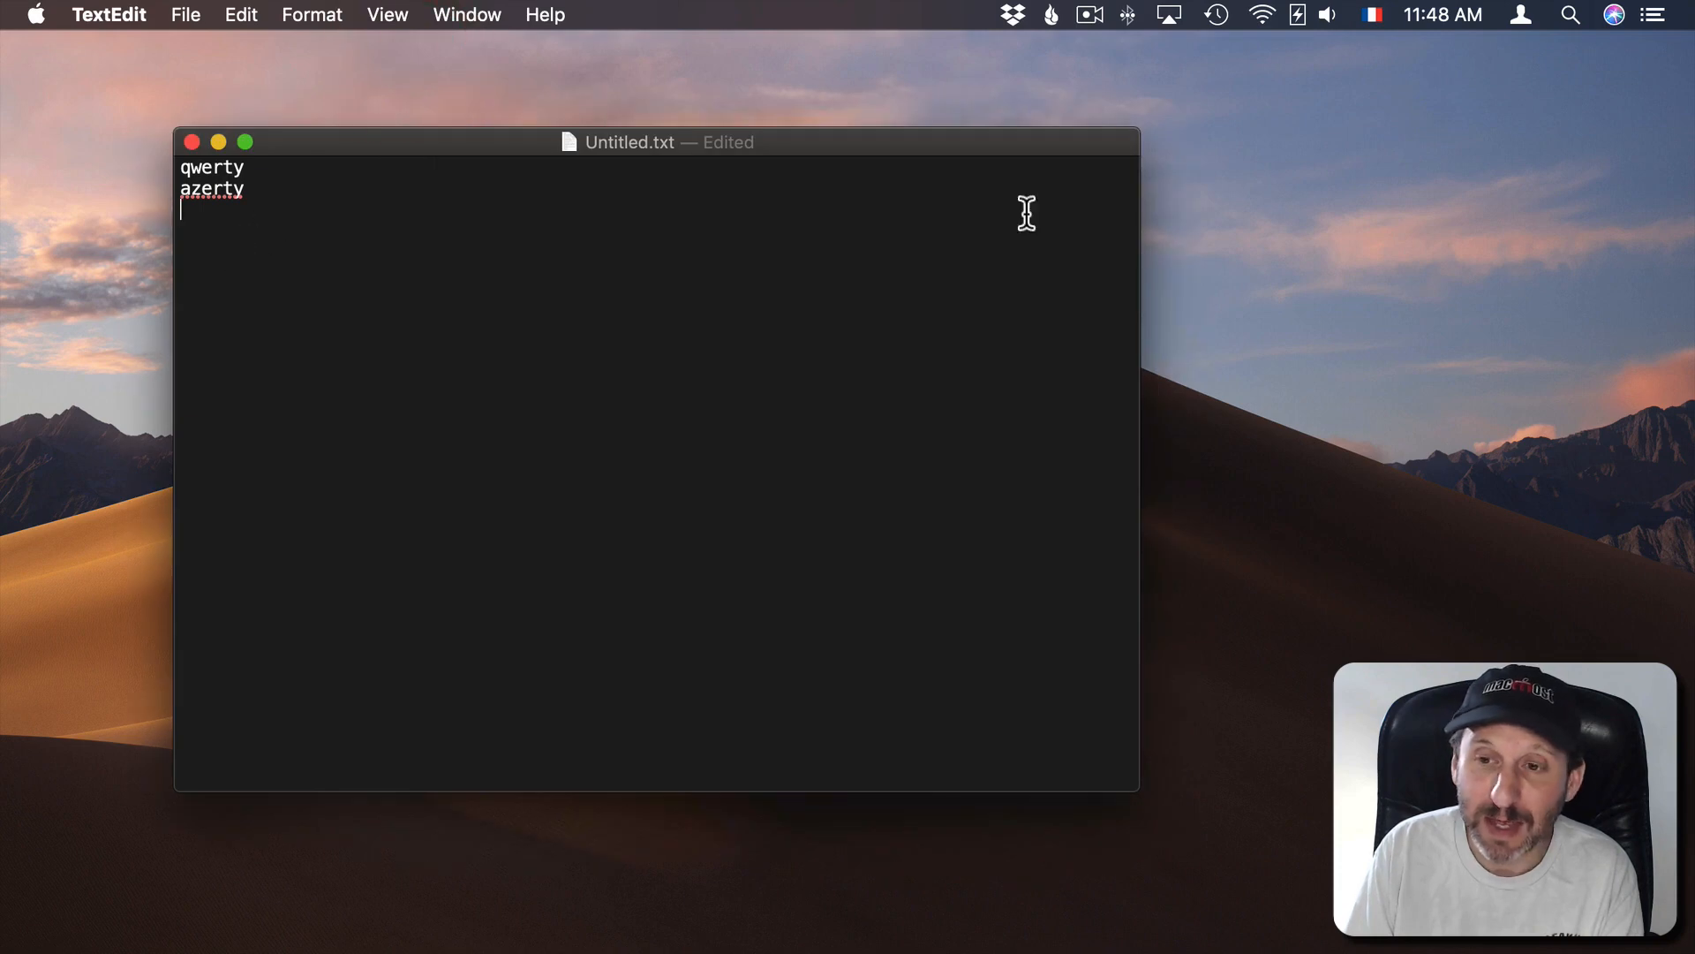
Step: Switch to Pinyin - Simplified, type 阿 from 'a', and show the Pinyin input menu
left_click(1371, 14)
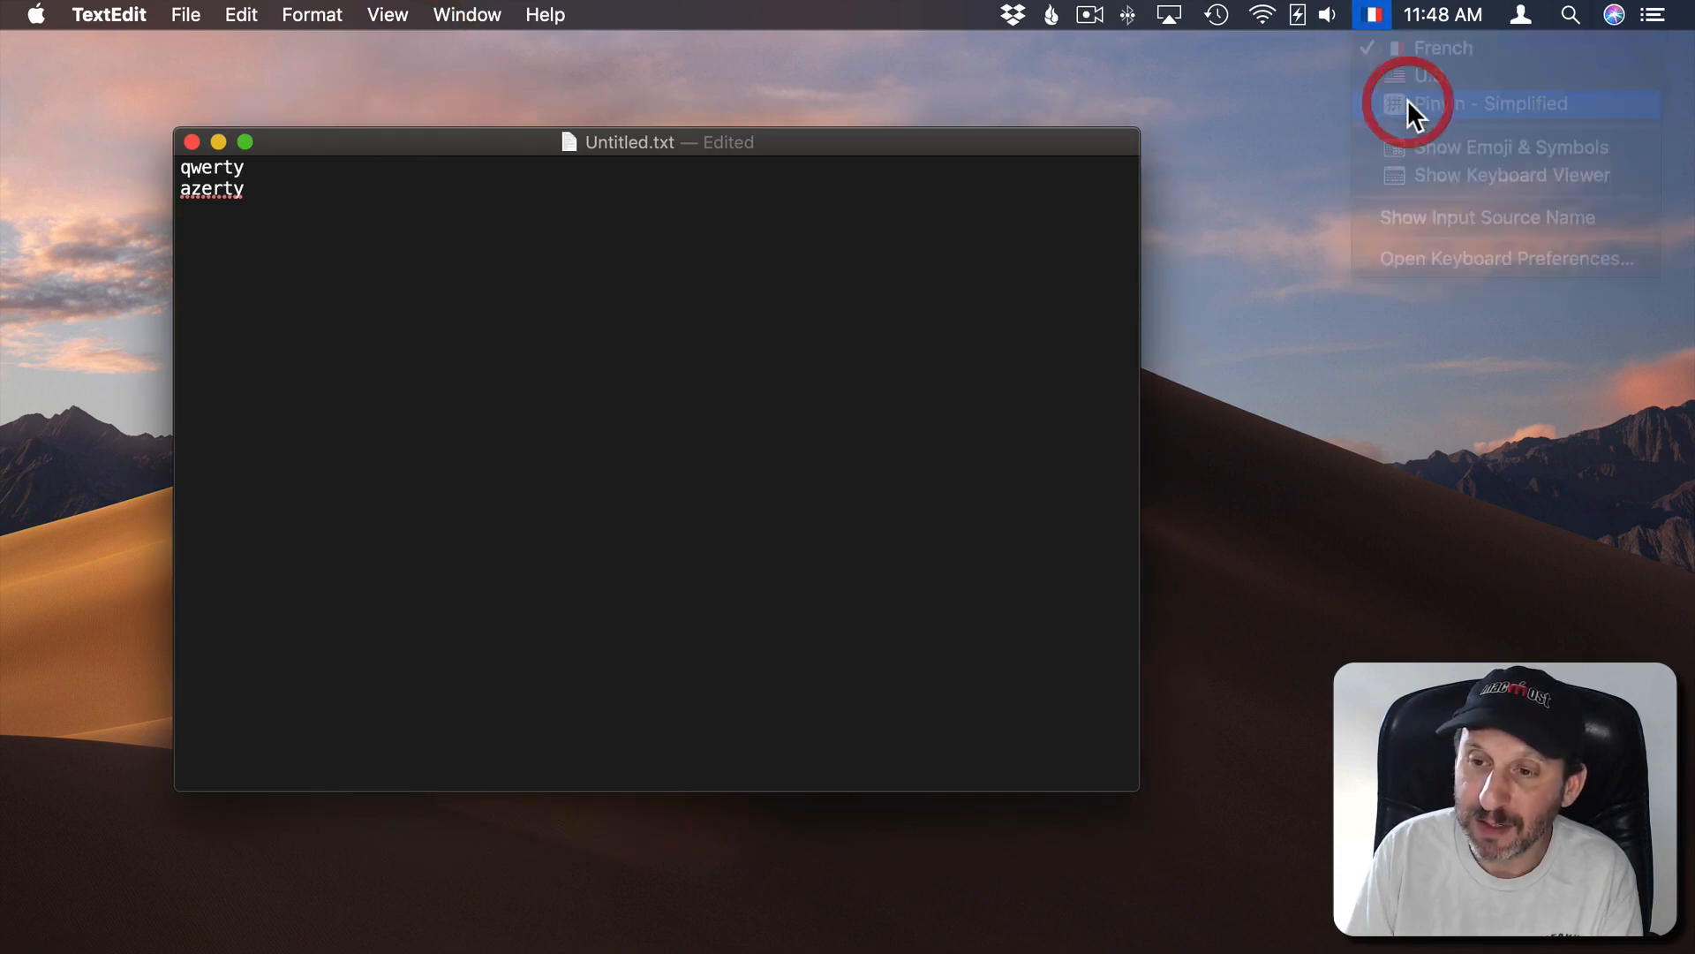
left_click(1486, 102)
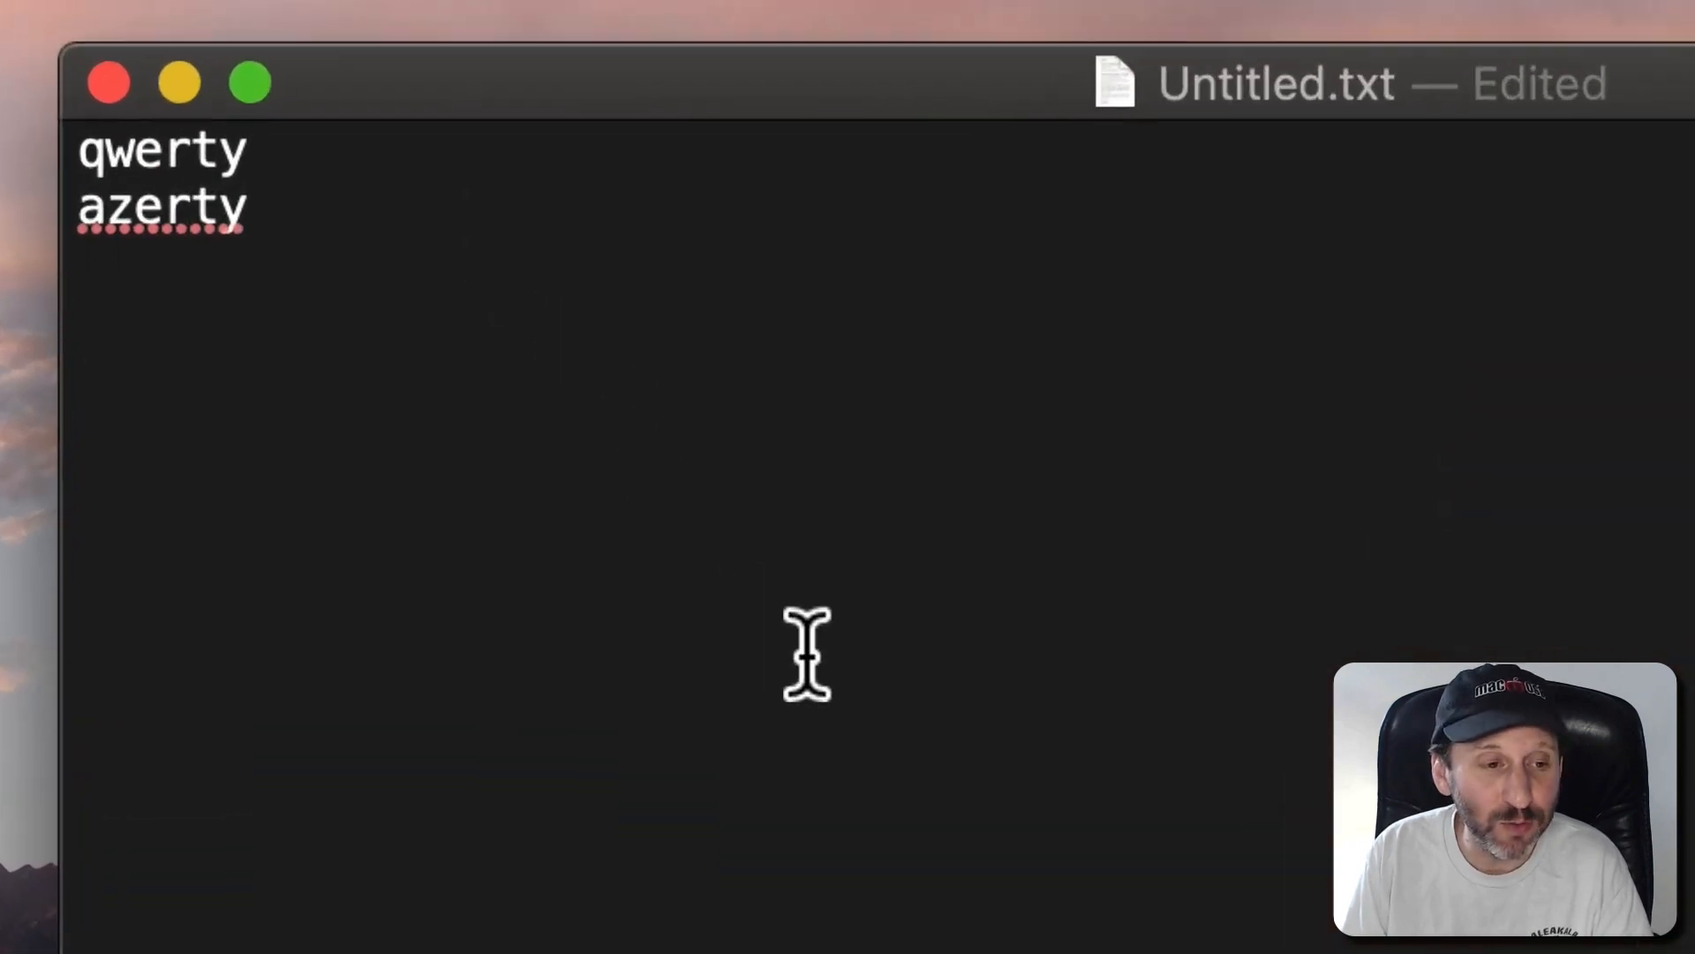
type("a")
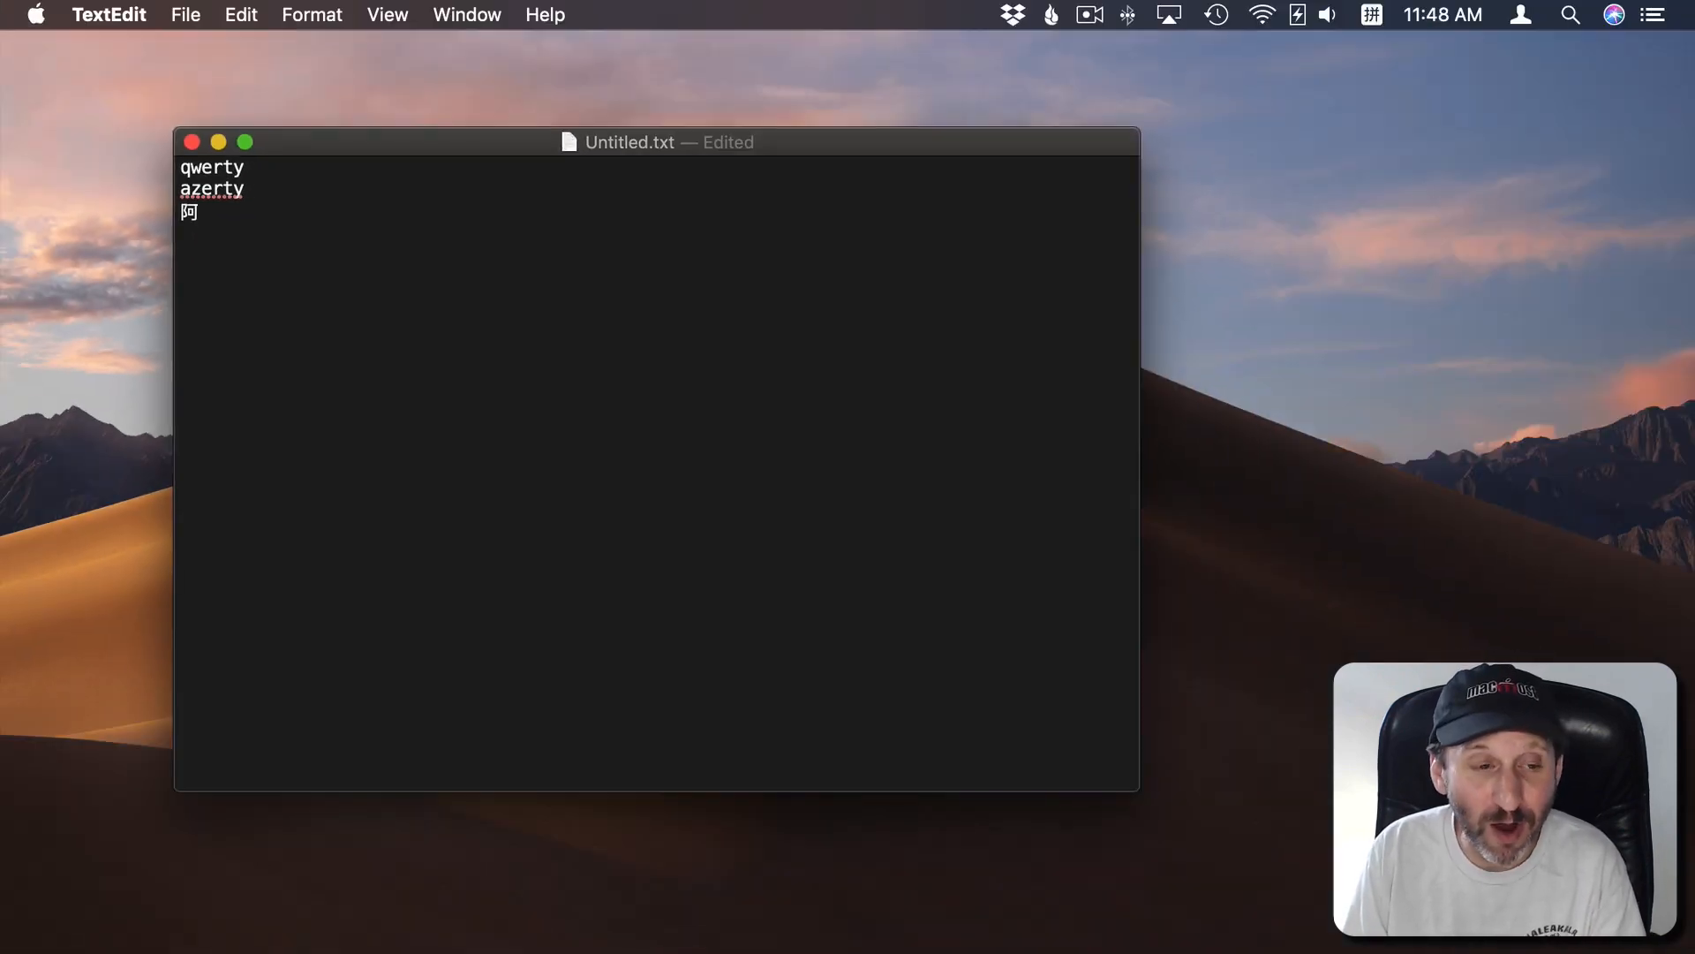
mouse_move(235, 265)
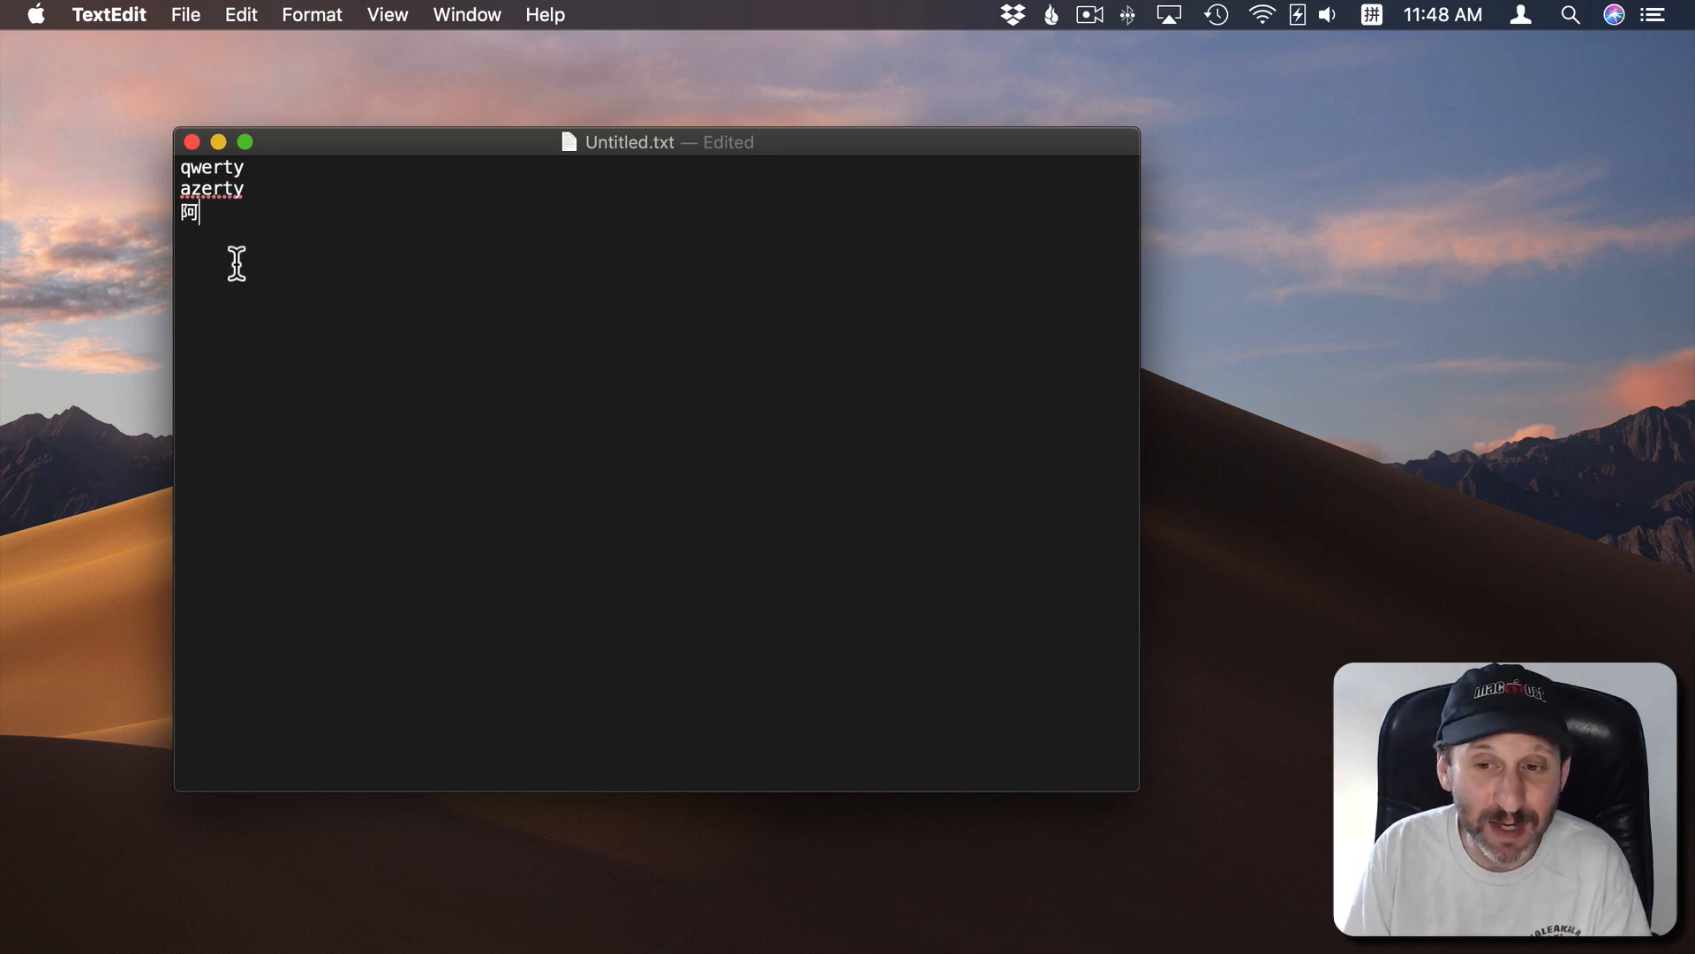
left_click(1370, 14)
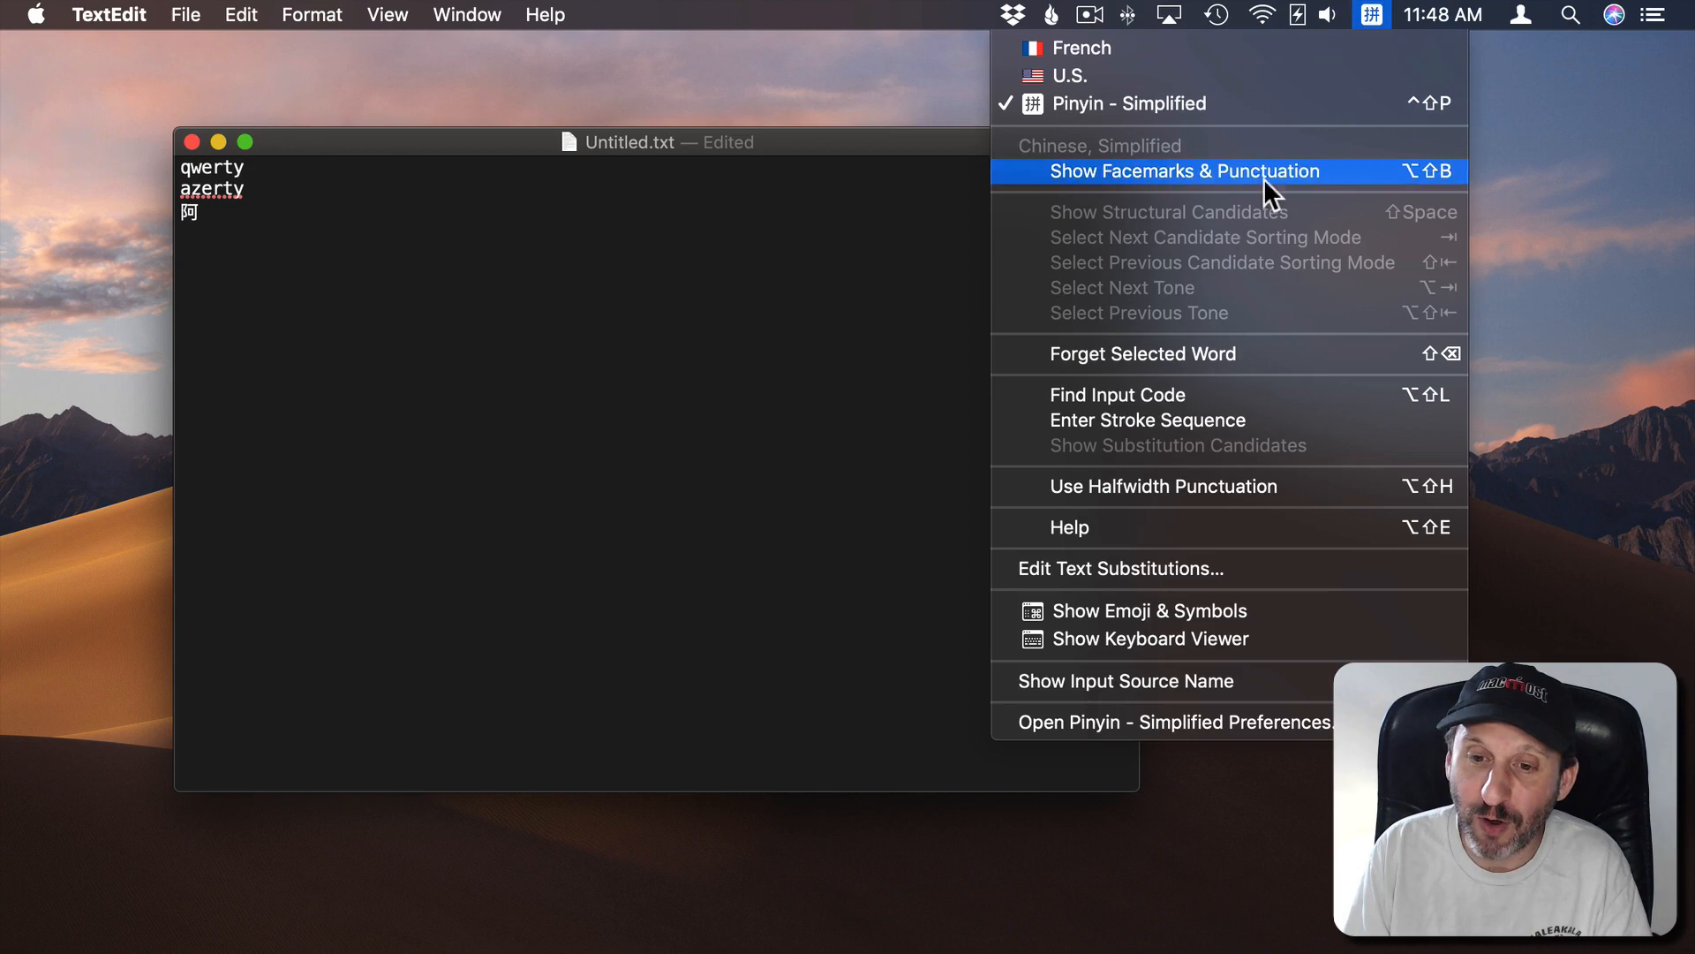
mouse_move(1157, 163)
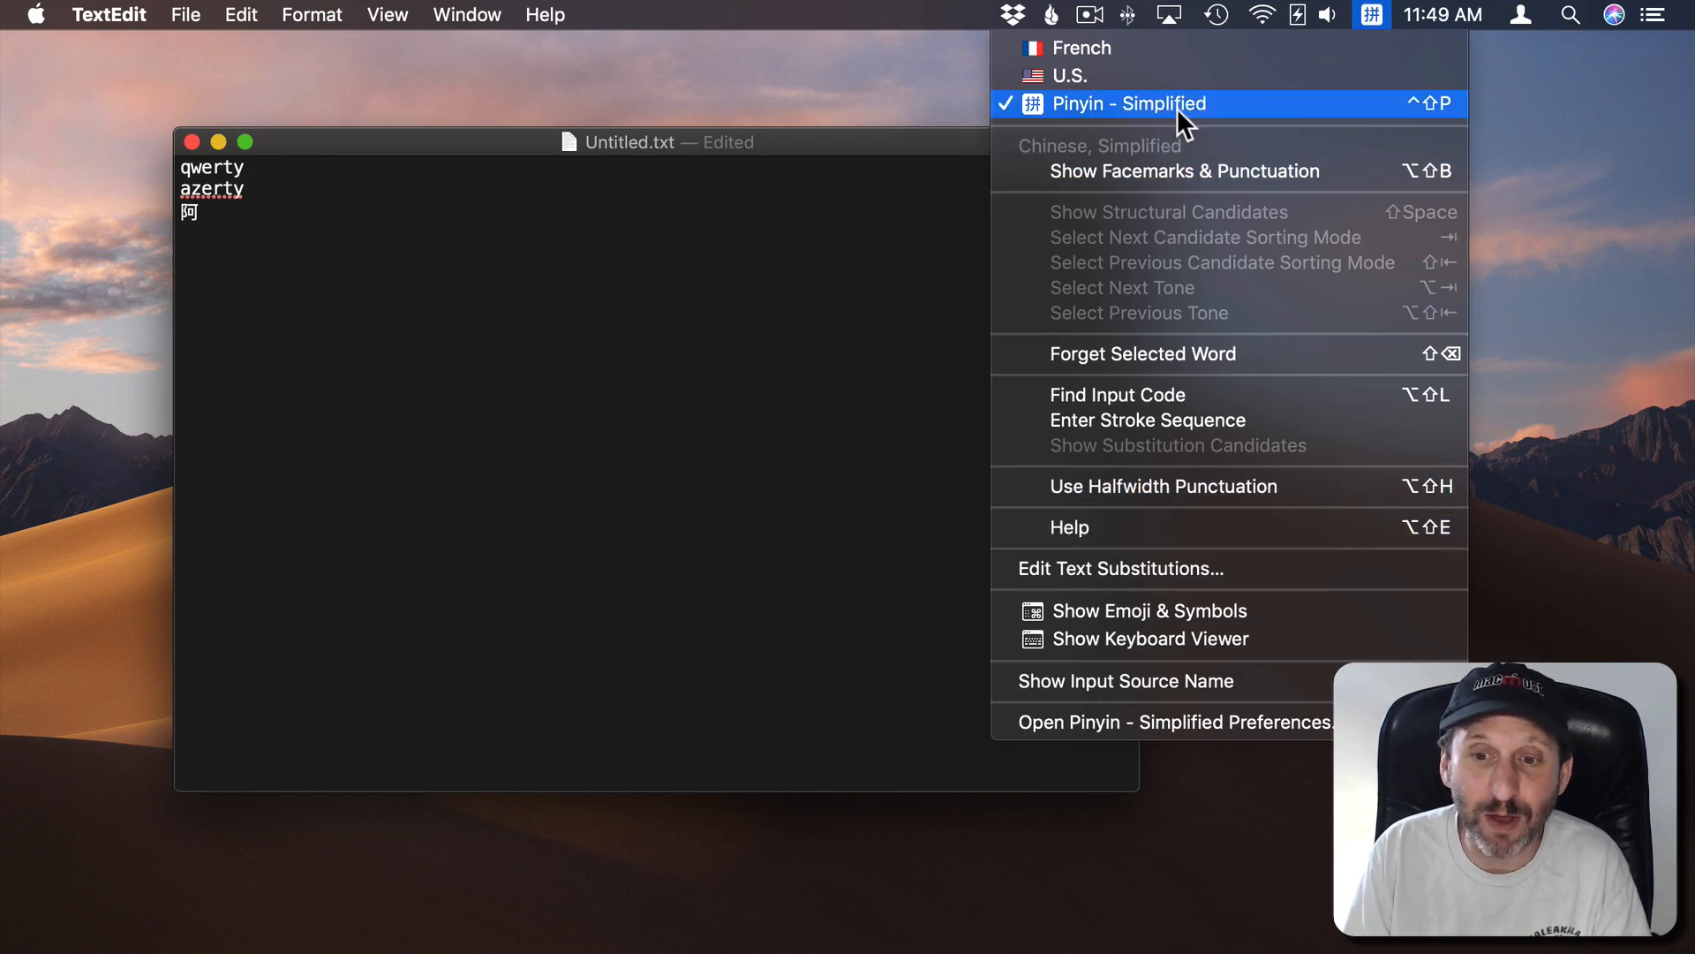
mouse_move(1141, 231)
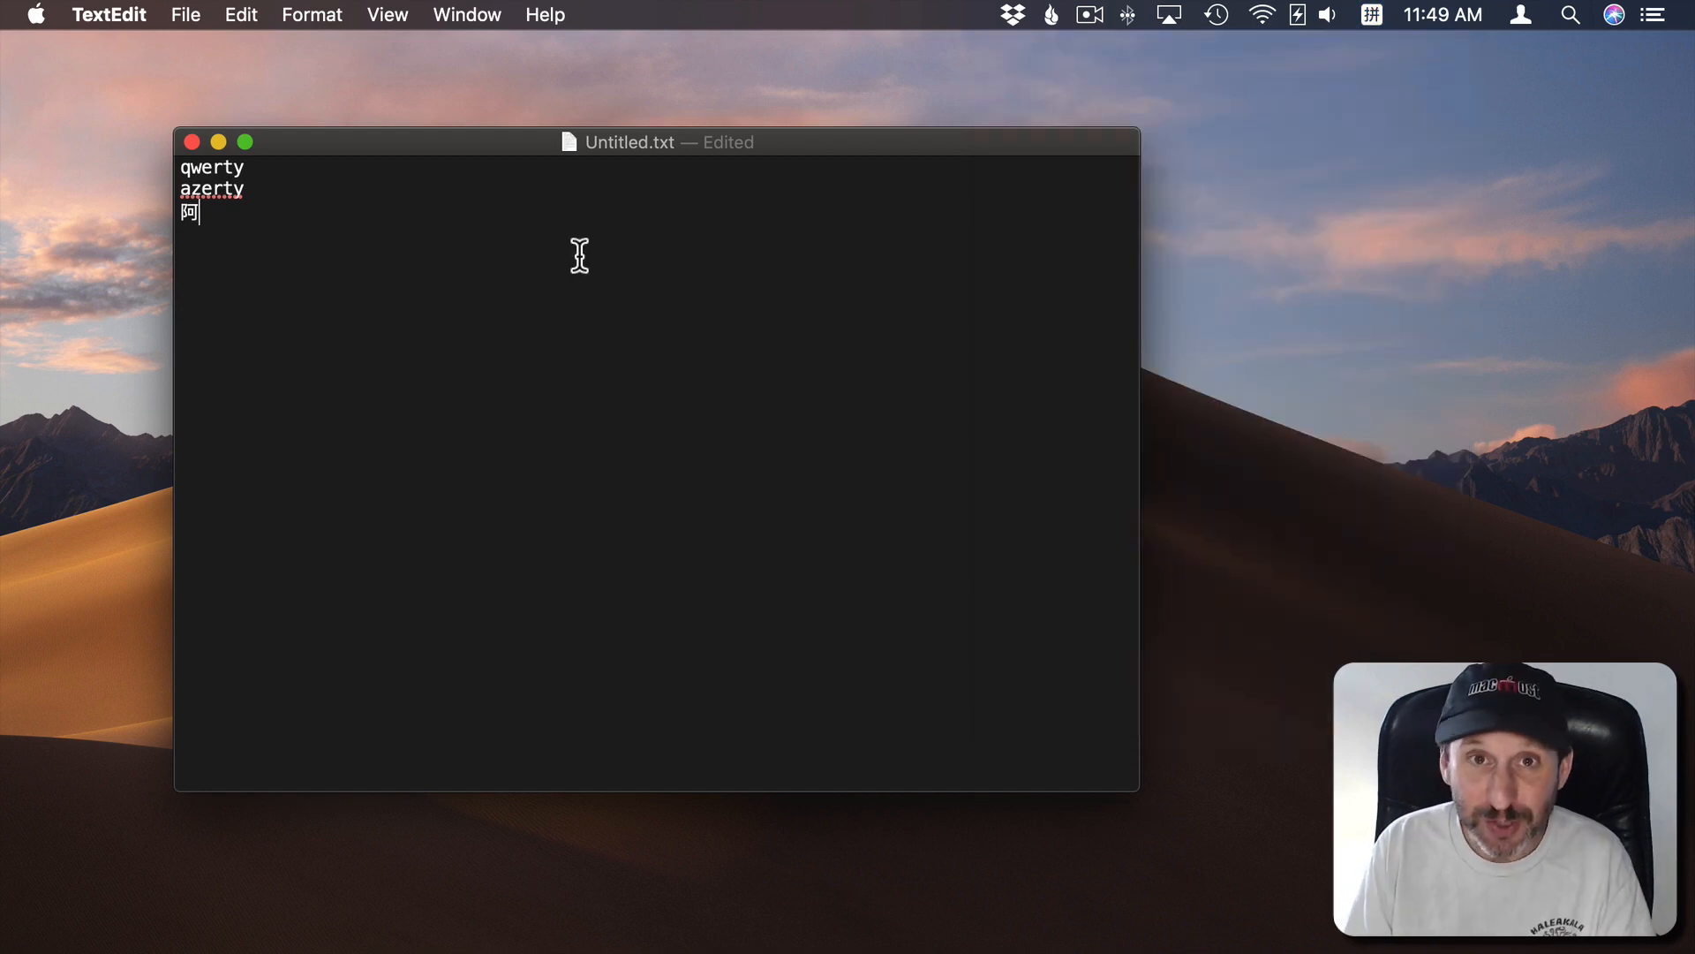
mouse_move(1207, 160)
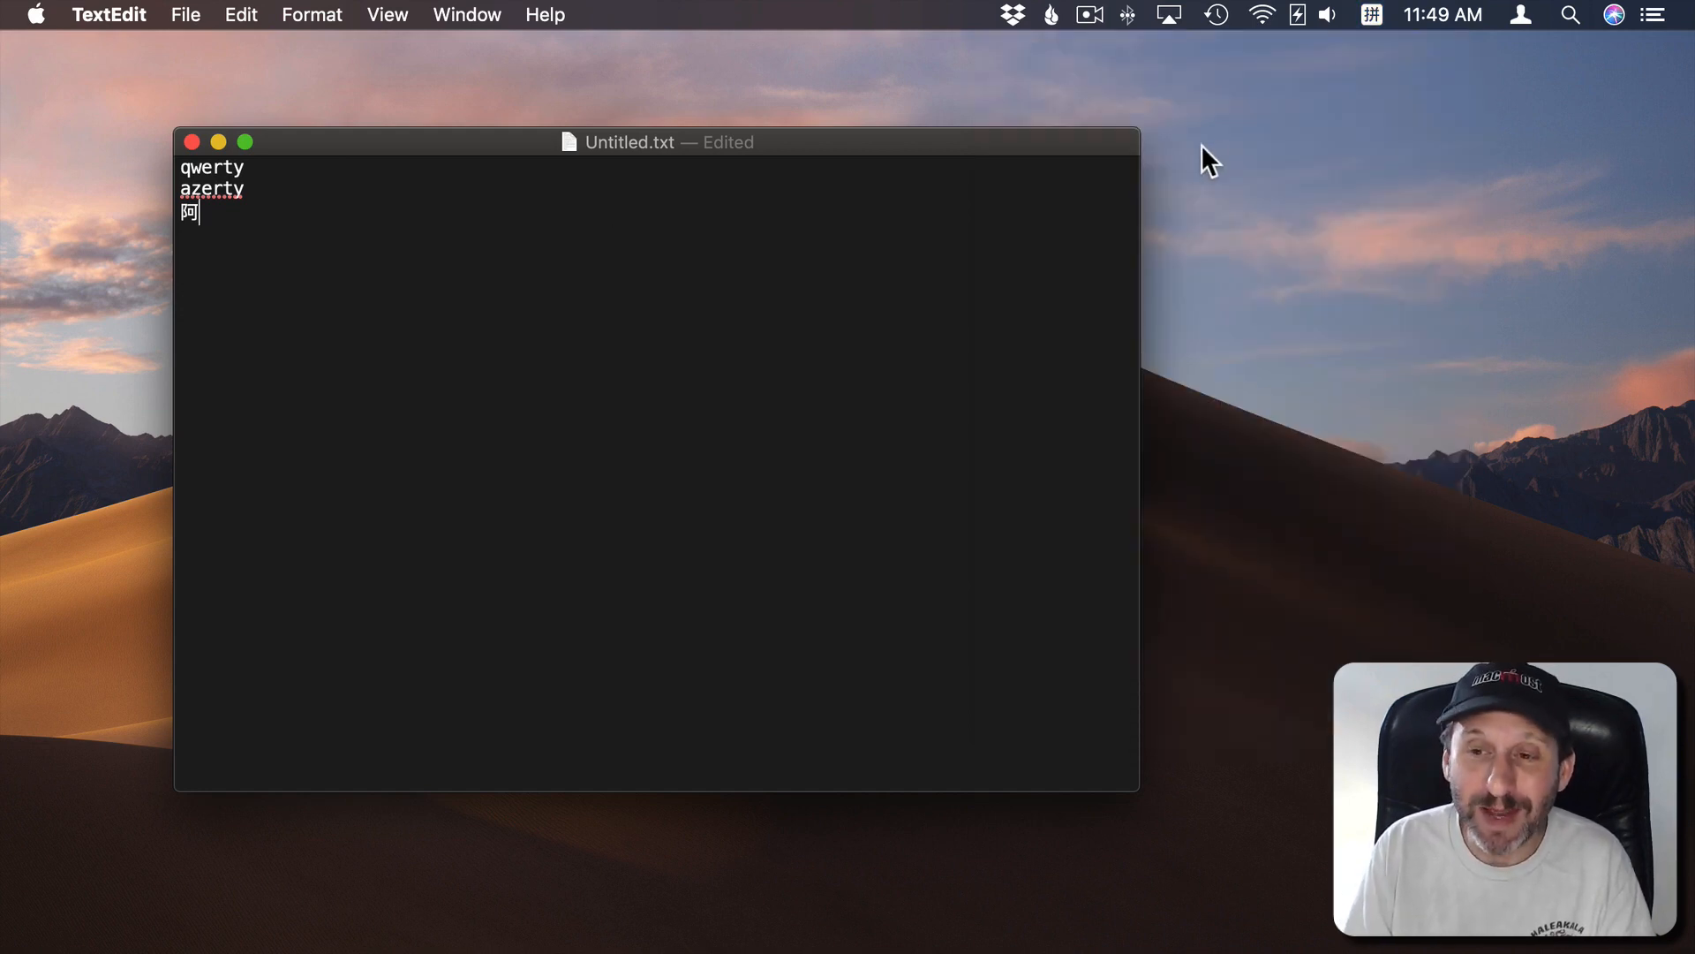
Step: Switch the input source back to U.S. from the Input menu and start a new line
left_click(1371, 14)
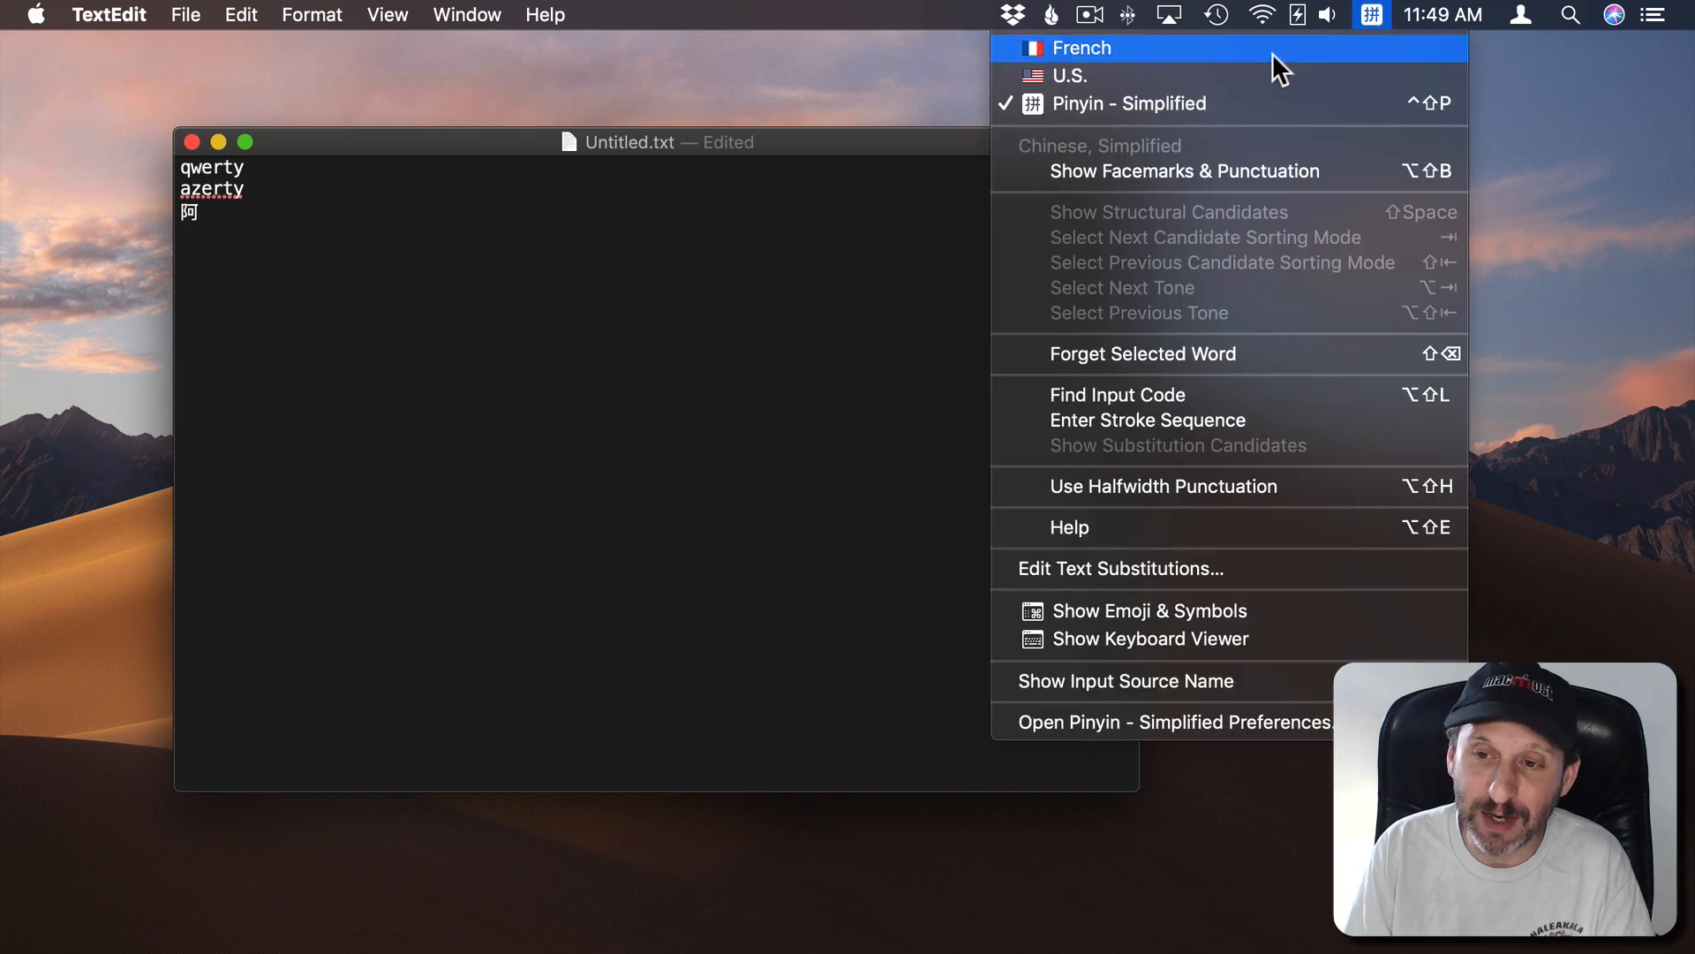
left_click(1079, 48)
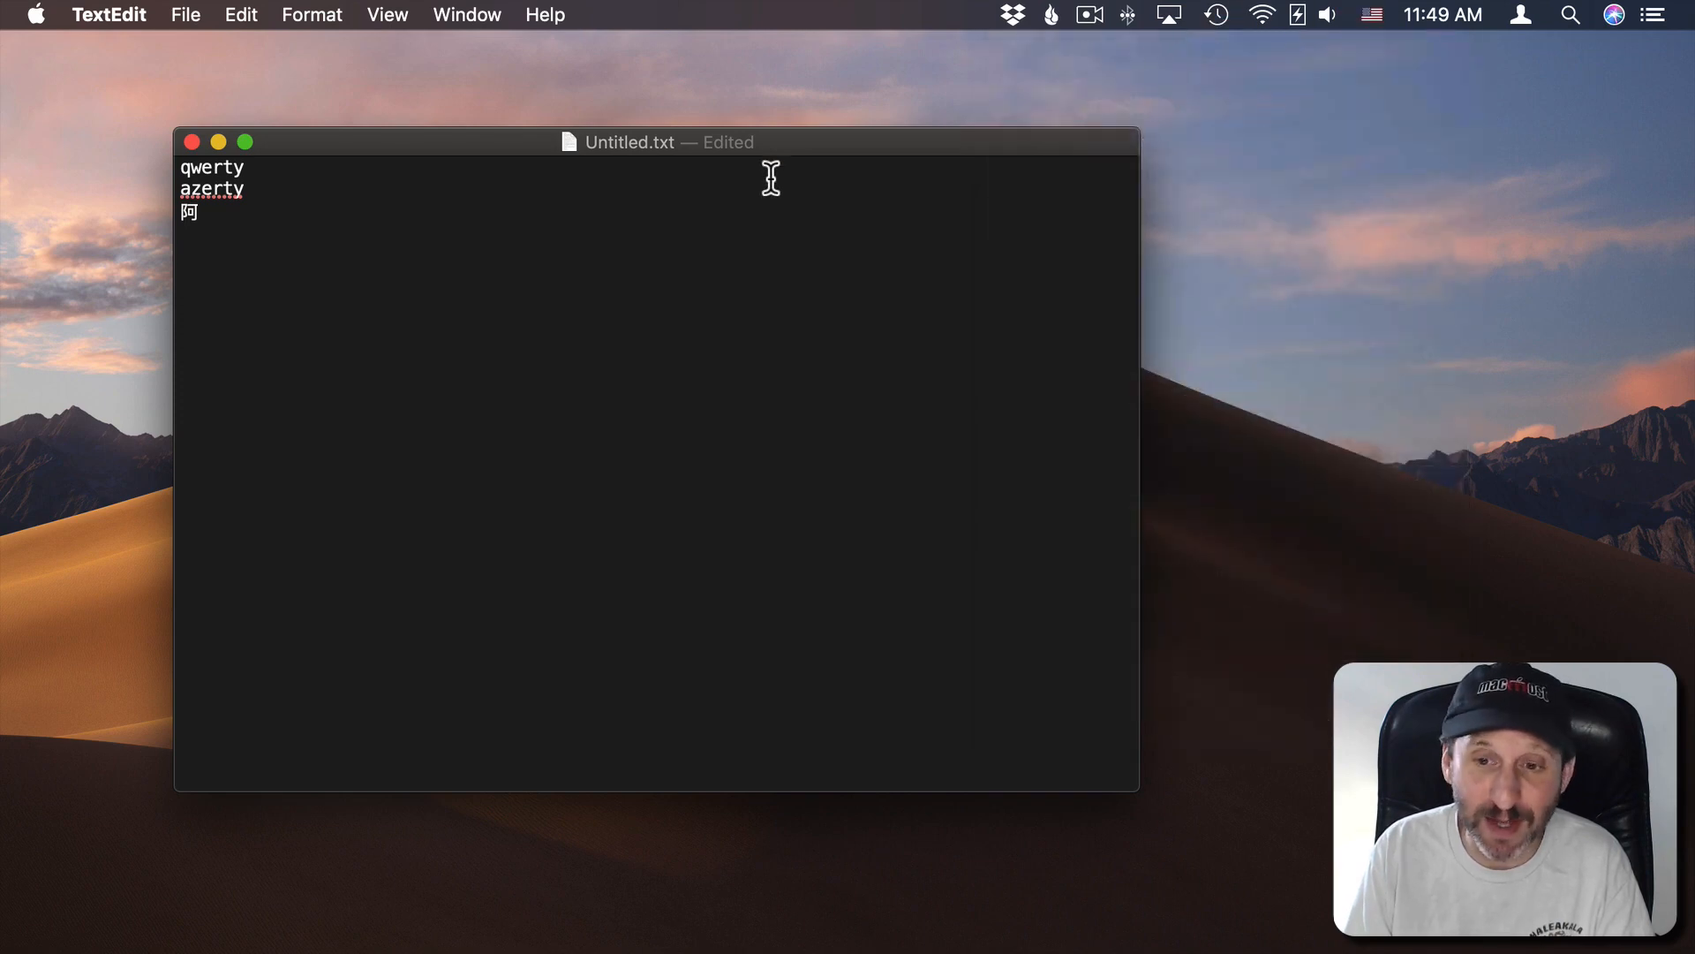
mouse_move(1162, 87)
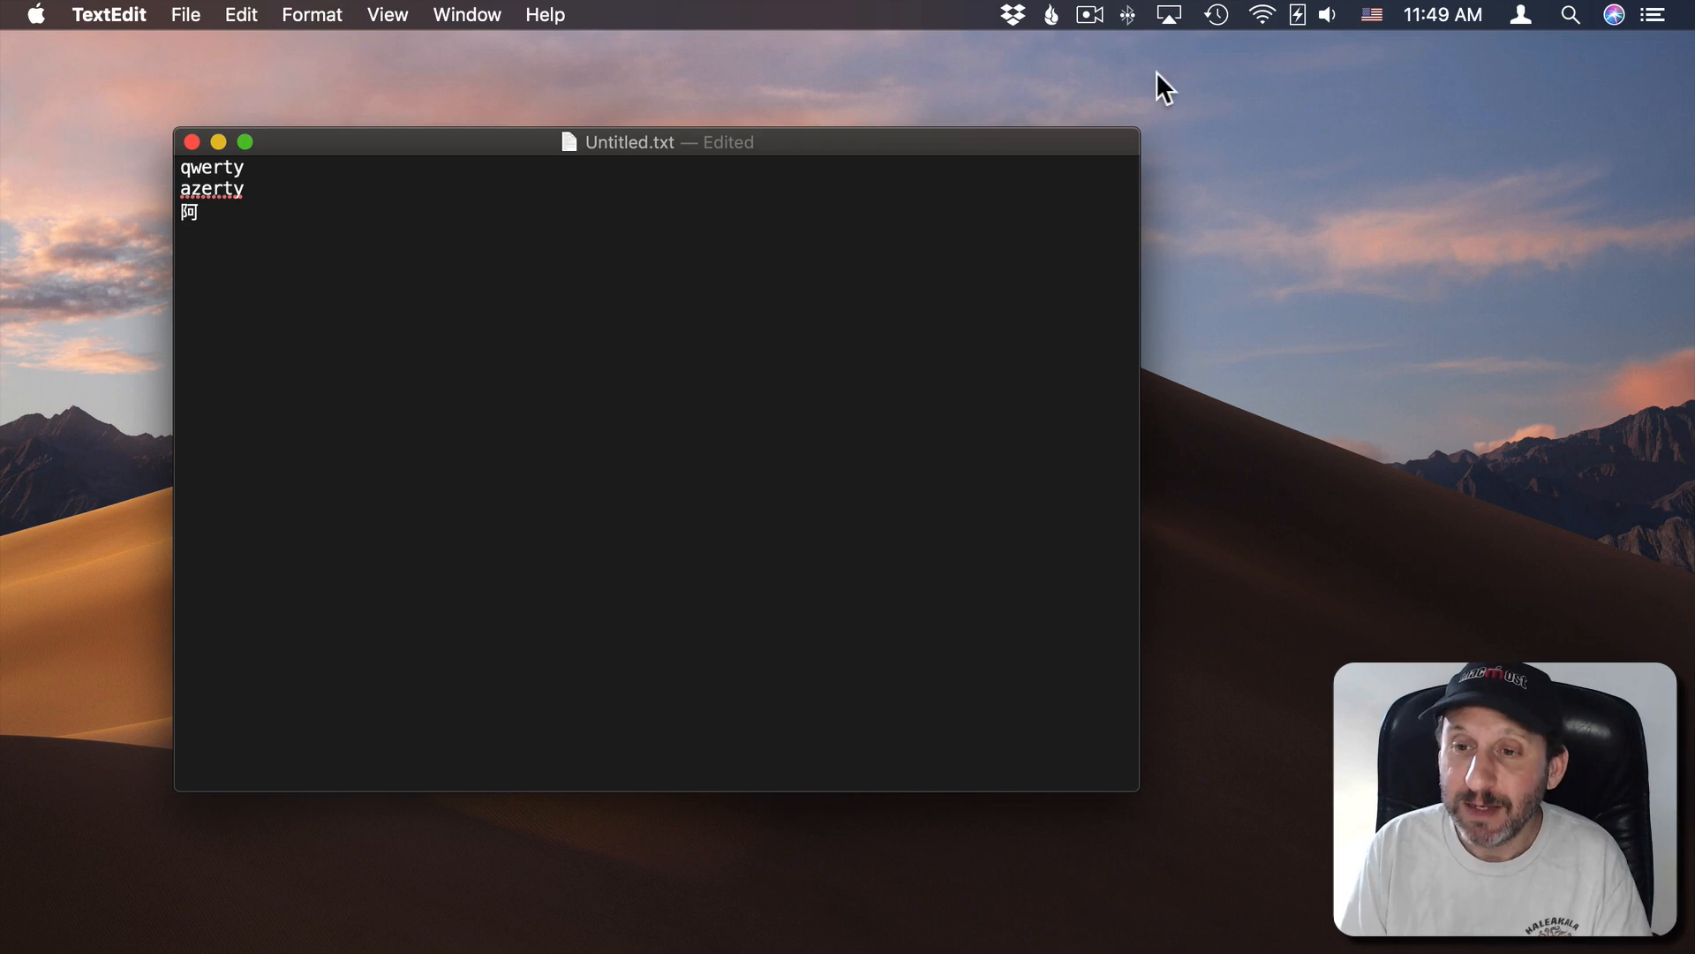
mouse_move(1378, 21)
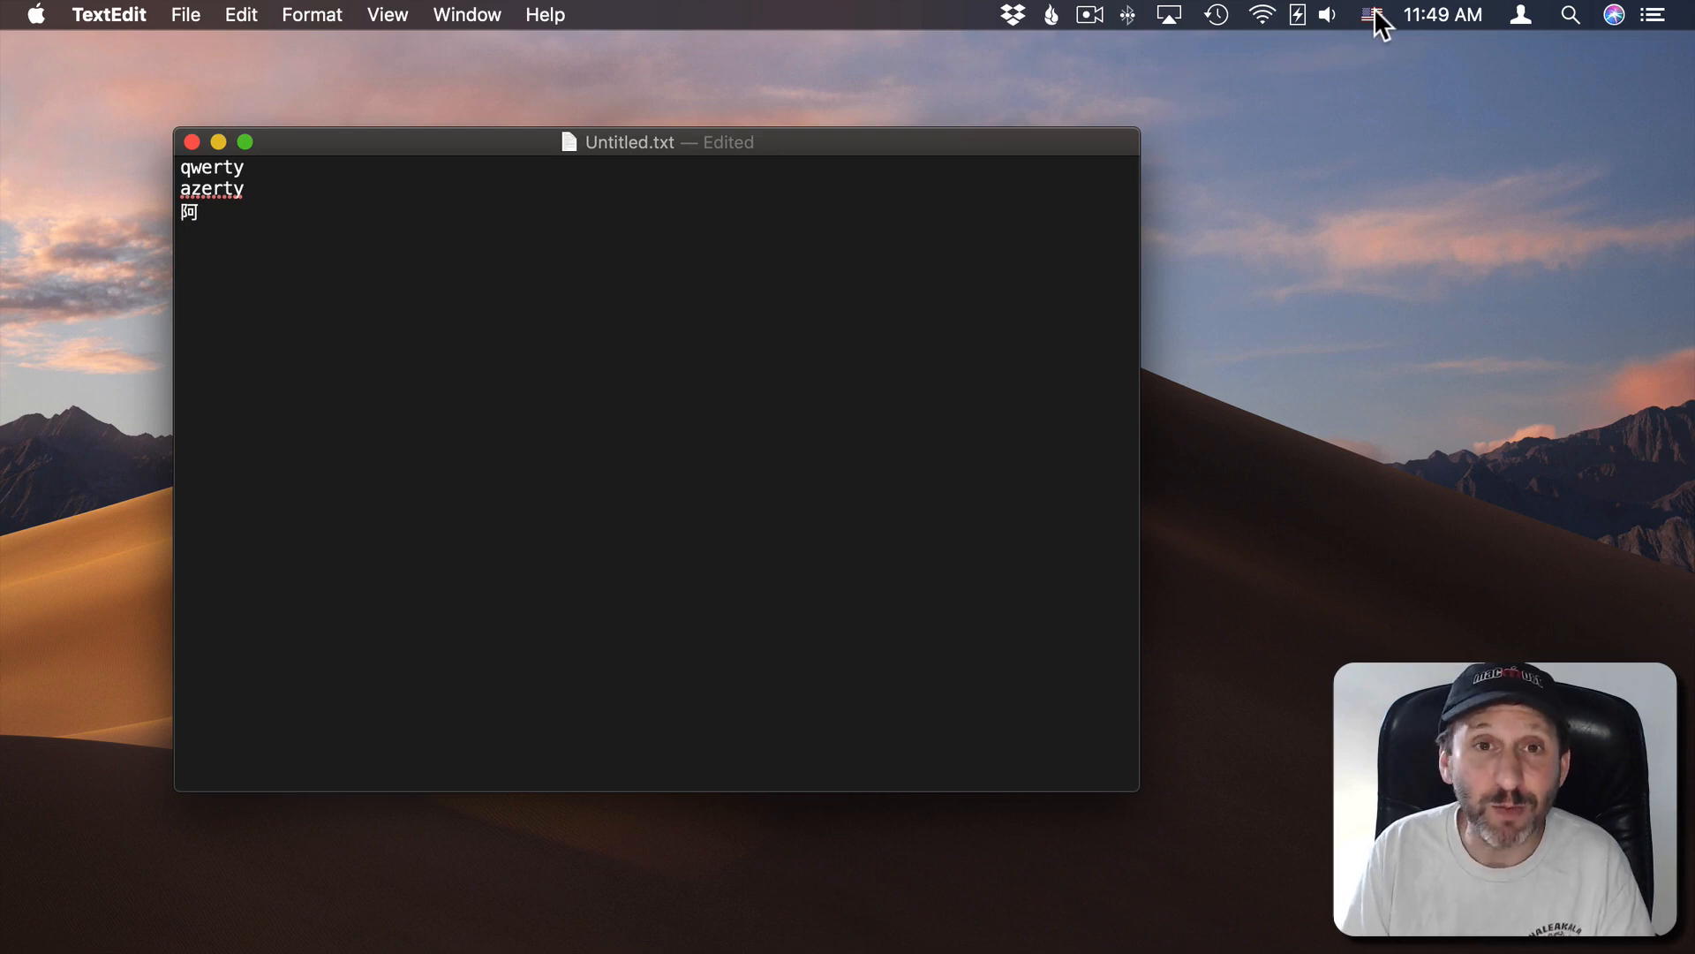
key("Return")
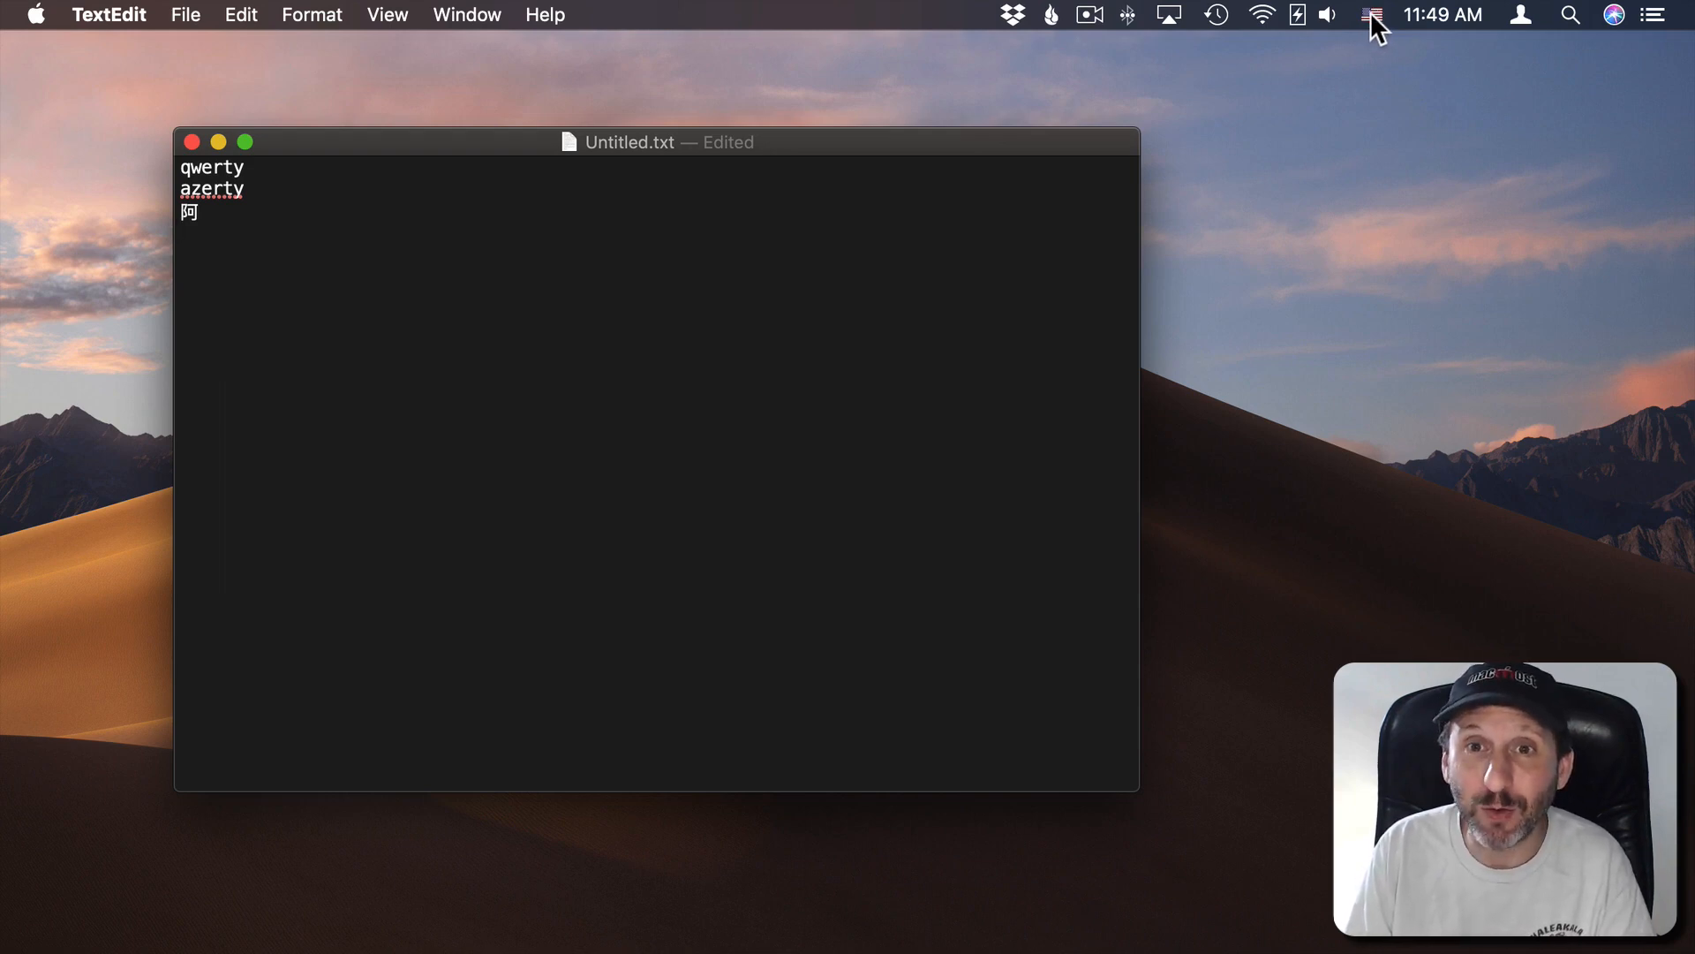
mouse_move(32, 21)
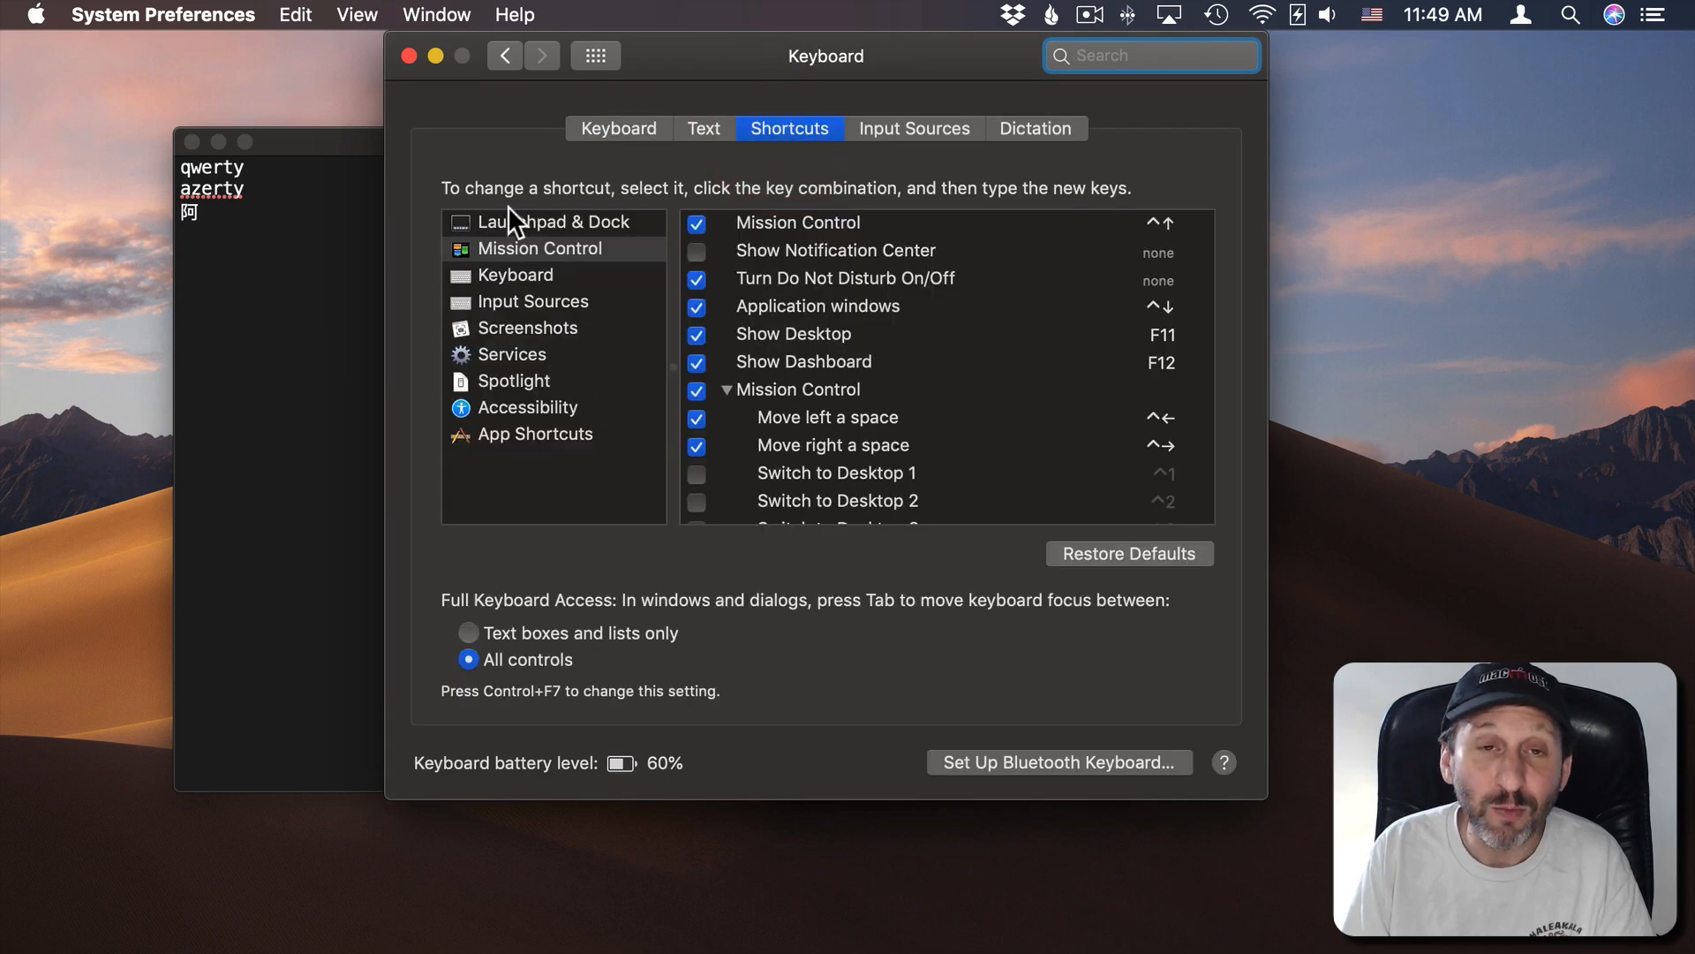
Step: Show the input source shortcuts: Control-Space for previous, Control-Option-Space for next
left_click(531, 302)
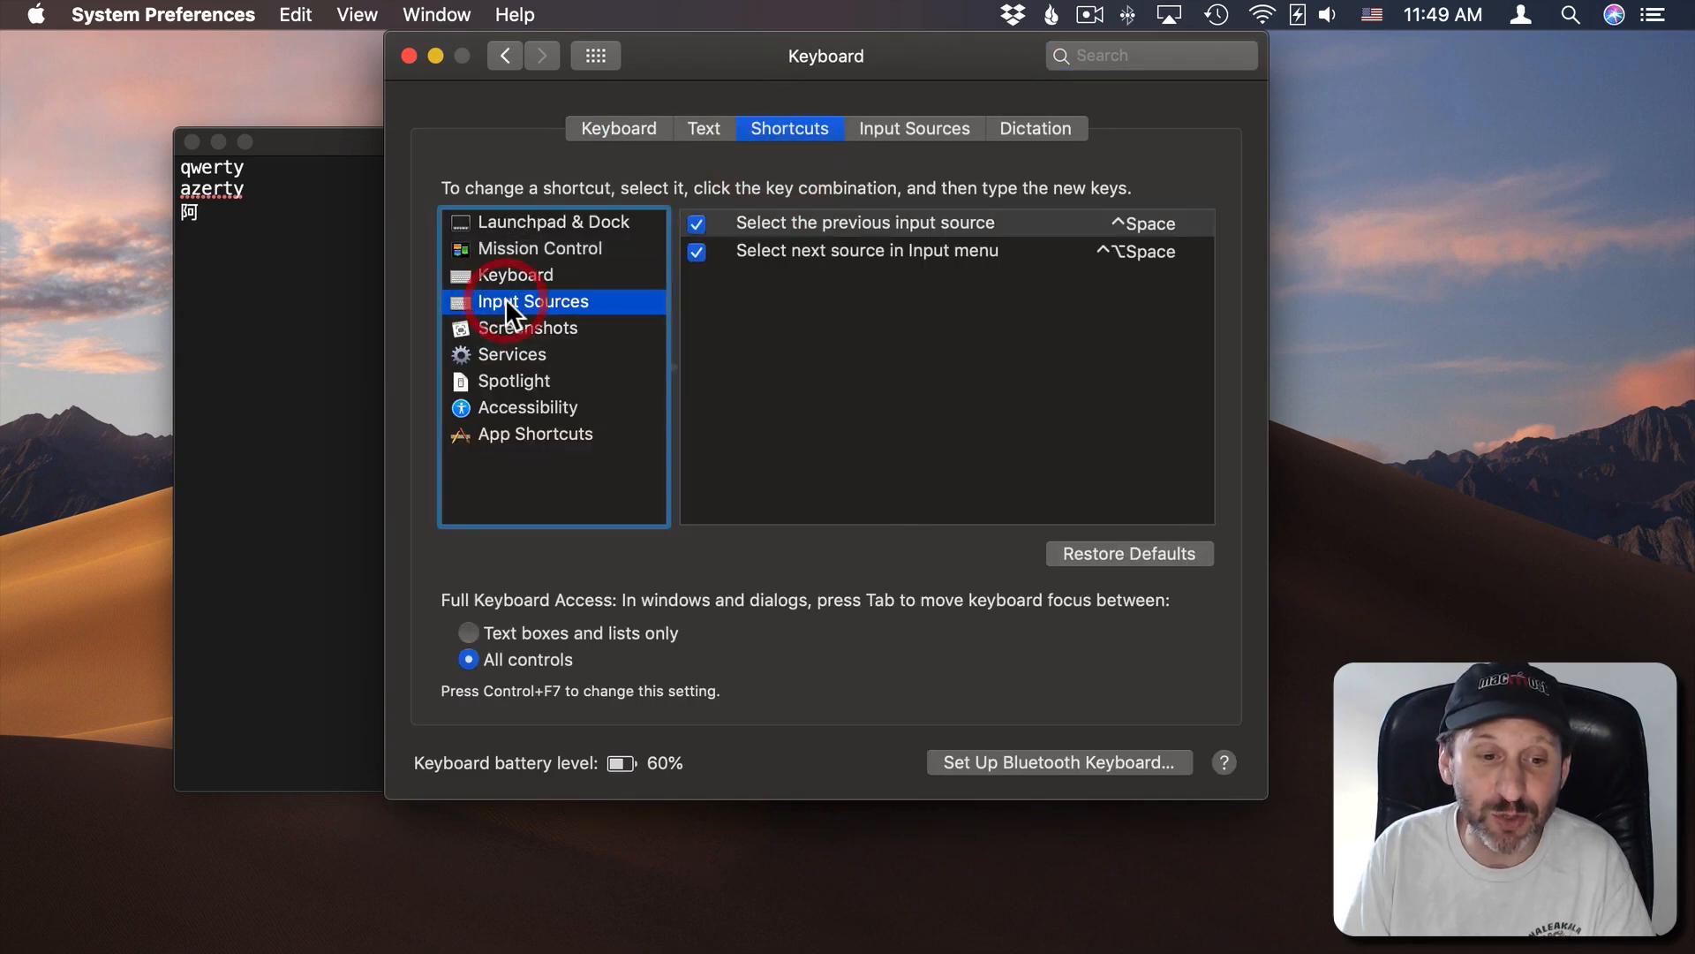
mouse_move(935, 231)
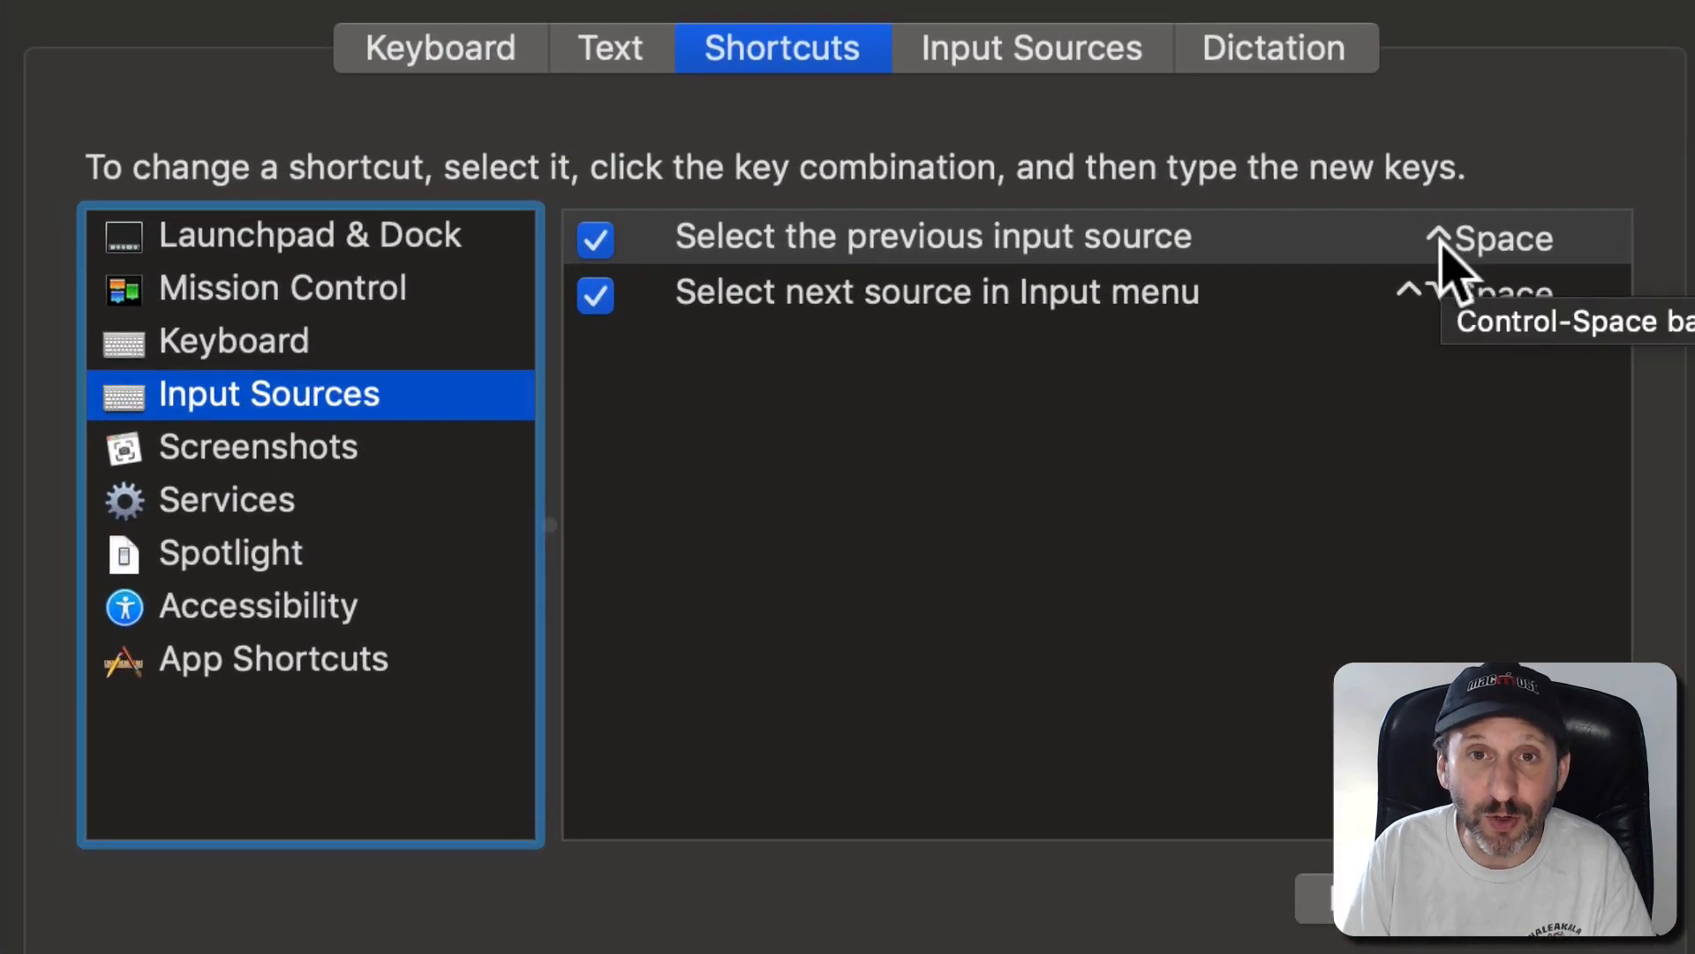
mouse_move(1470, 281)
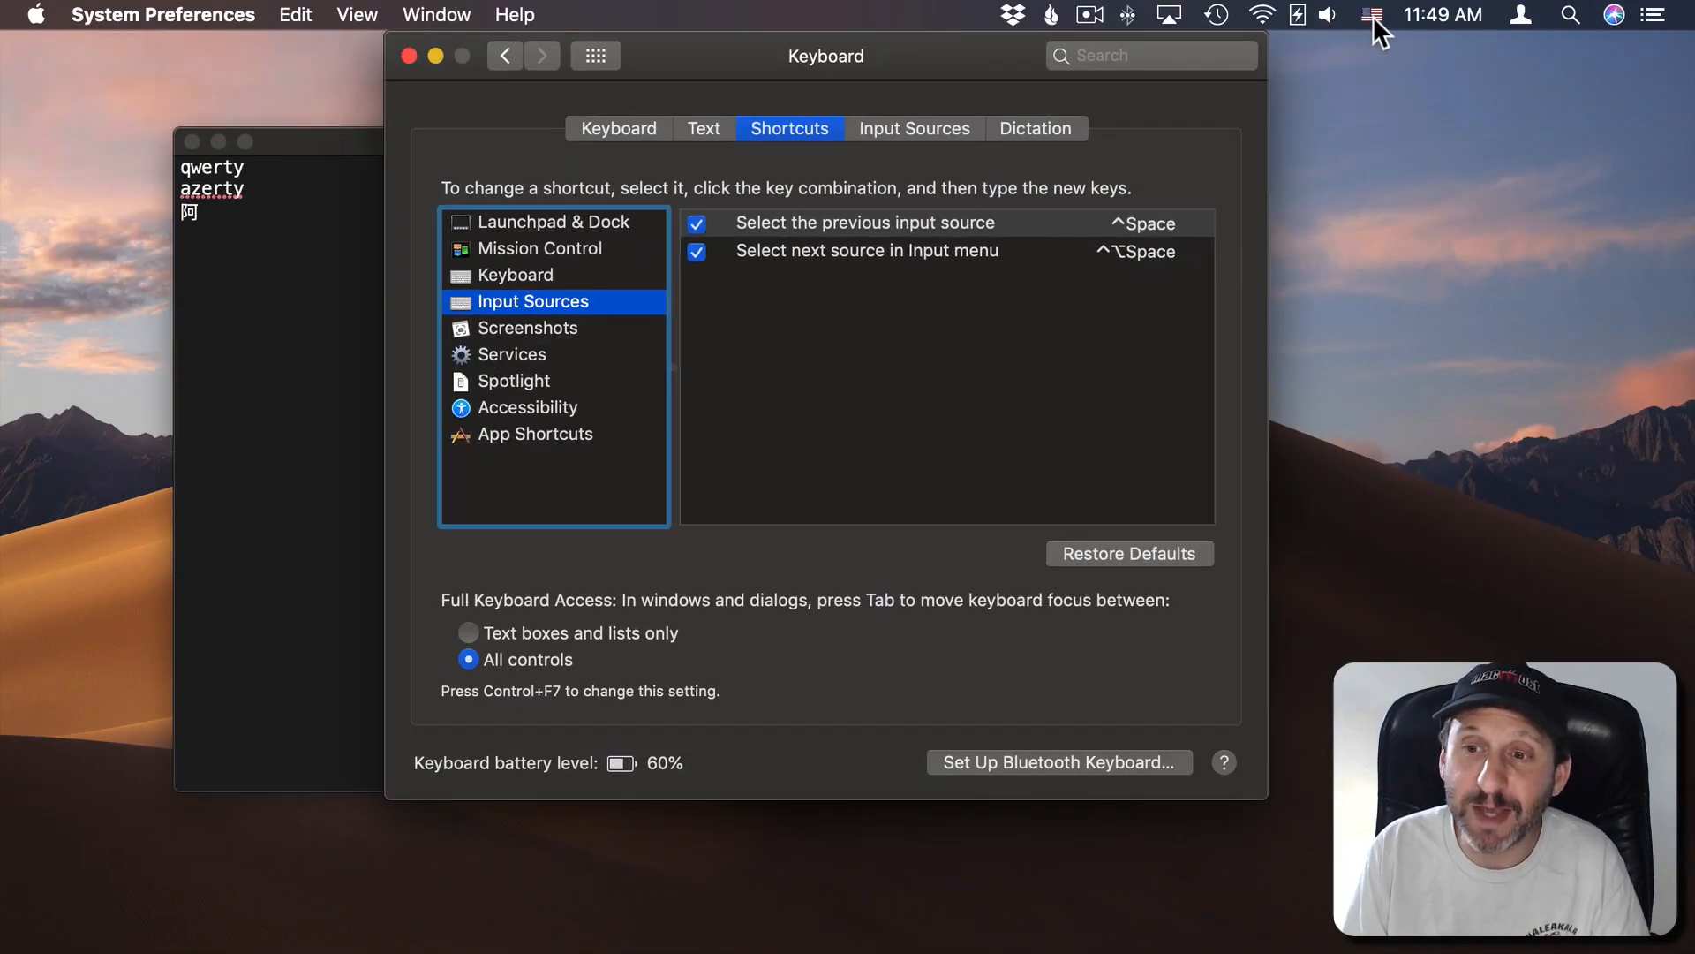
left_click(1371, 14)
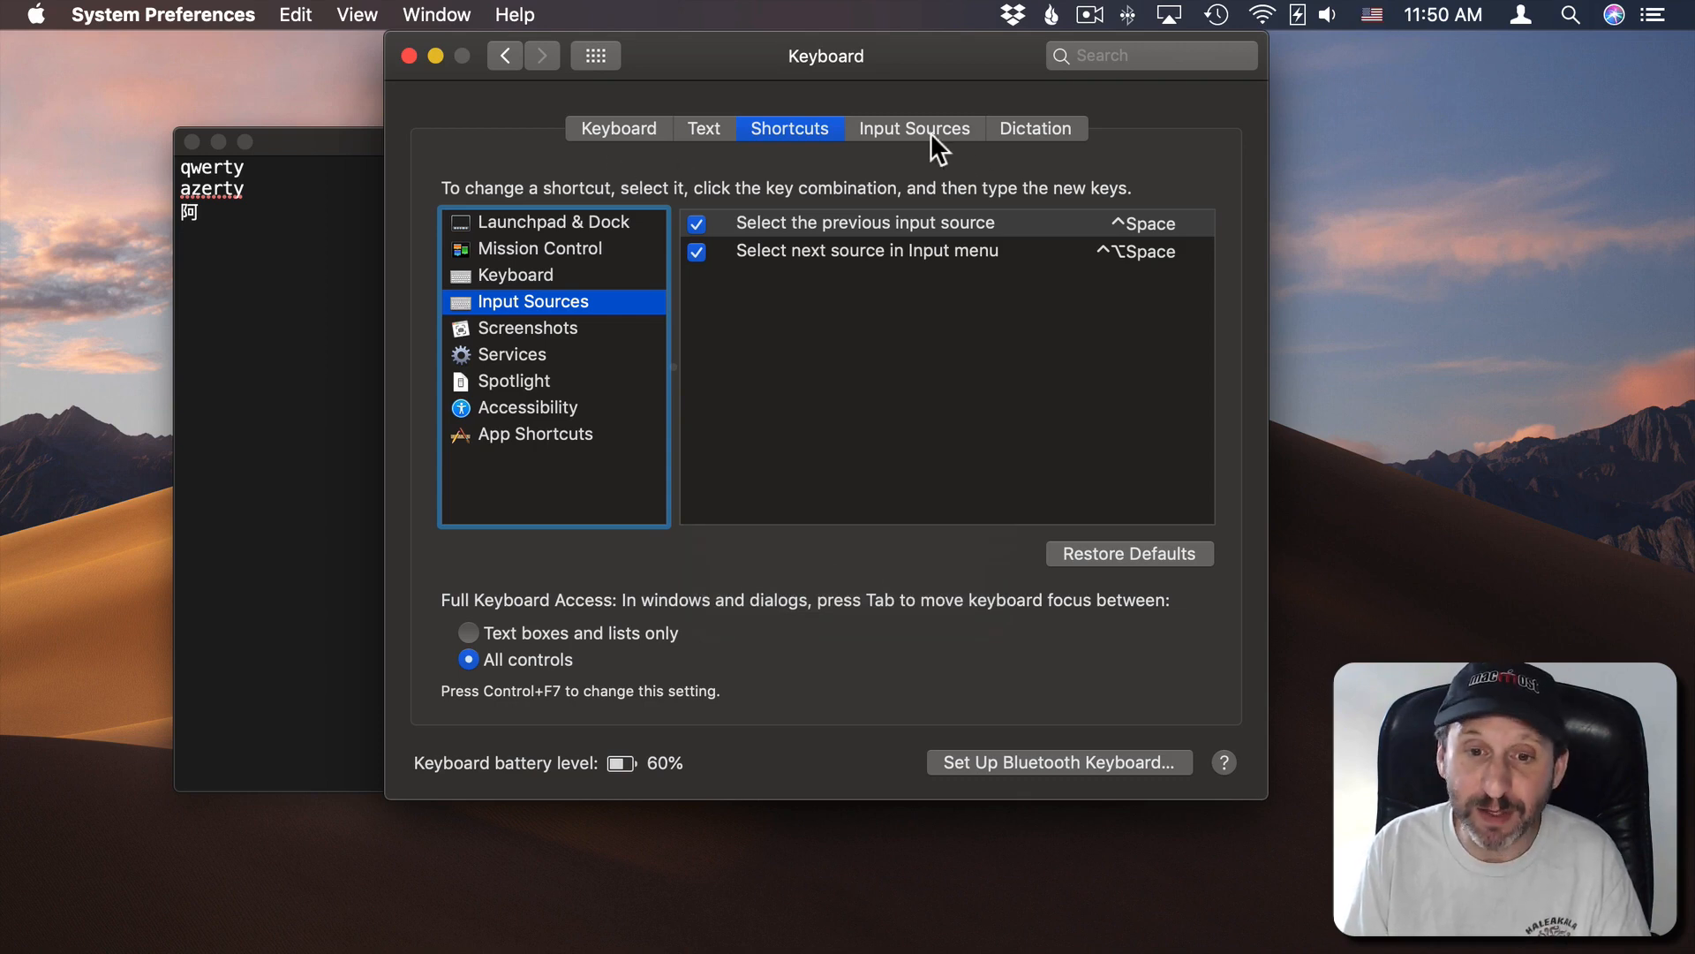
Step: Review the Caps Lock option and French layout in Input Sources, then return to TextEdit
left_click(914, 127)
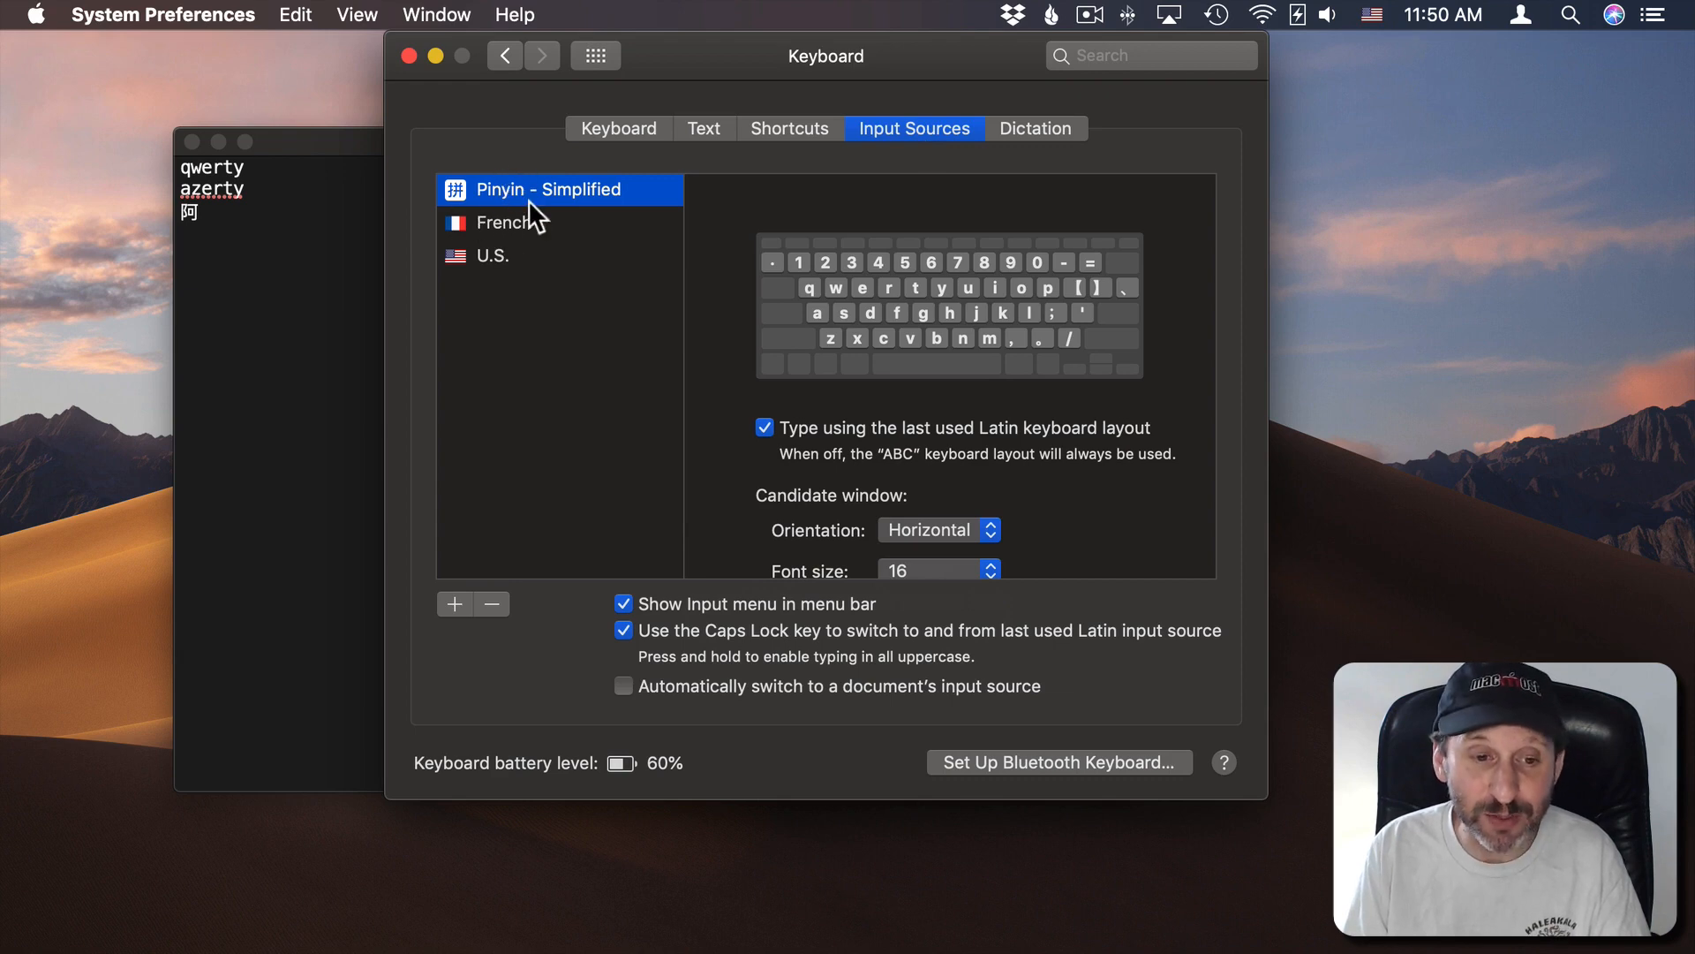
mouse_move(678, 324)
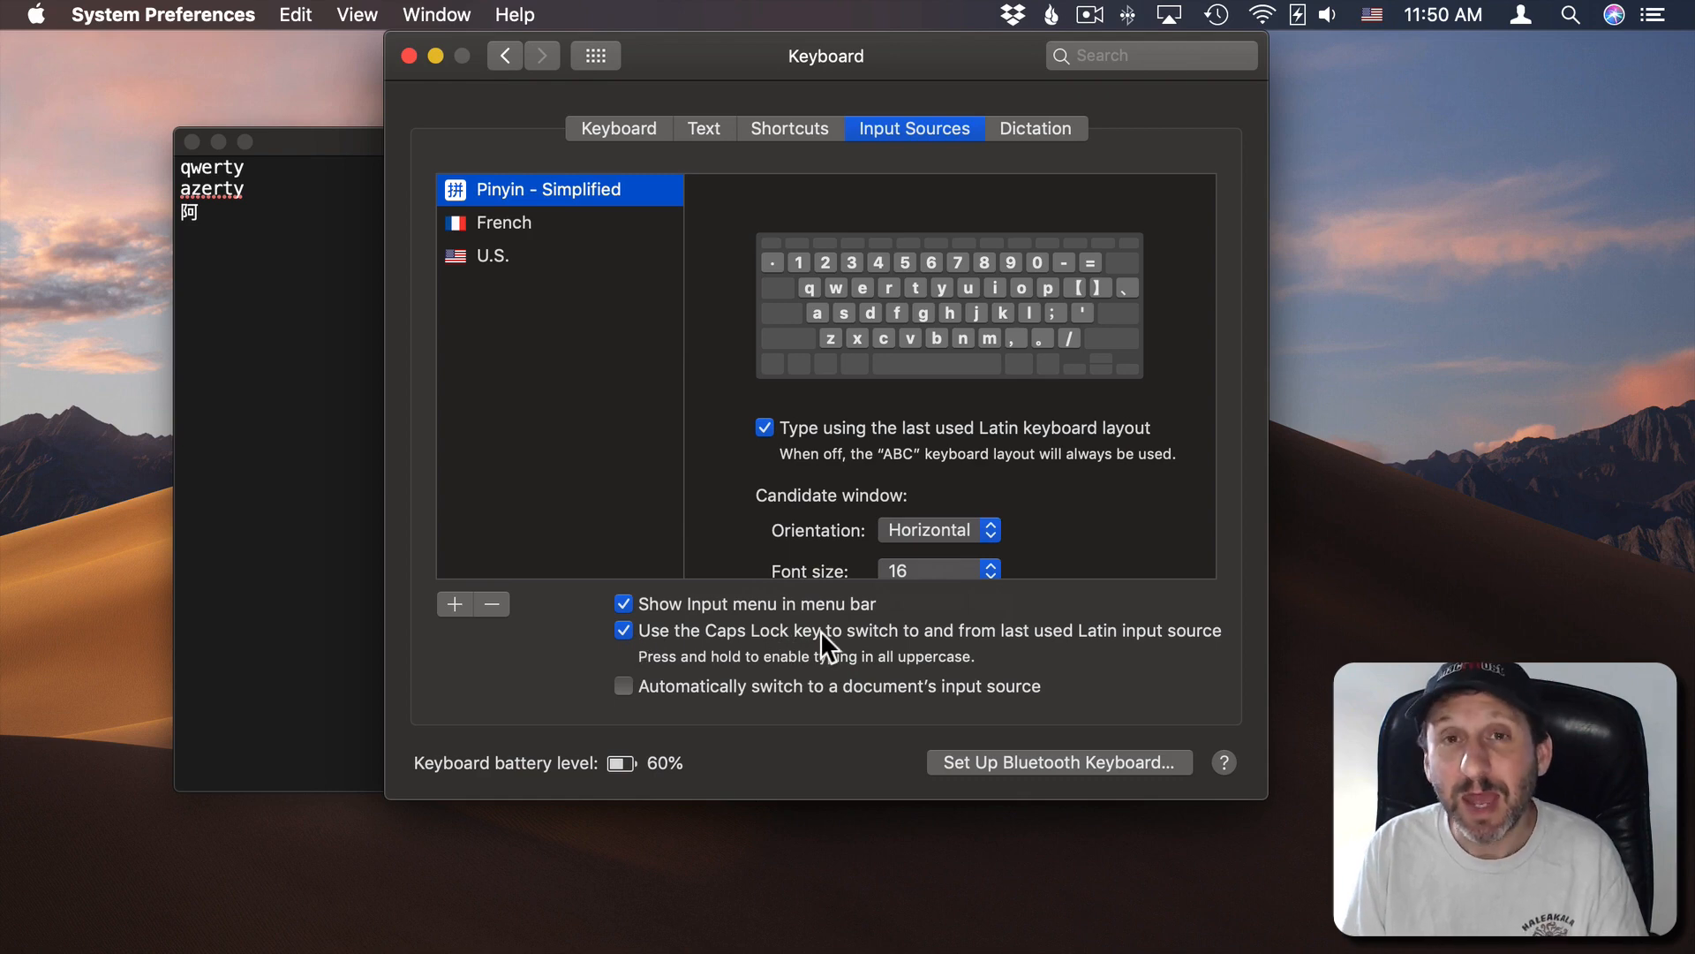
mouse_move(495, 203)
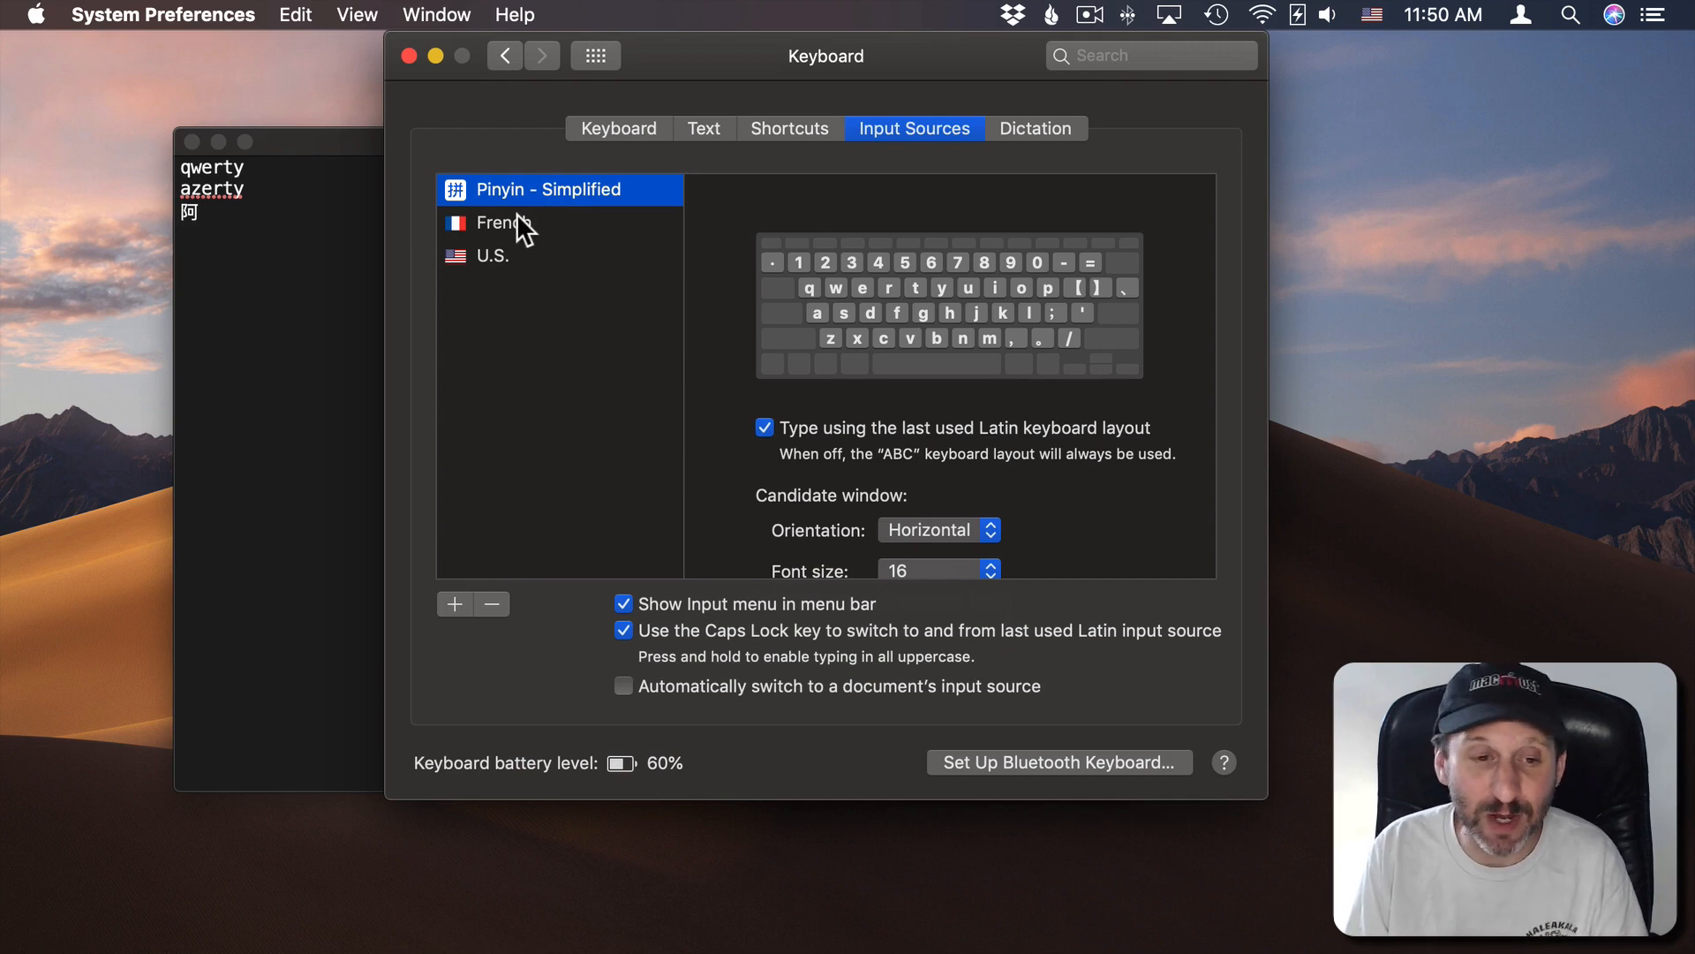
left_click(502, 222)
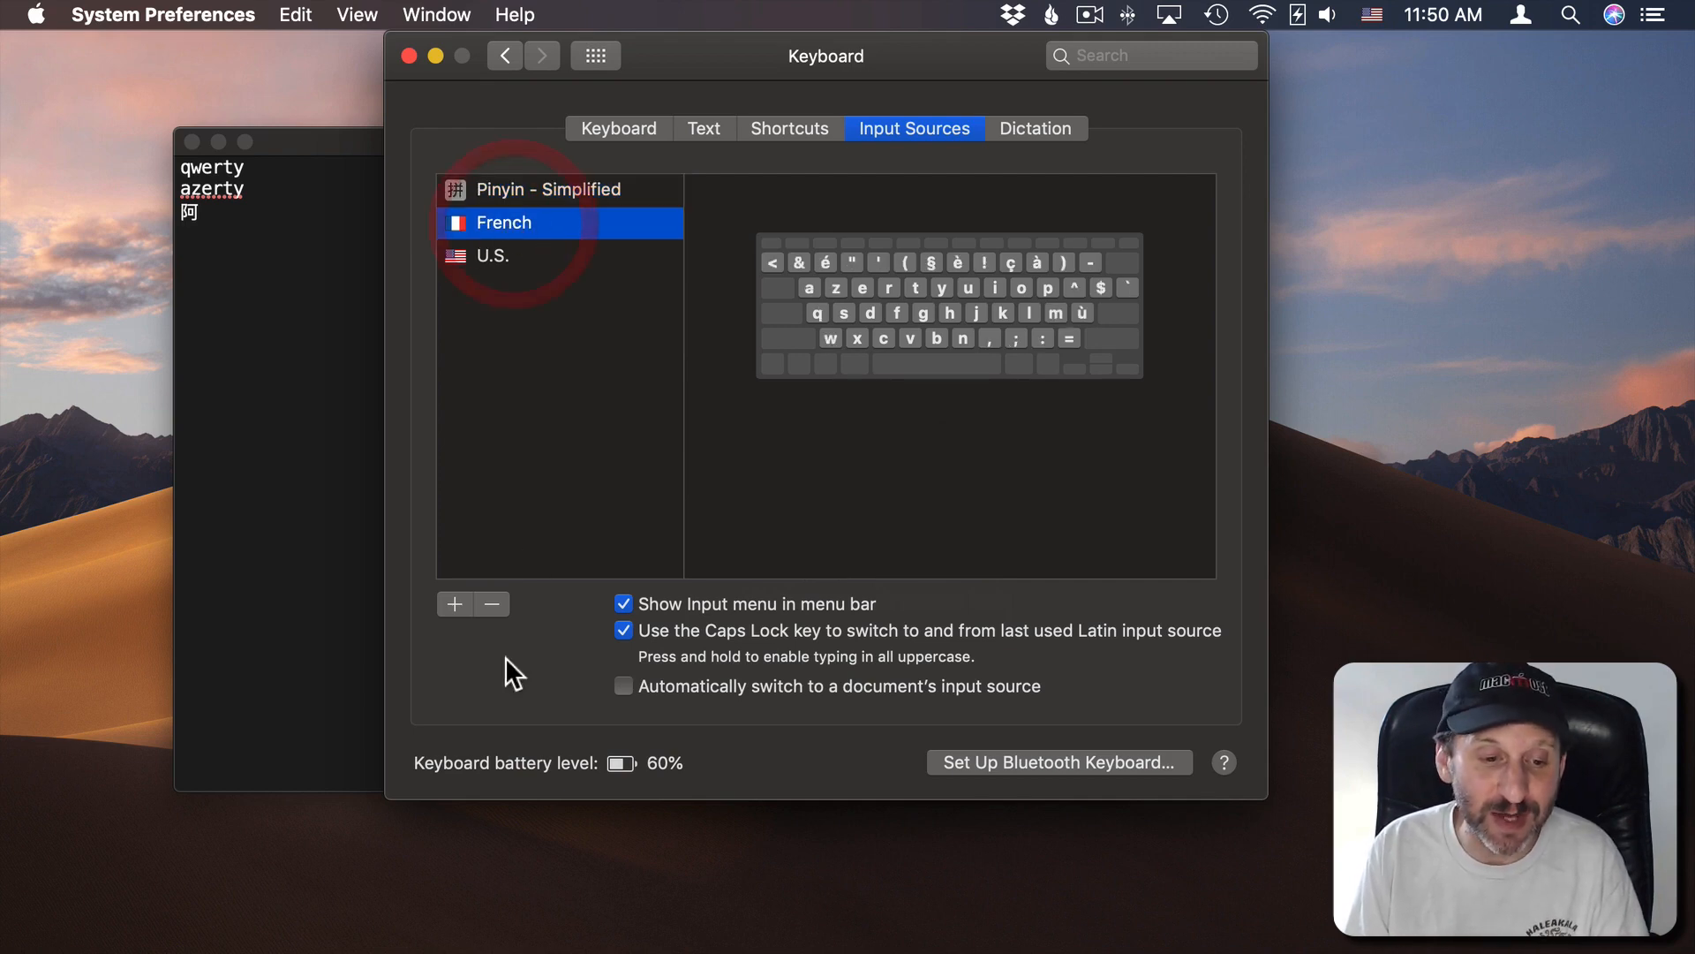
left_click(490, 603)
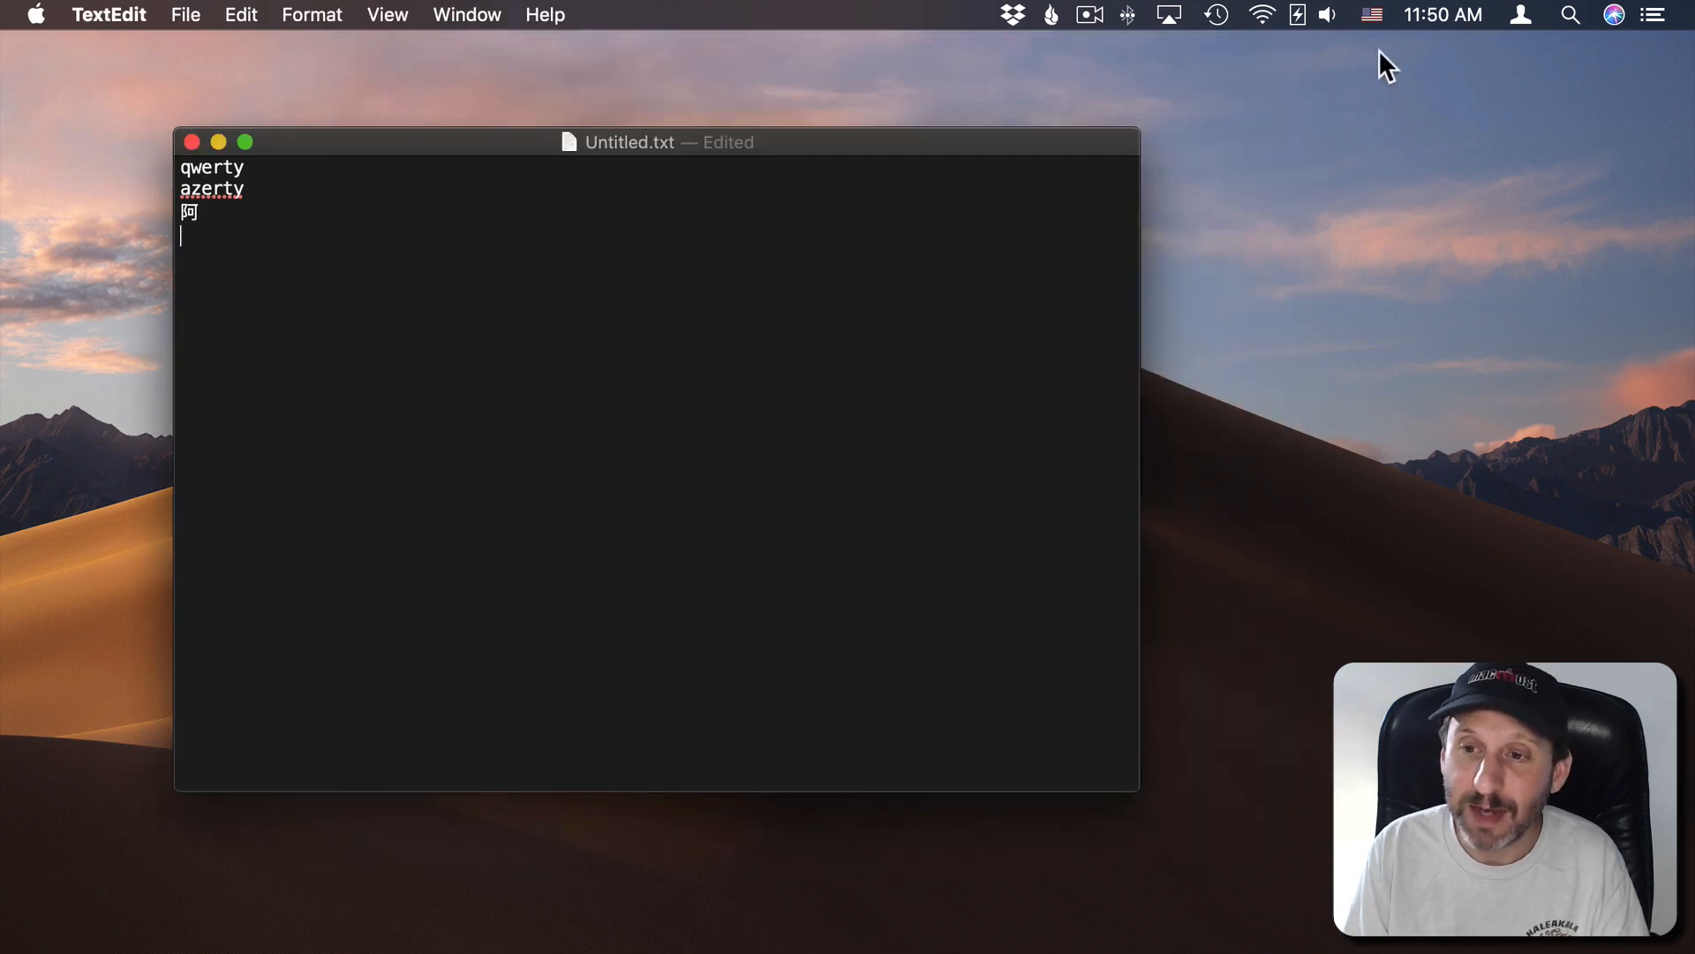
mouse_move(1395, 15)
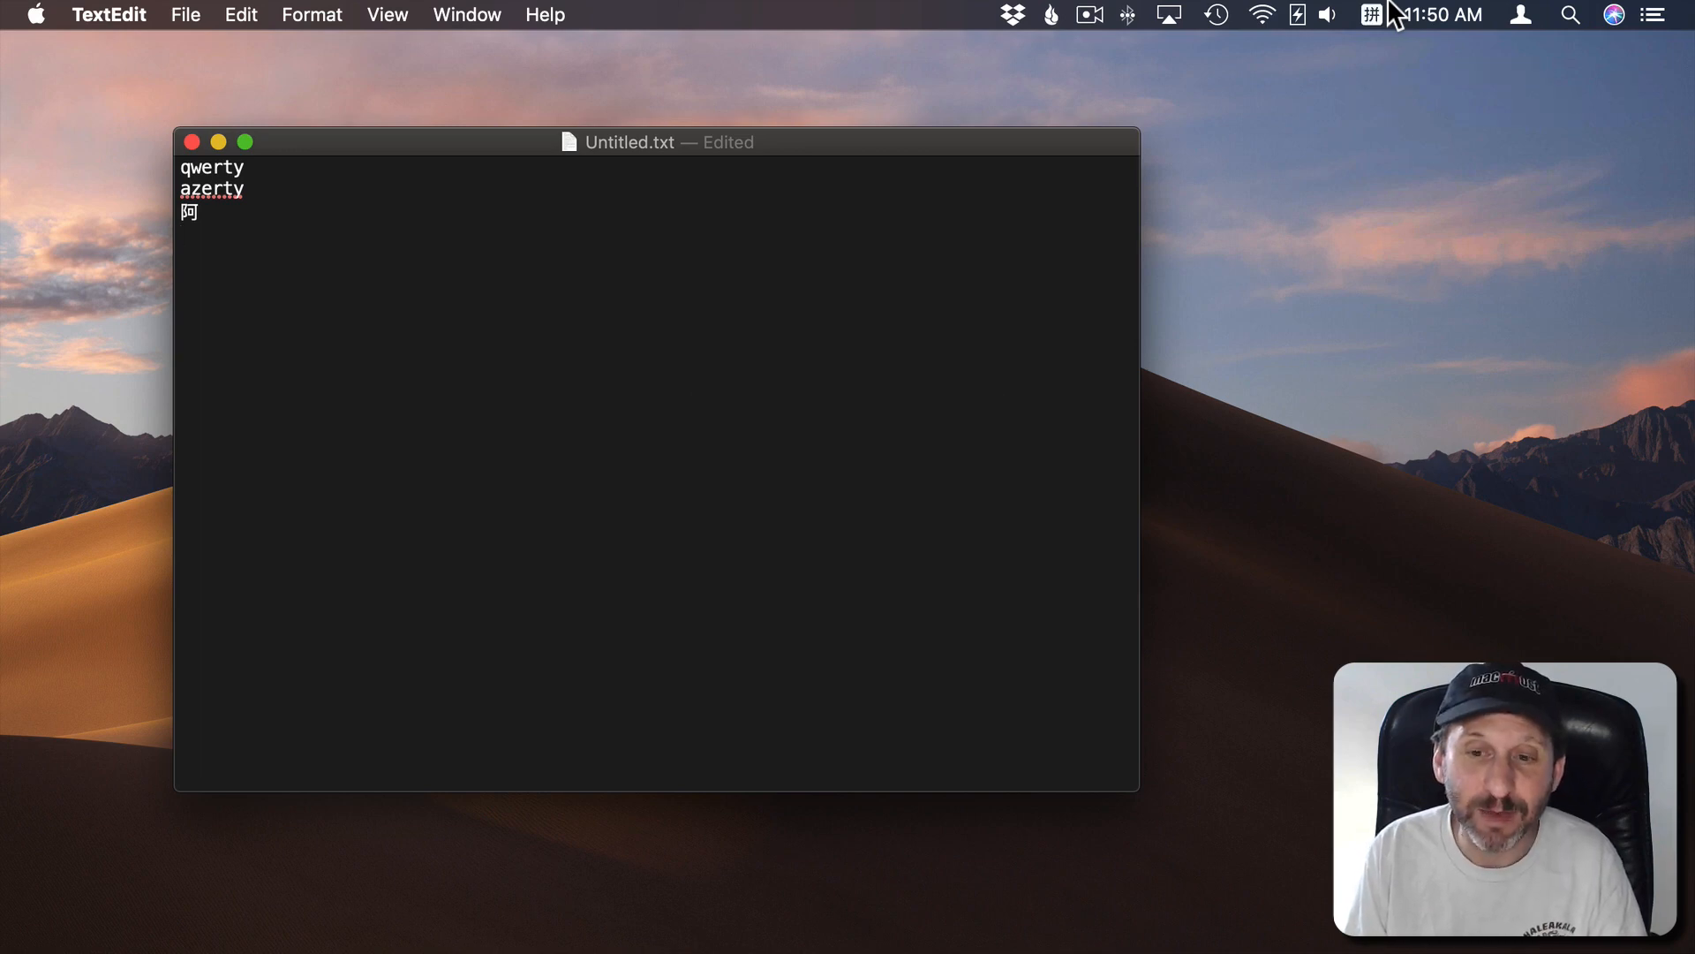
Step: Switch TextEdit's active input source from U.S. to Pinyin - Simplified
key("Return")
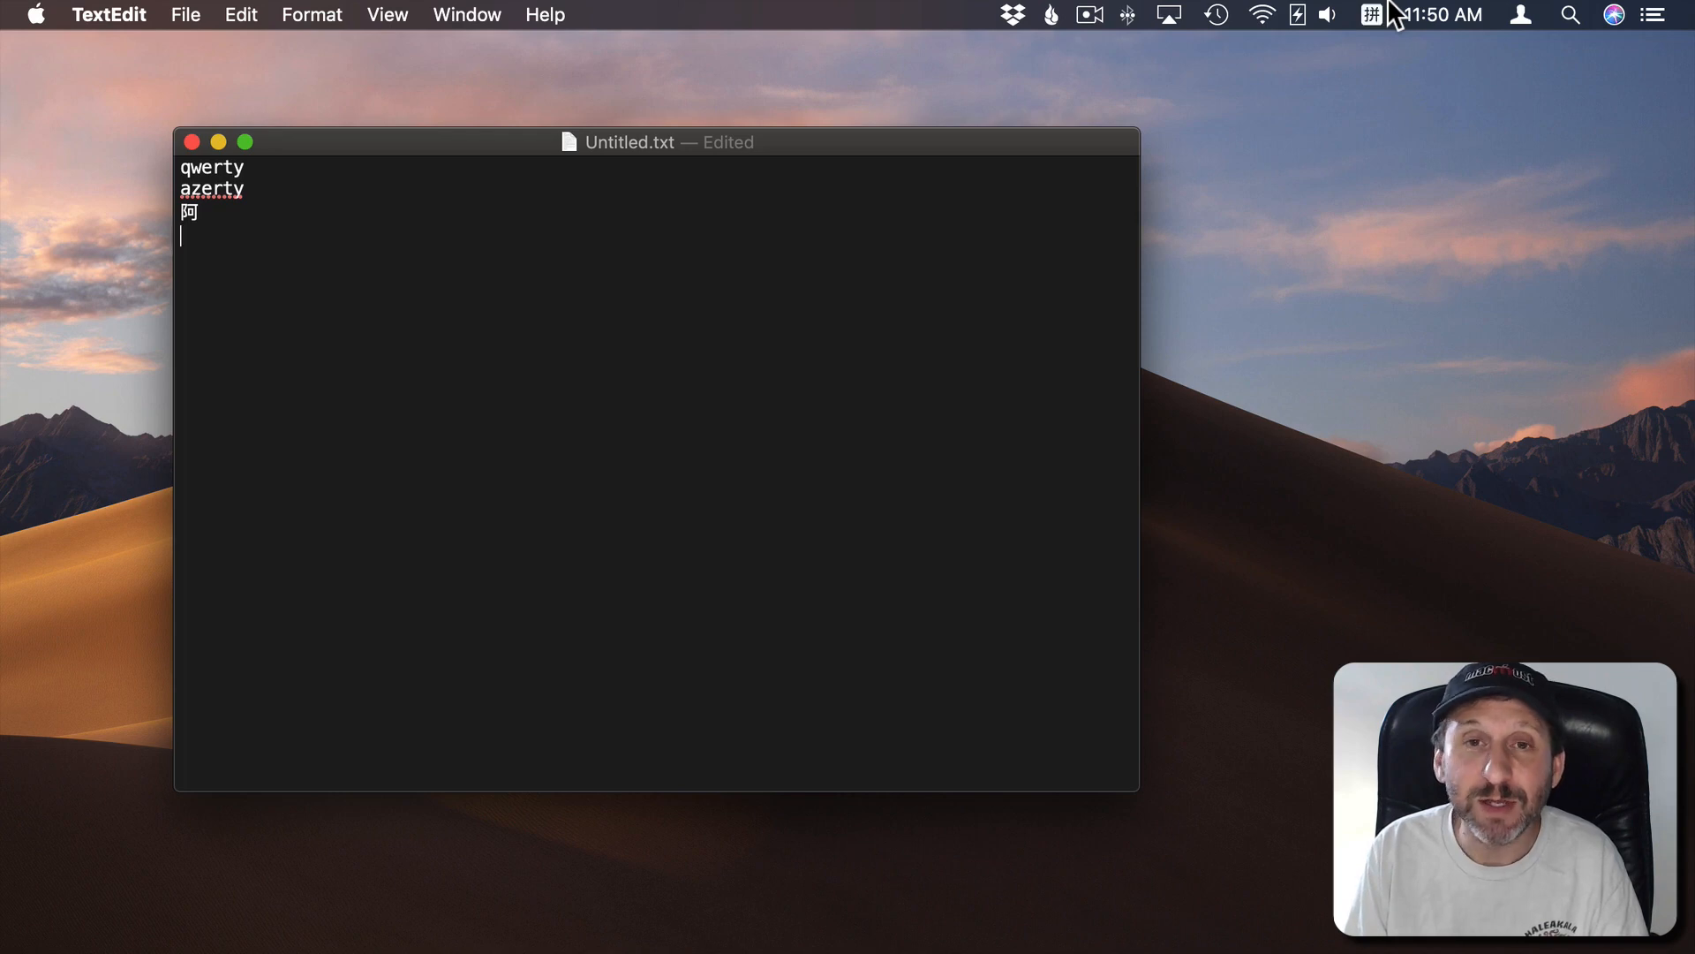